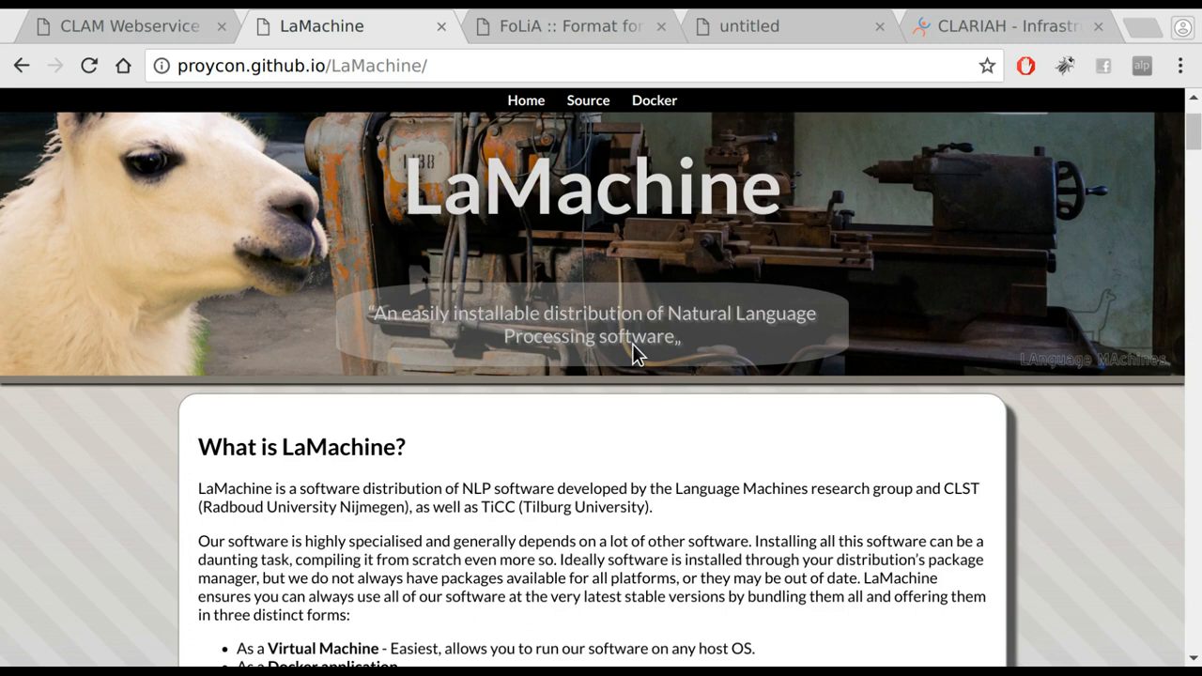
# Check the Dutch sentence in example.txt with vim and quit with :wq
pyautogui.scroll(-3)
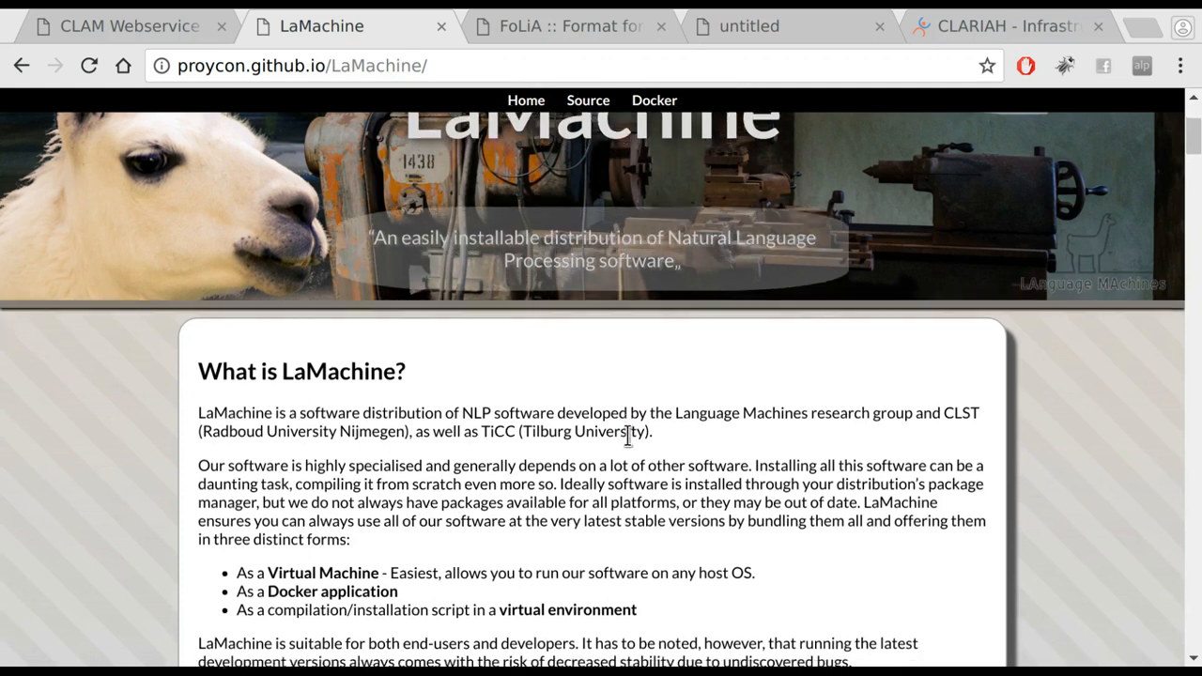
pyautogui.scroll(-3)
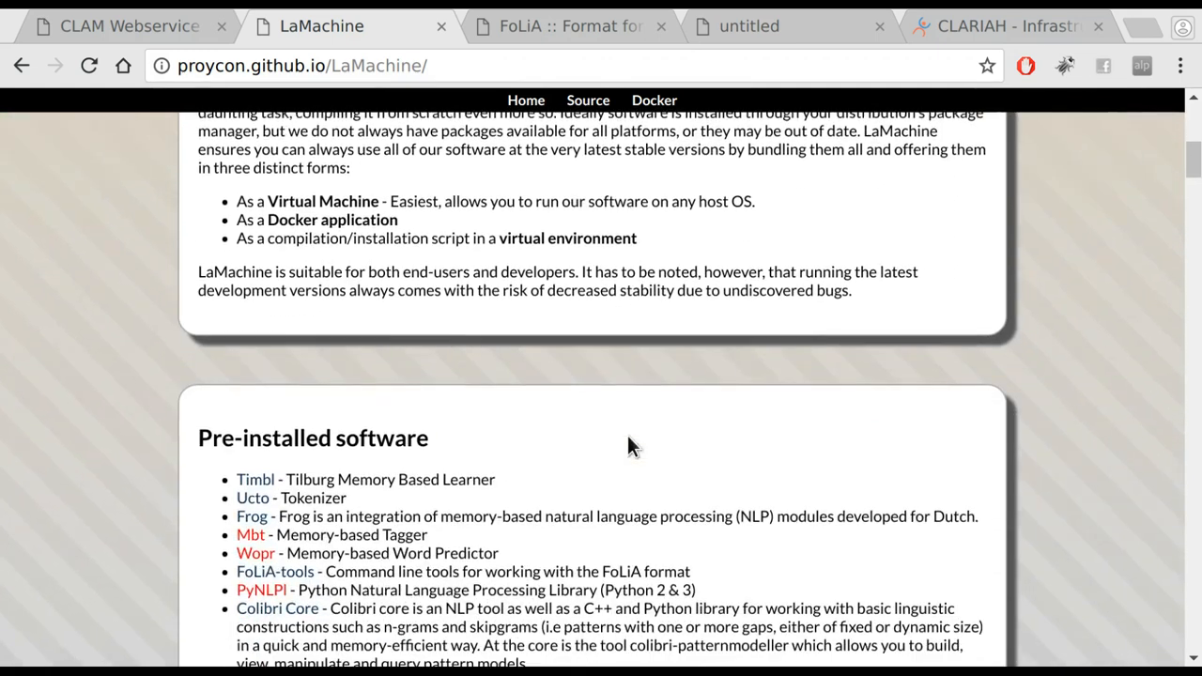
pyautogui.scroll(-3)
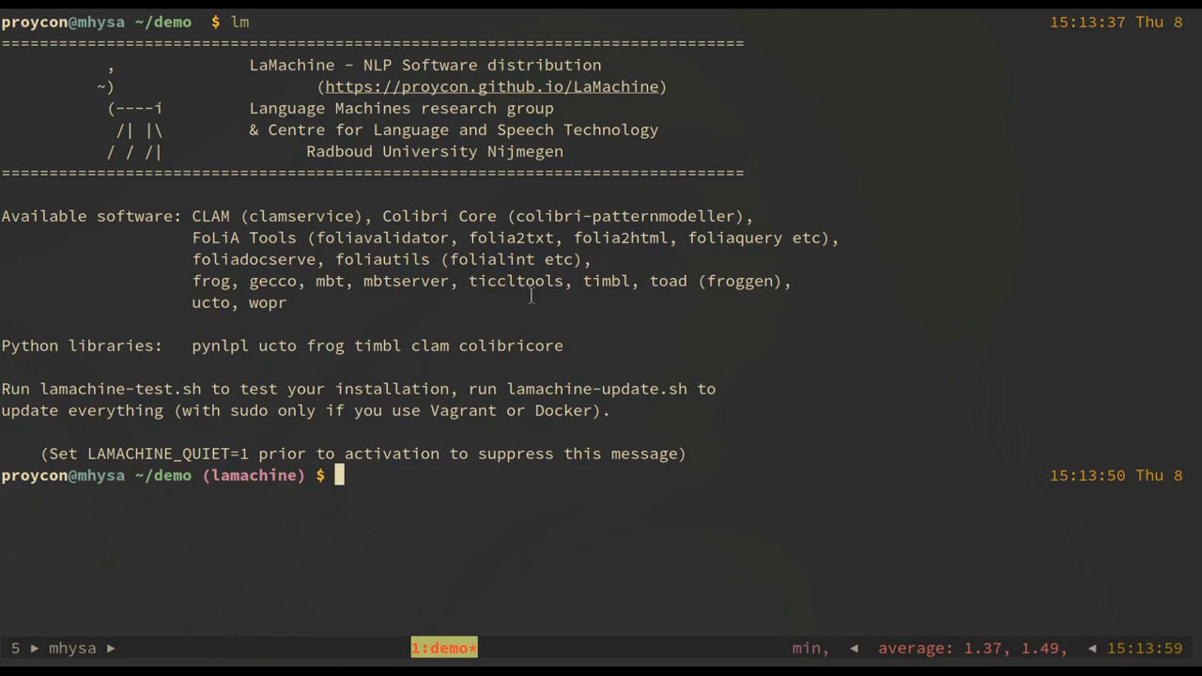
pyautogui.write('vim example.tx')
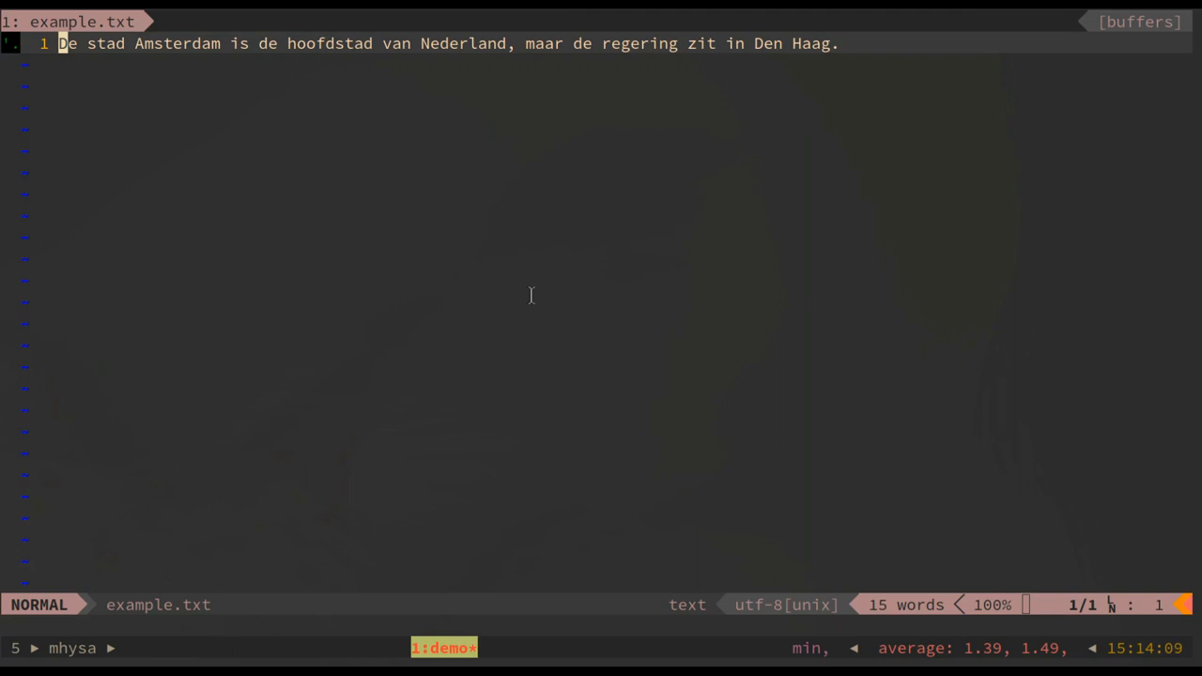
pyautogui.write(':wq')
pyautogui.write('ucto')
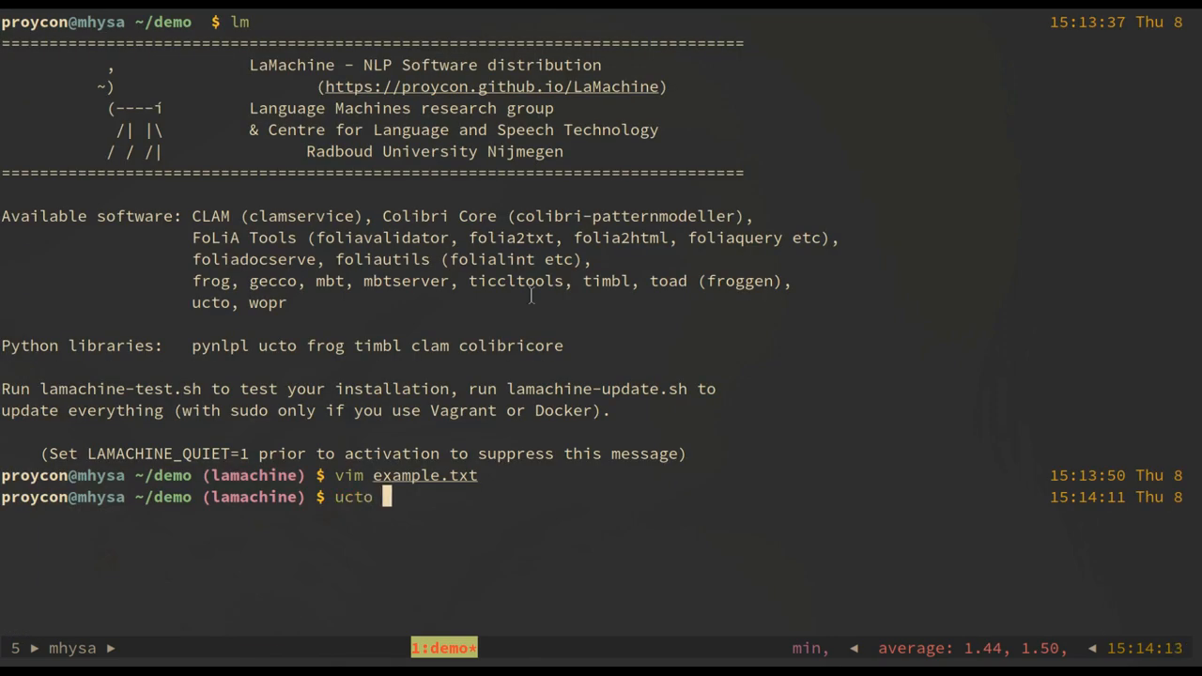
# Tokenise example.txt with ucto -Lnld -v, listing each token as WORD or PUNCTUATION
pyautogui.write('-Lnld -v example.txt')
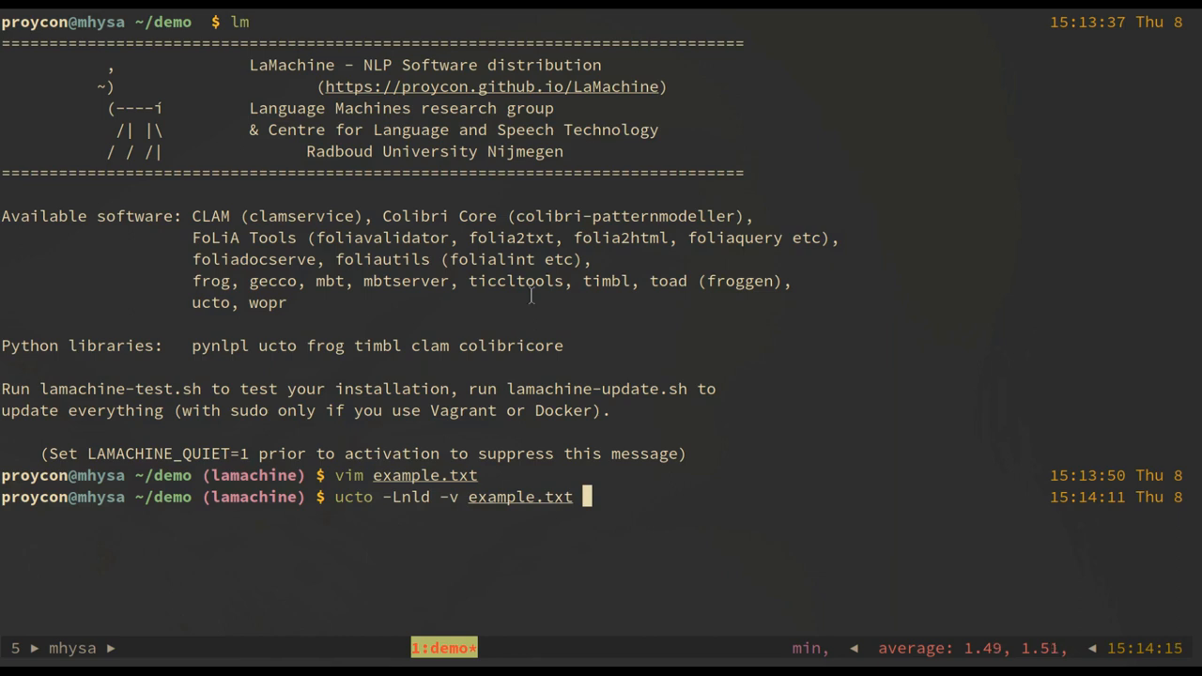
pyautogui.press('Return')
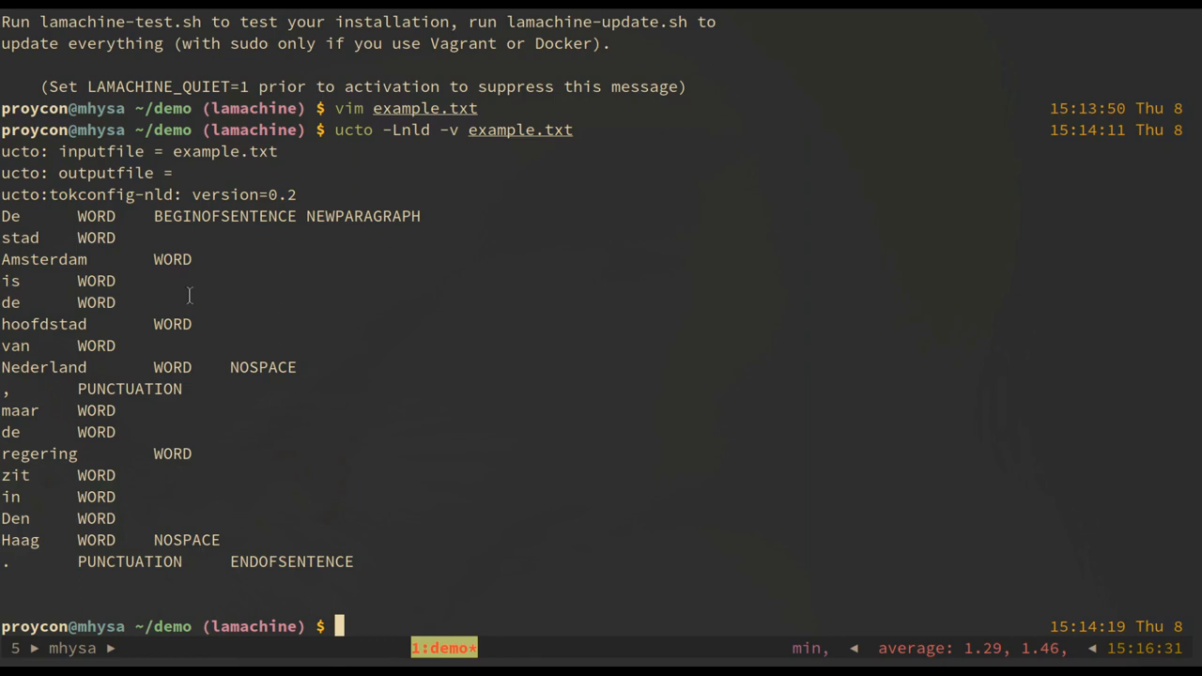
# Run frog -t example.txt -X example.folia.xml to annotate the sentence and save the FoLiA document
pyautogui.write('frog')
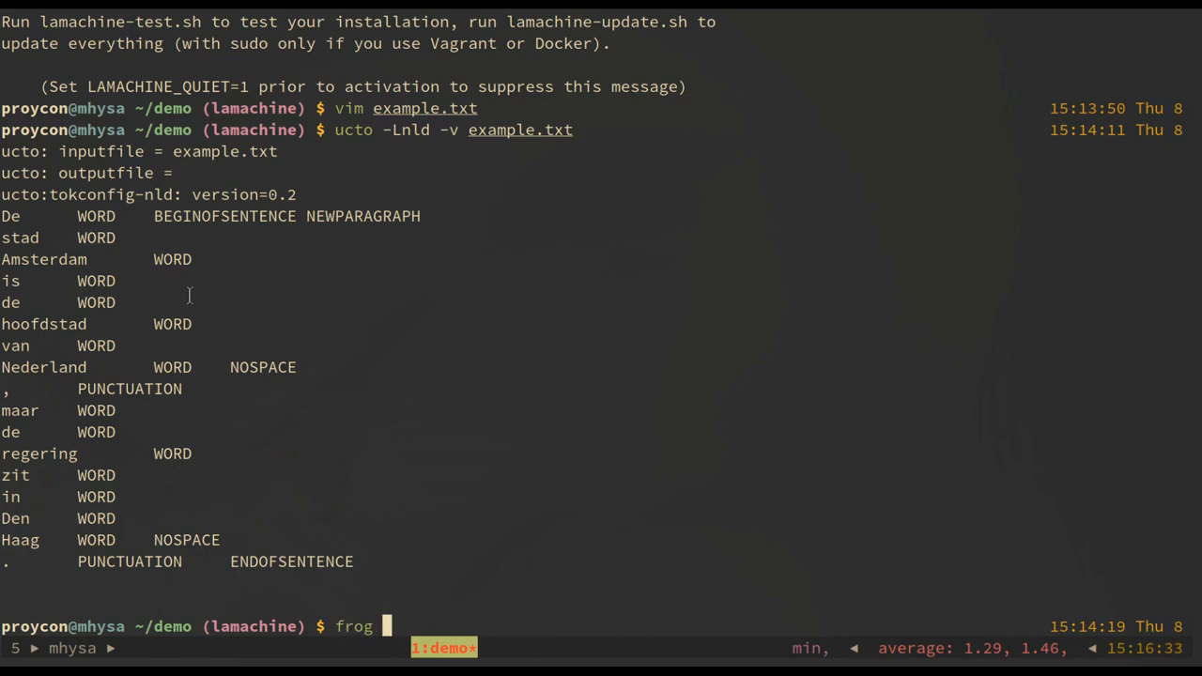
pyautogui.write('-t example.txt -X example.folia.xml')
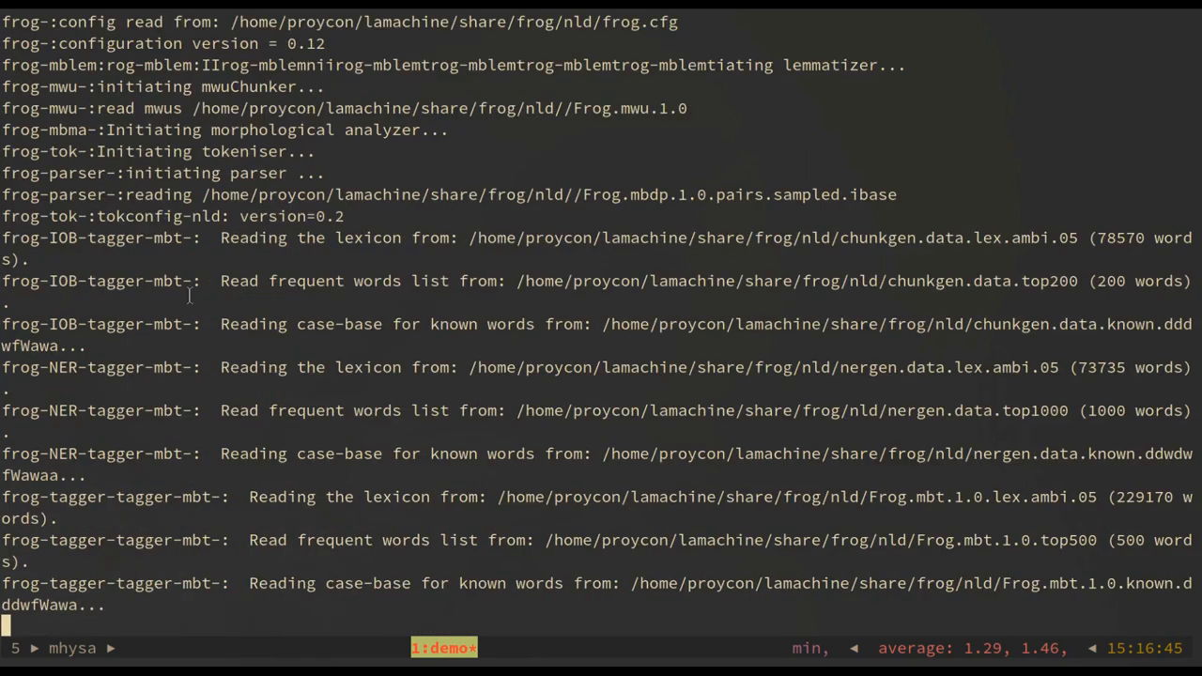
pyautogui.scroll(-3)
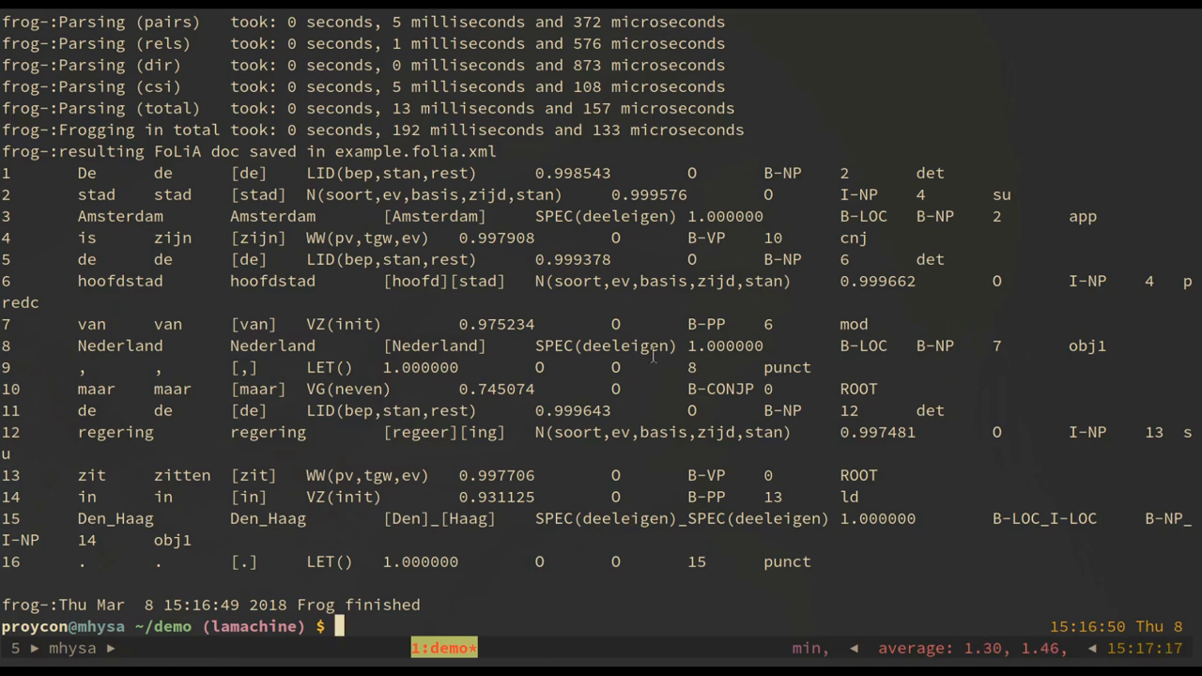
pyautogui.write('vim exa')
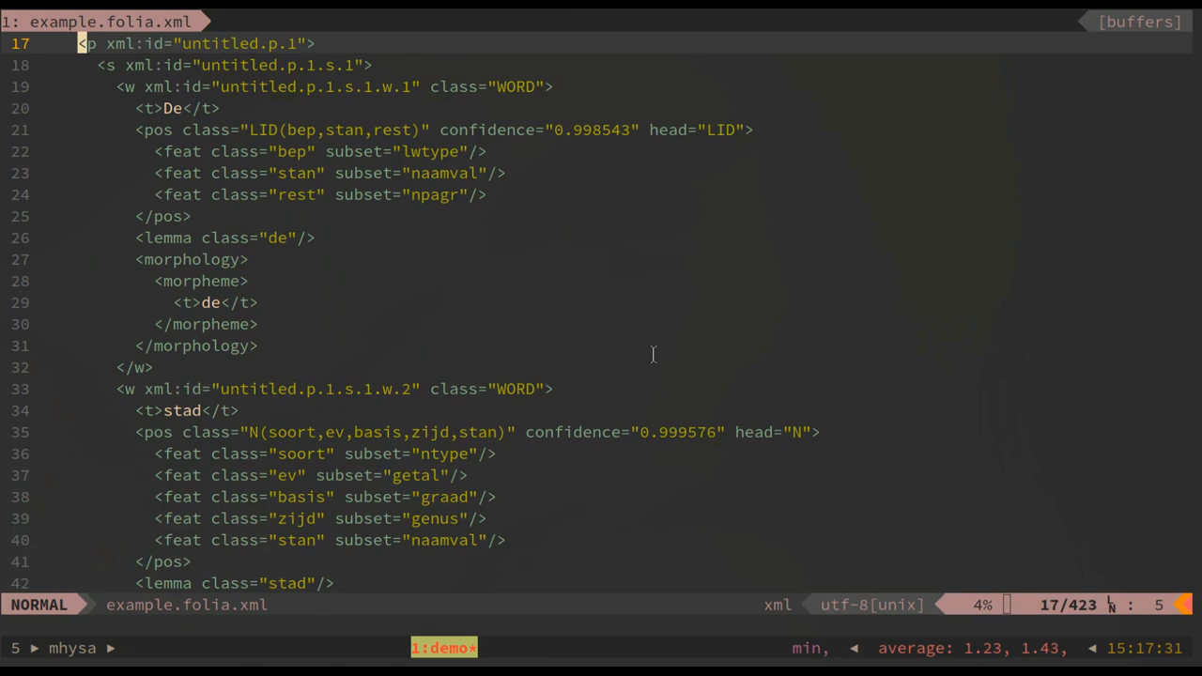
# Scroll through example.folia.xml in vim before validating it with foliavalidator
pyautogui.scroll(-3)
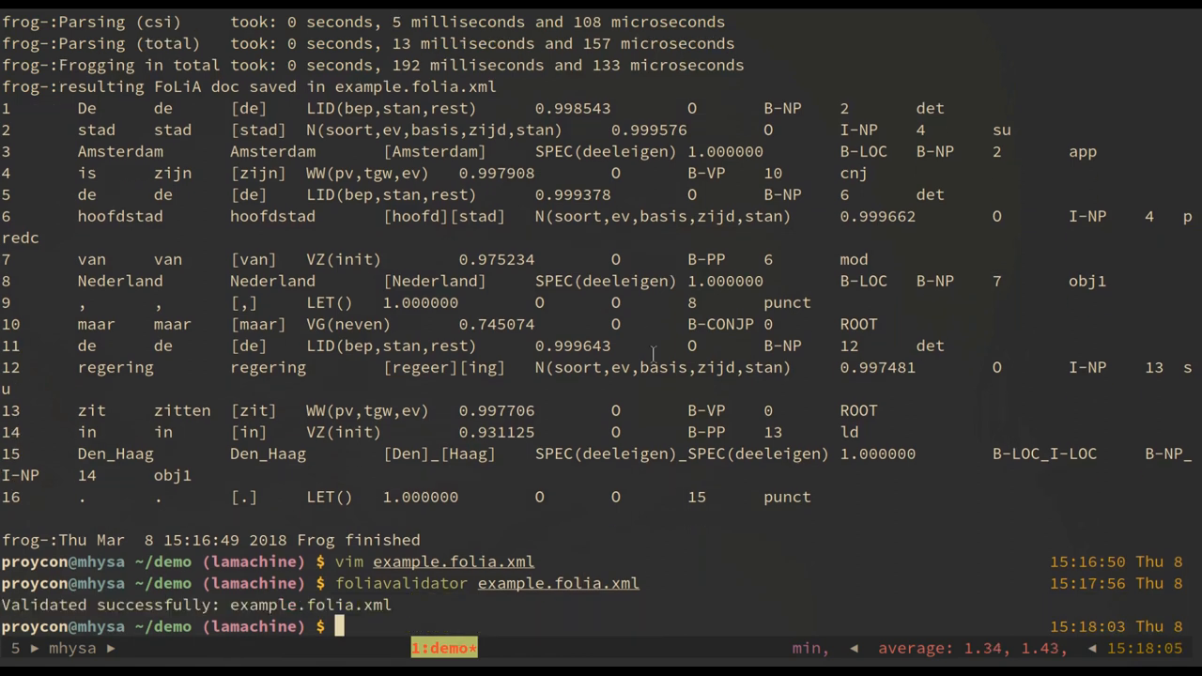
# Convert the FoLiA document with folia2html example.folia.xml > example.html
pyautogui.write('folia2')
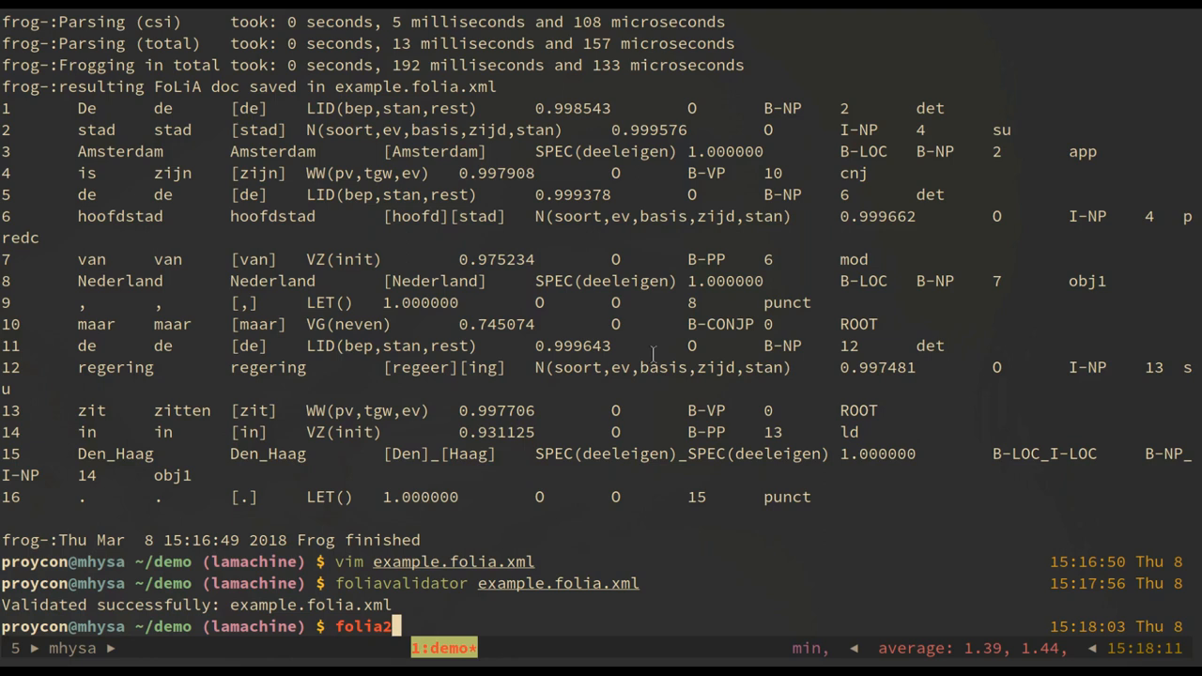
pyautogui.write('ht')
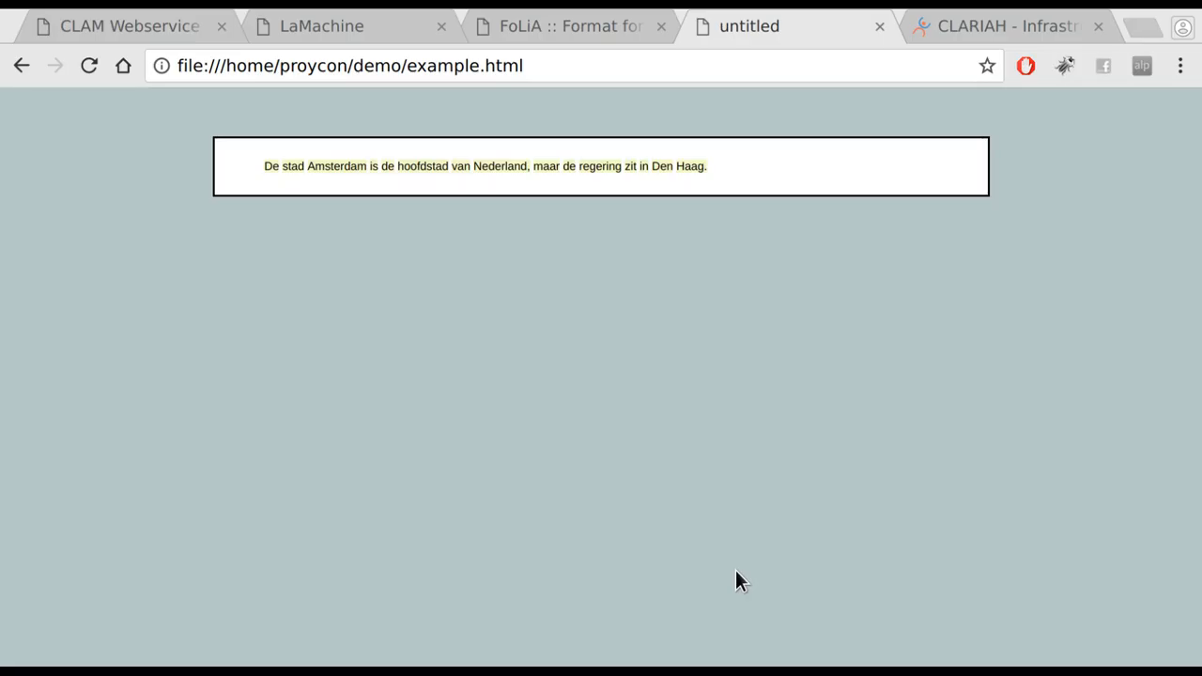
pyautogui.moveTo(552, 387)
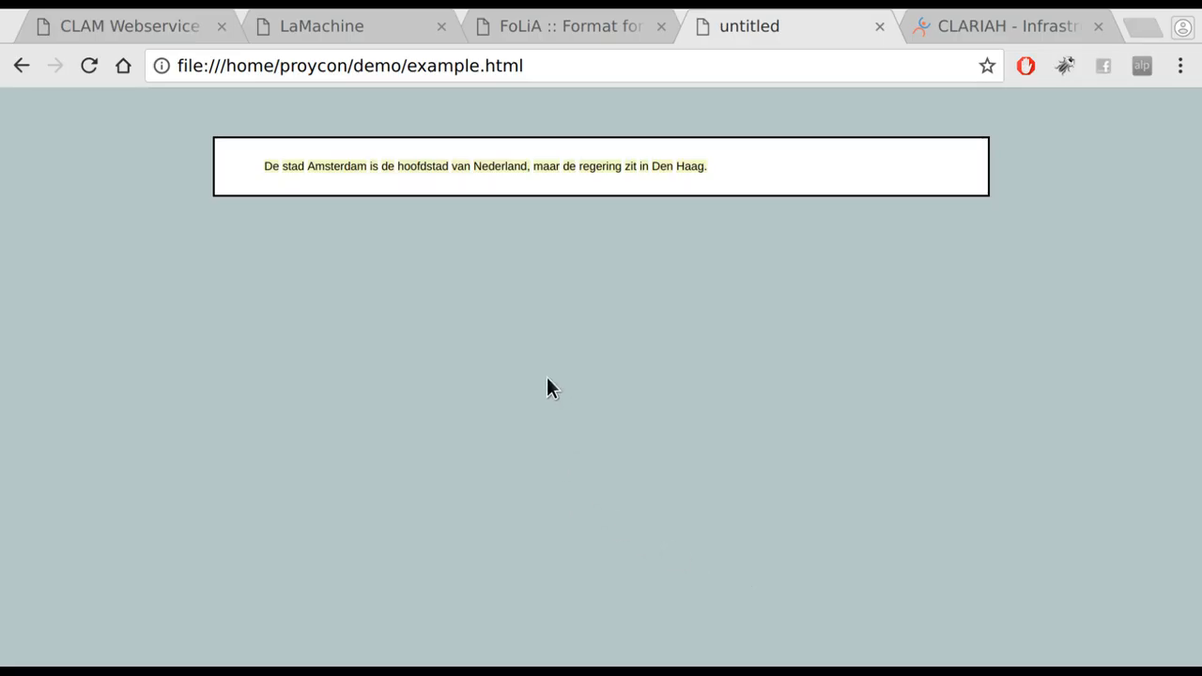
pyautogui.moveTo(421, 380)
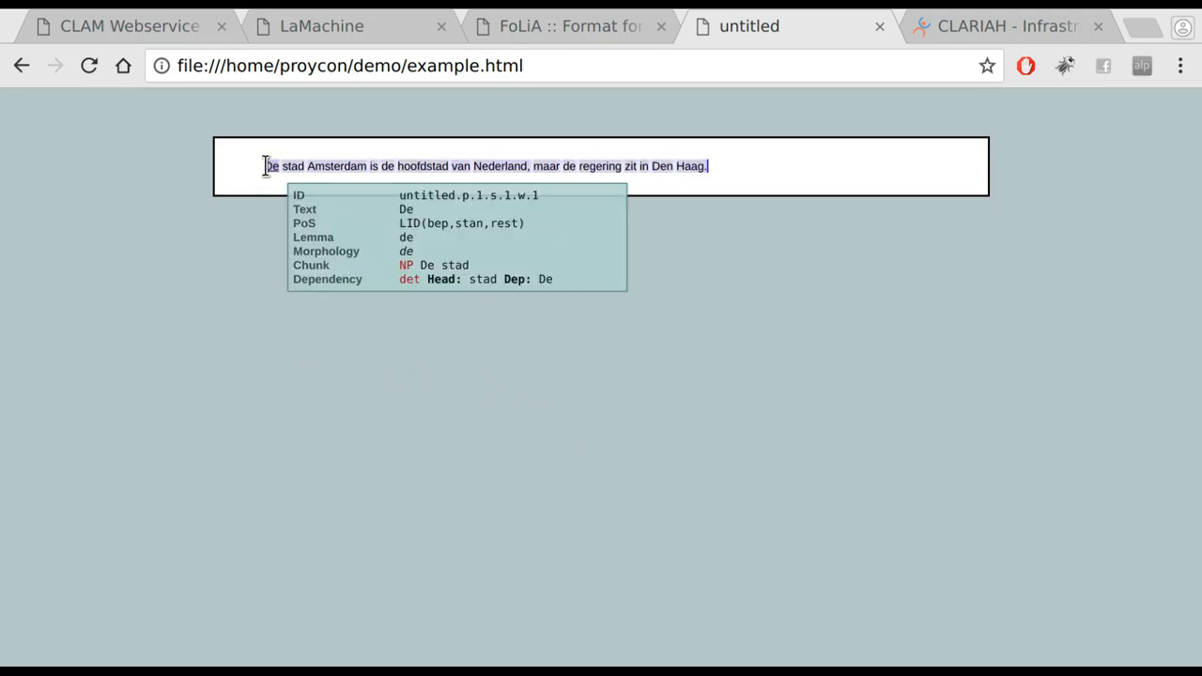
pyautogui.moveTo(334, 165)
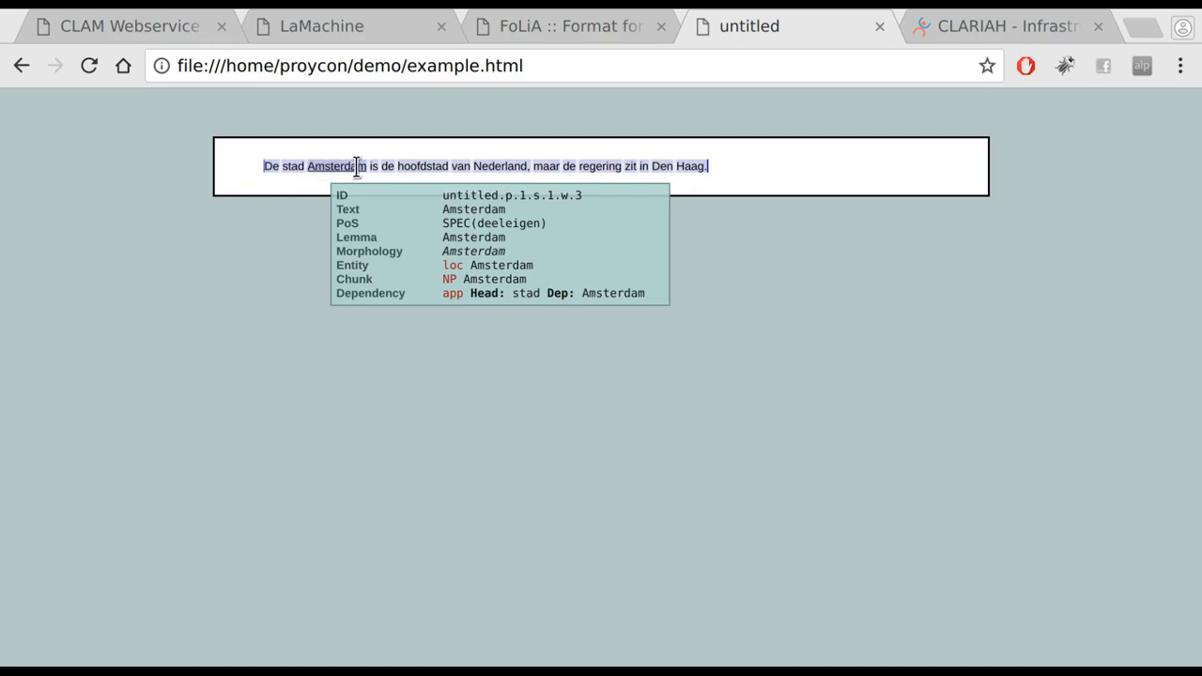
pyautogui.moveTo(458, 166)
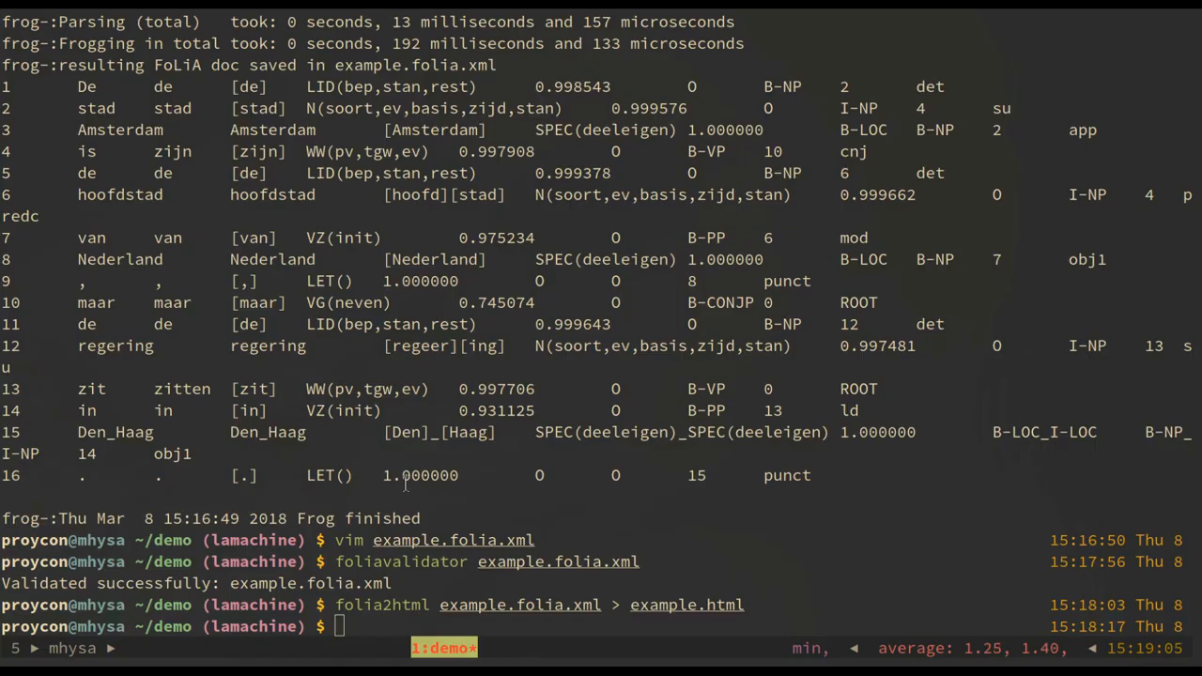
# Run foliaquery -q 'SELECT entity' on example.folia.xml to list Den Haag, Amsterdam and Nederland
pyautogui.write('foliaquery')
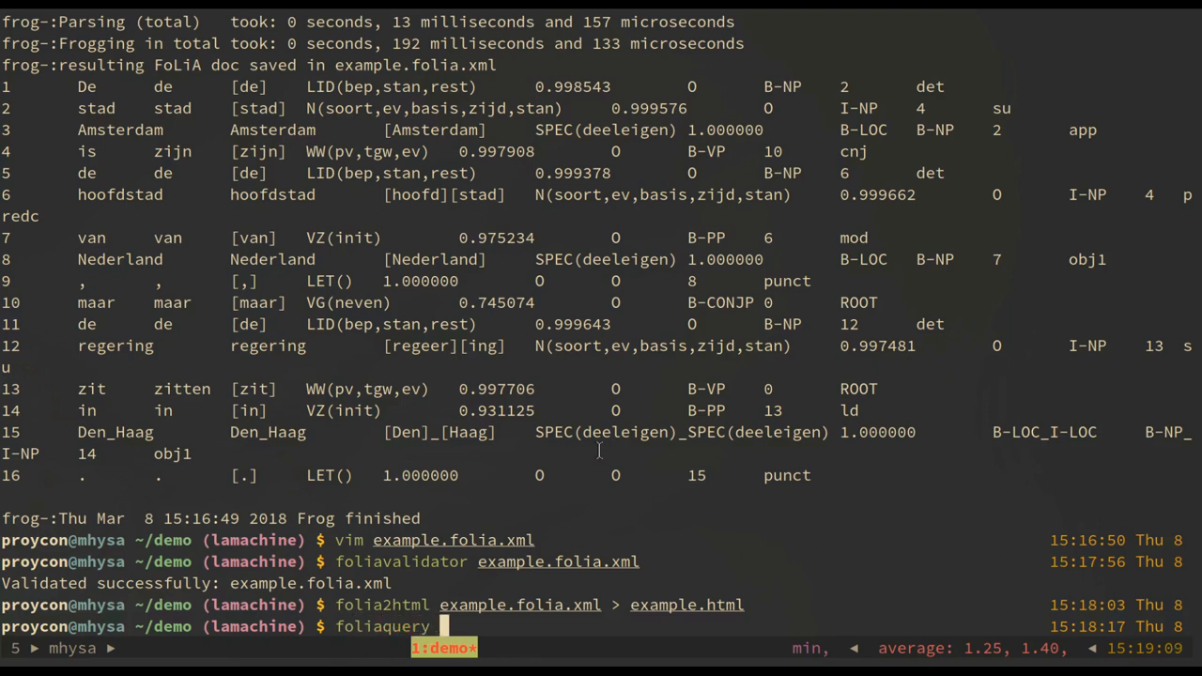
pyautogui.write("-q 'SELECT entity' example.folia.xml")
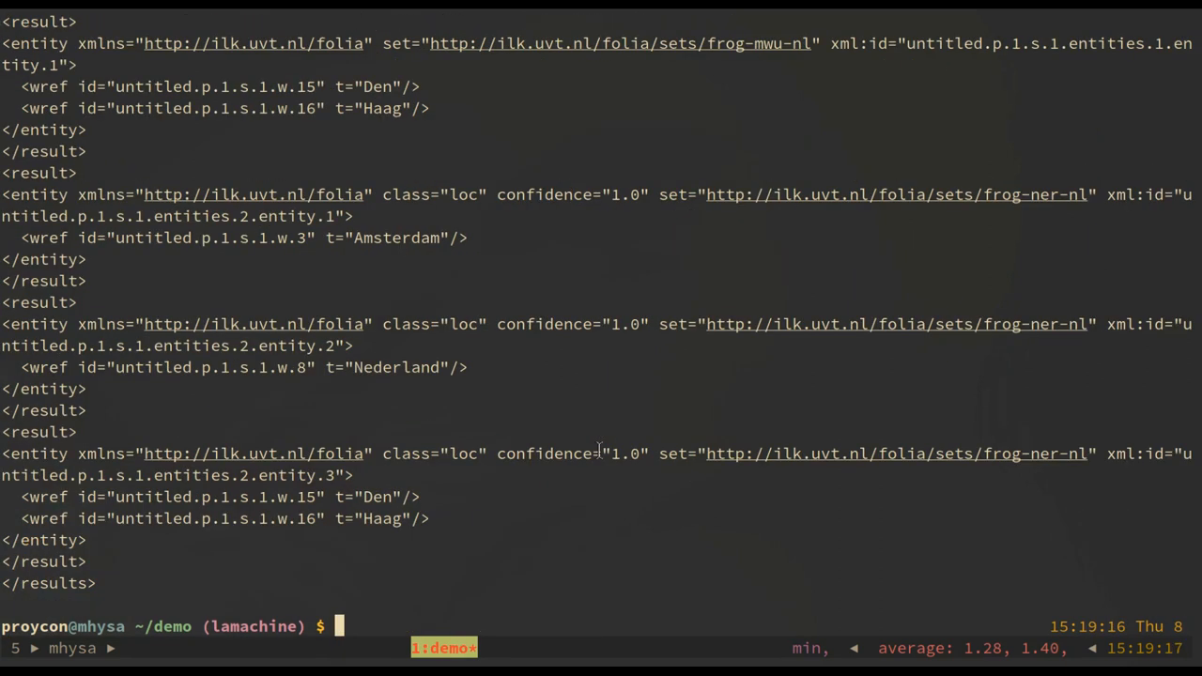
pyautogui.write("foliaquery -q 'SELECT entity' example.folia.xml")
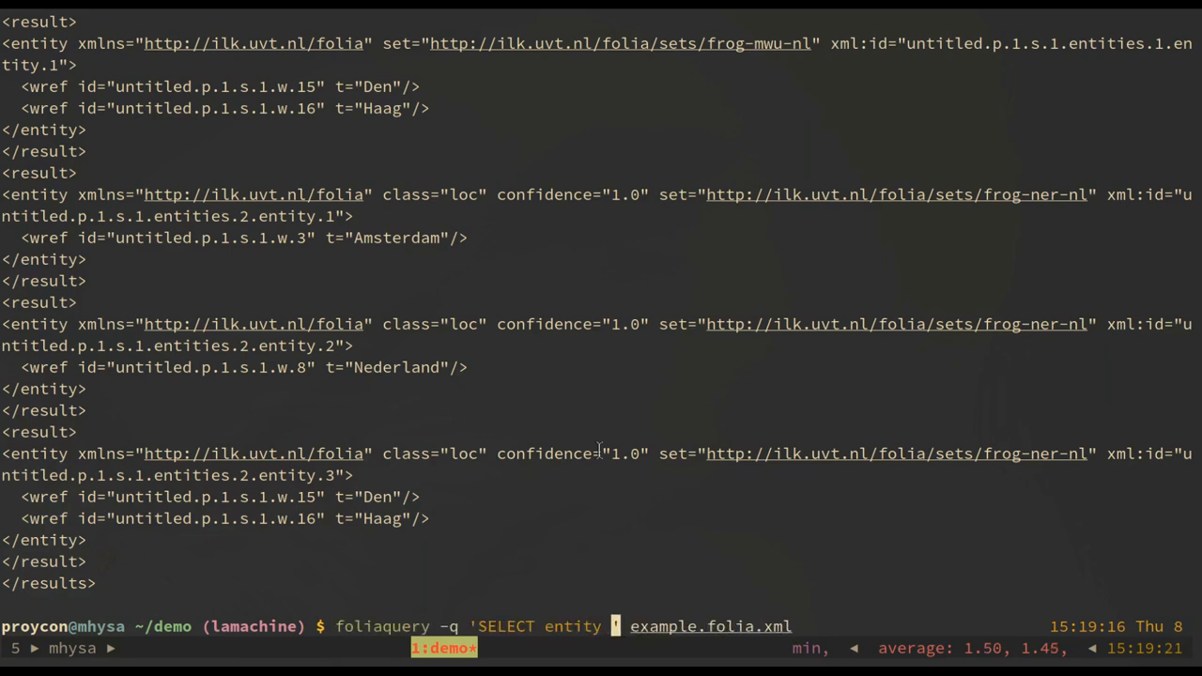
pyautogui.press('Return')
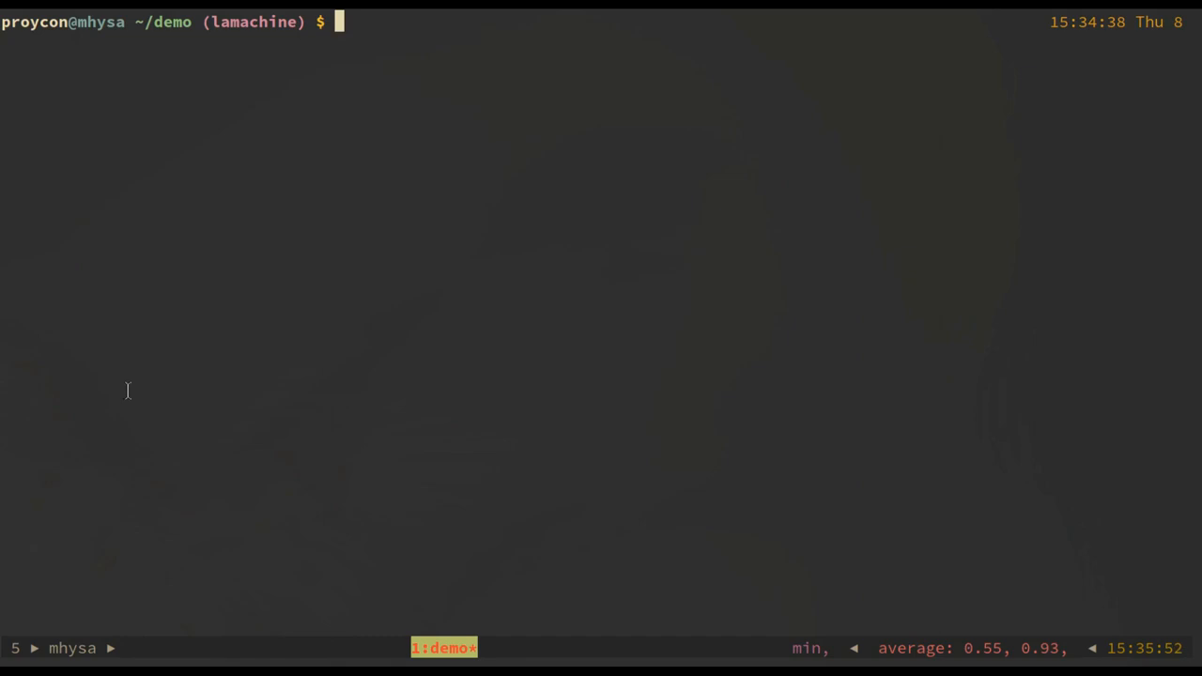
pyautogui.moveTo(154, 387)
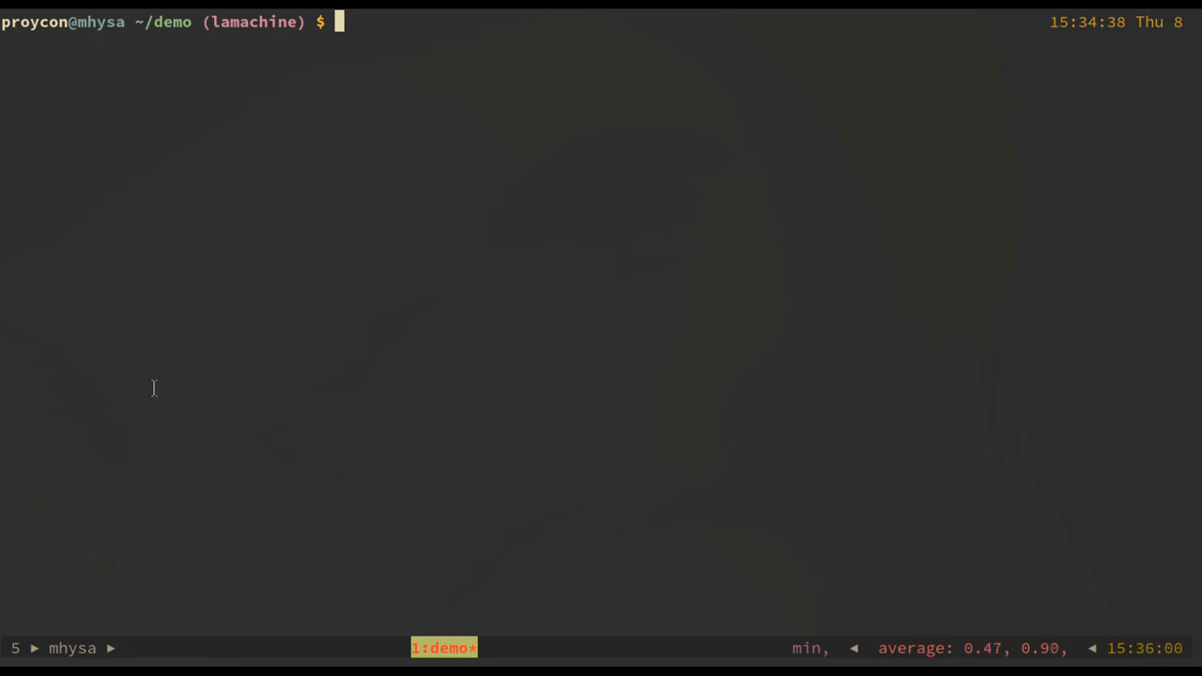
pyautogui.moveTo(244, 591)
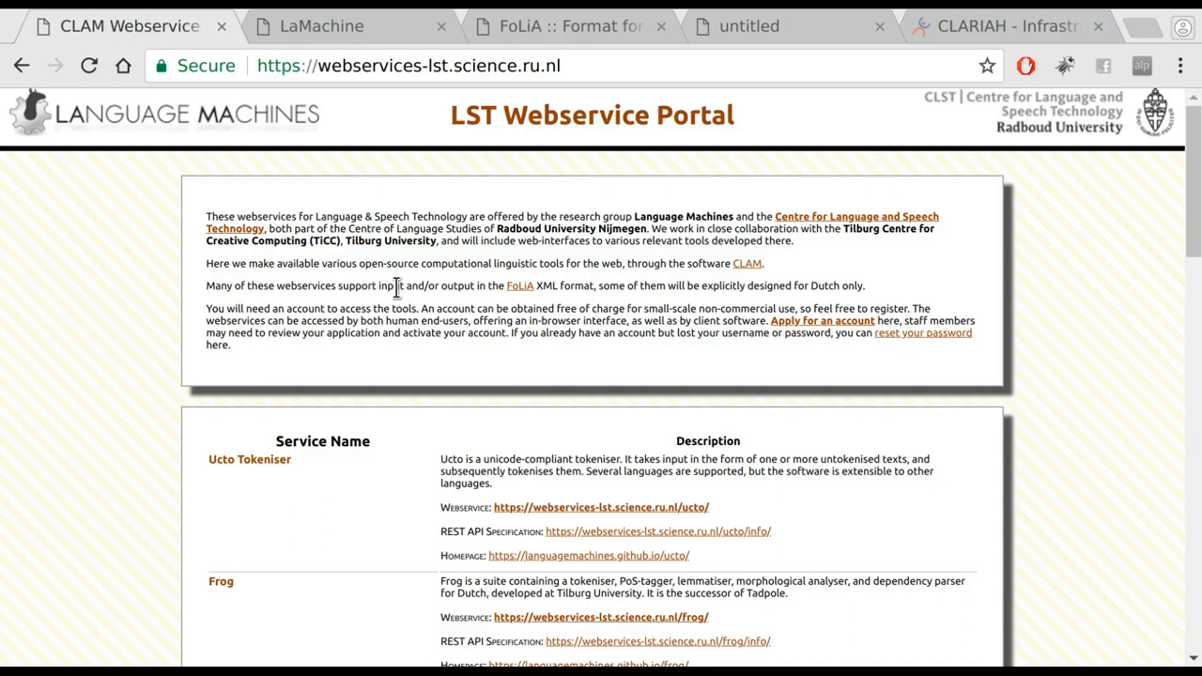
pyautogui.moveTo(383, 217)
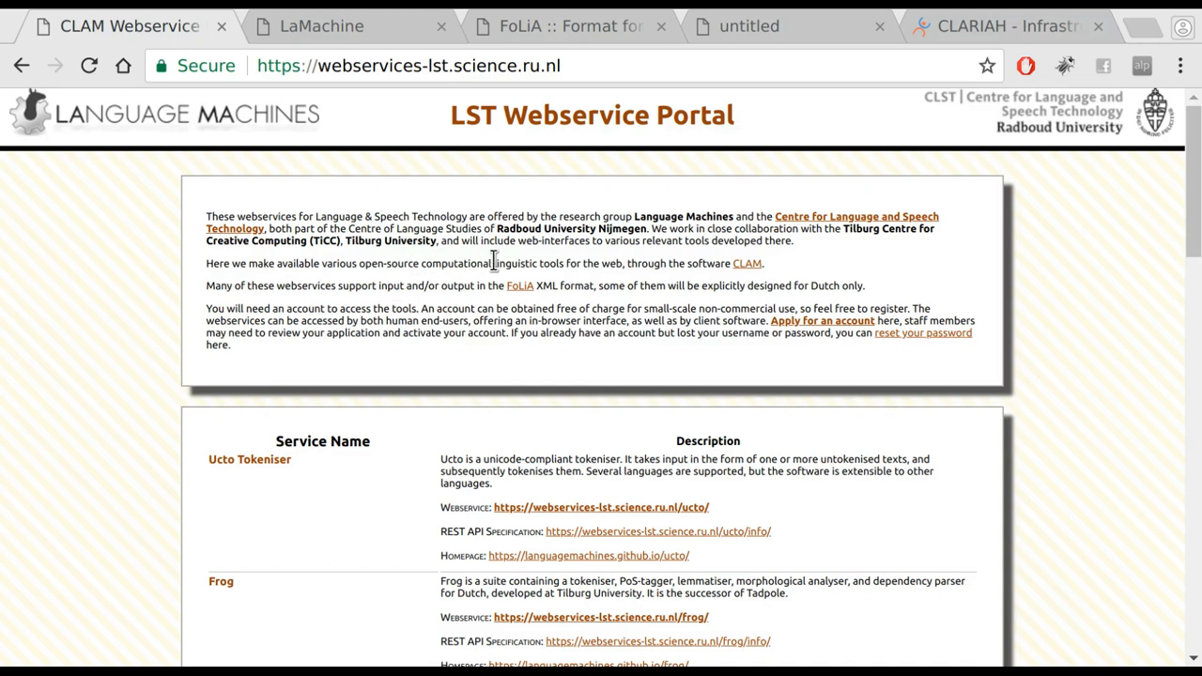
pyautogui.moveTo(310, 175)
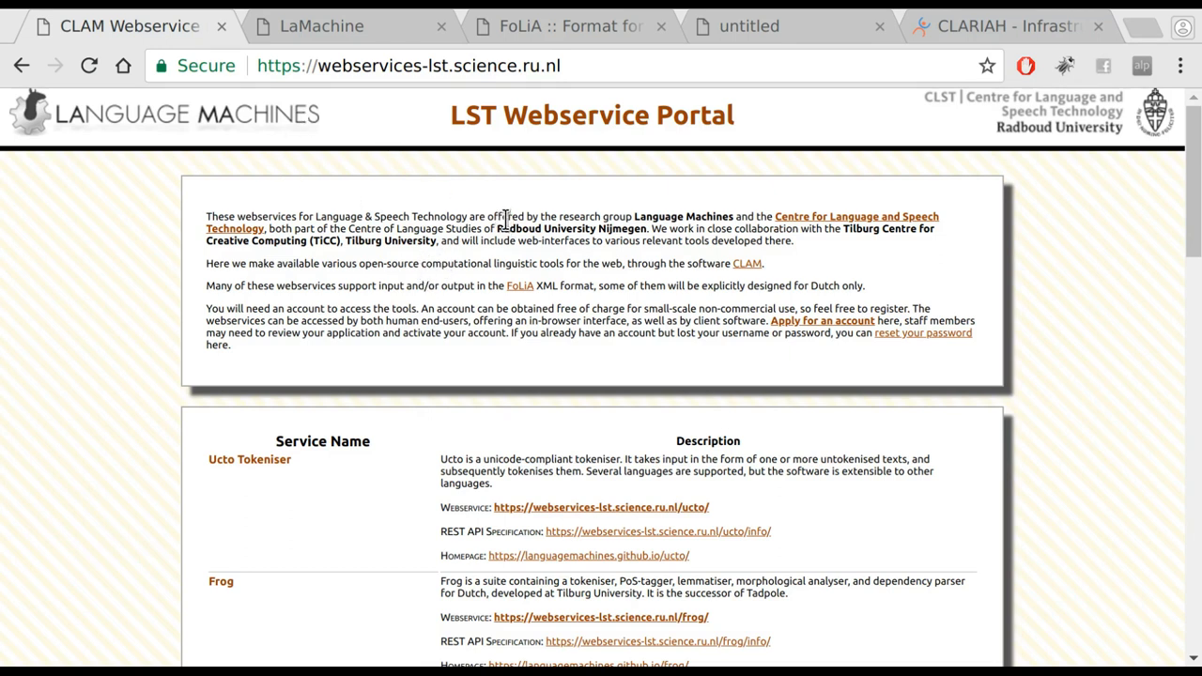
pyautogui.scroll(-3)
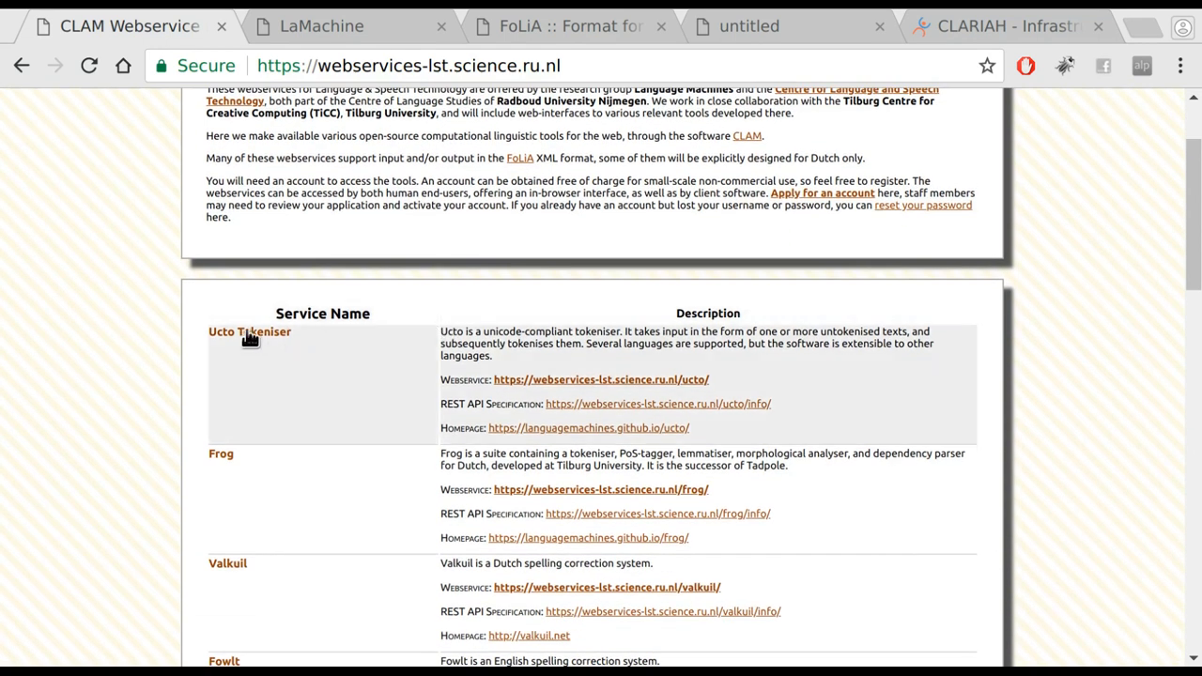
pyautogui.moveTo(272, 342)
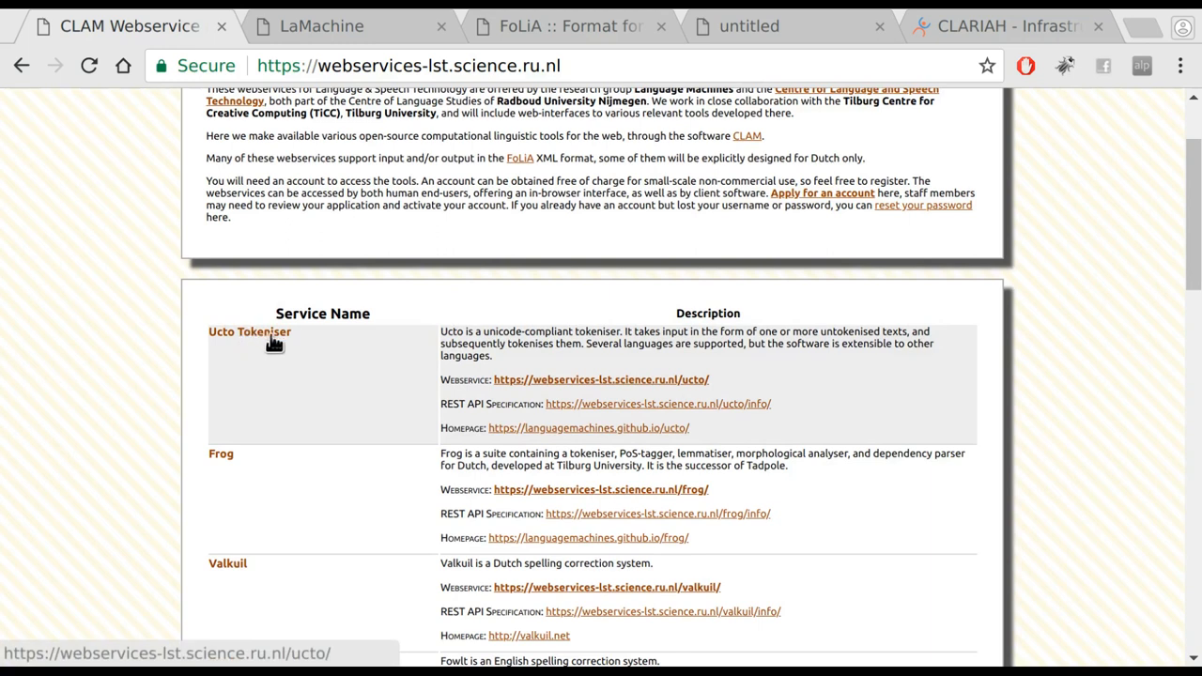
pyautogui.scroll(-3)
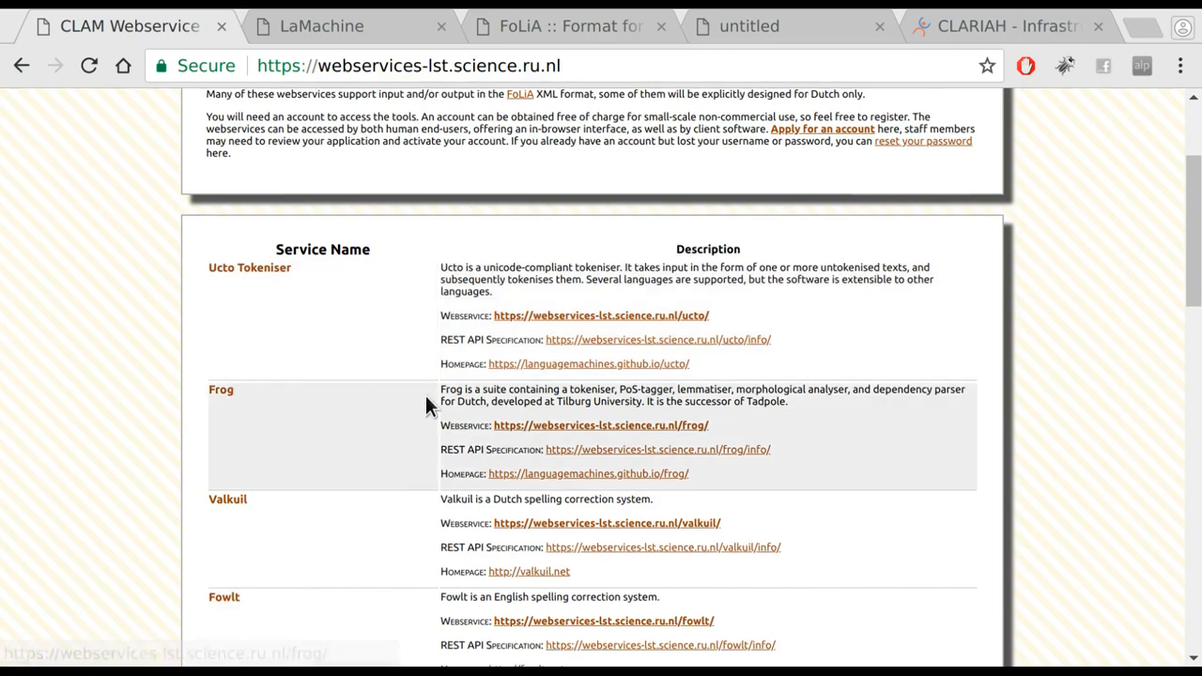
pyautogui.scroll(-3)
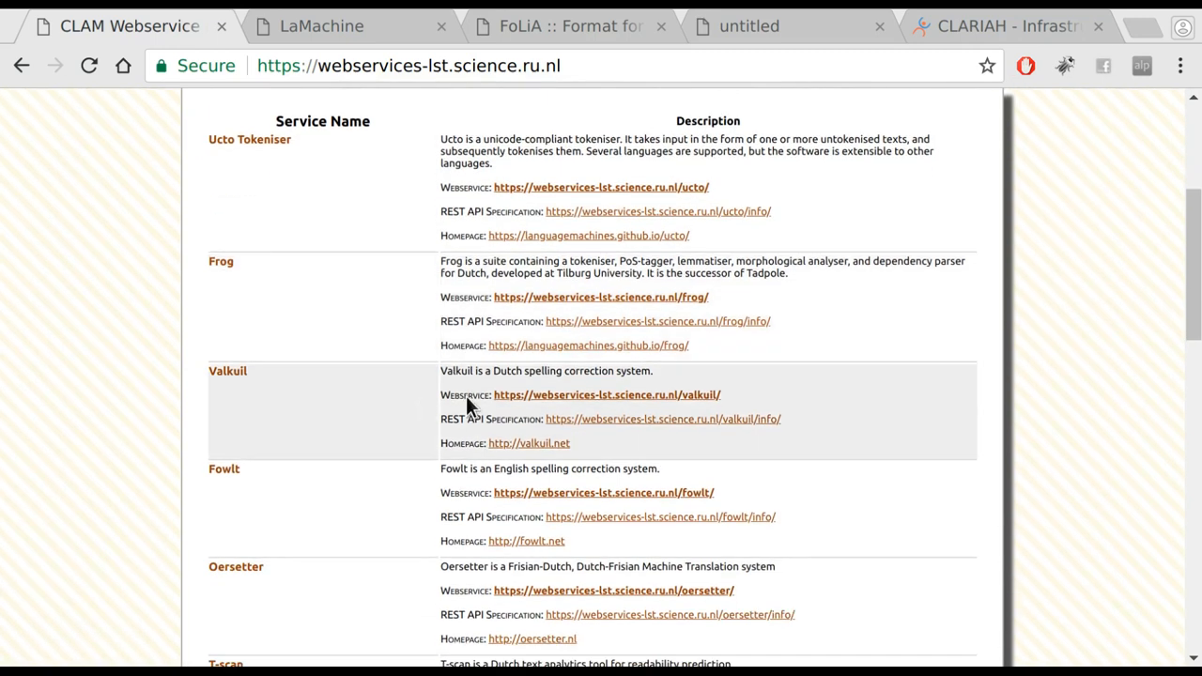
pyautogui.moveTo(394, 397)
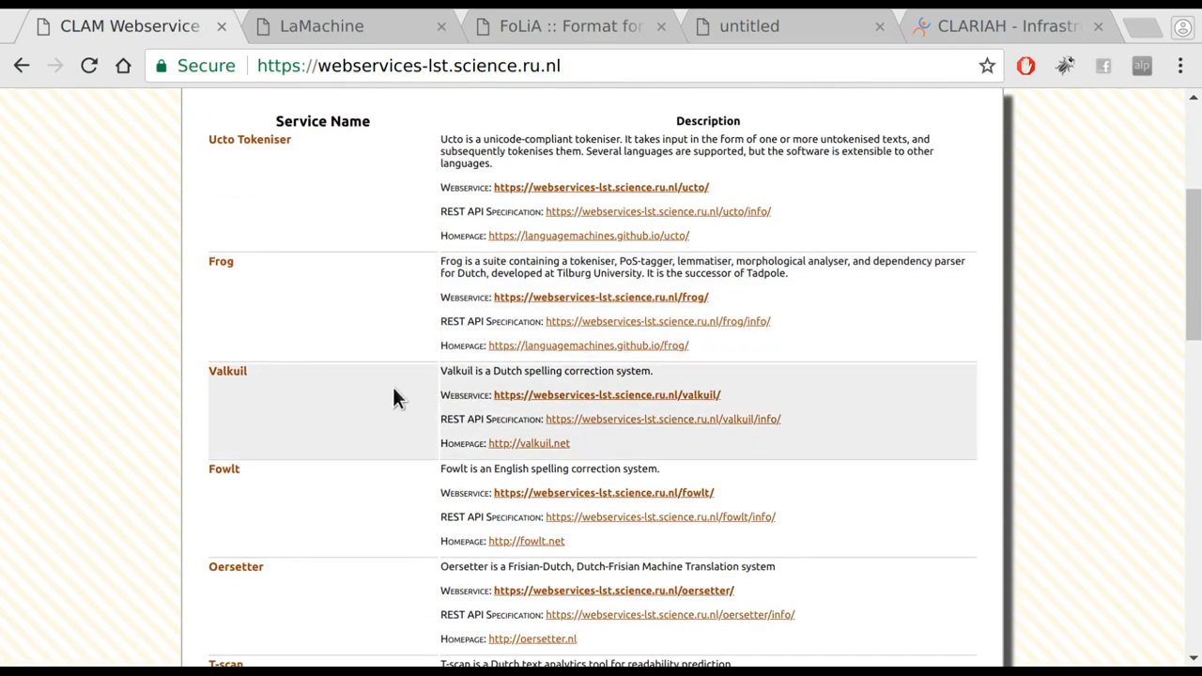
pyautogui.scroll(-3)
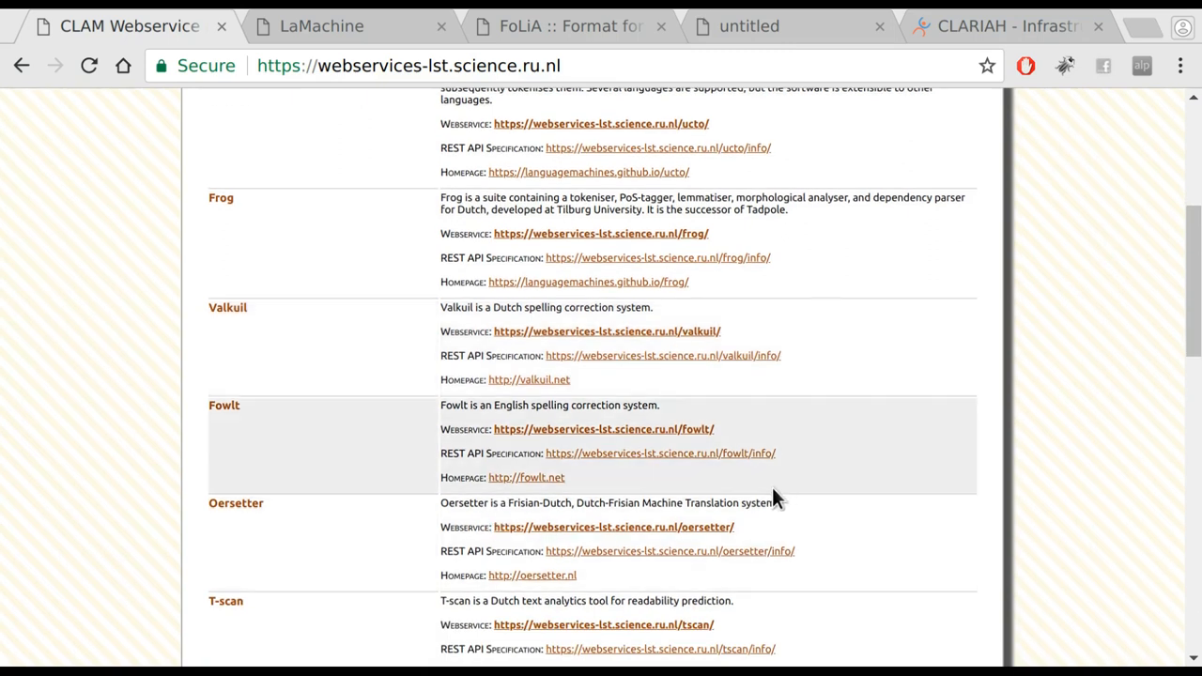
pyautogui.scroll(-3)
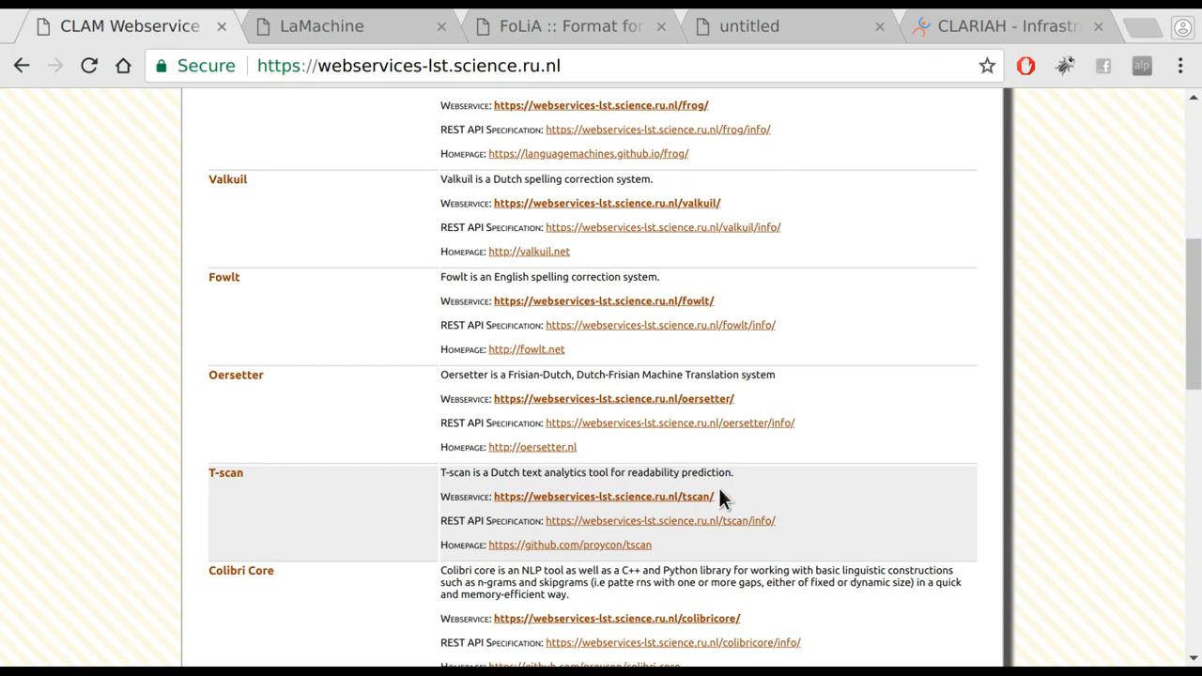
pyautogui.scroll(-3)
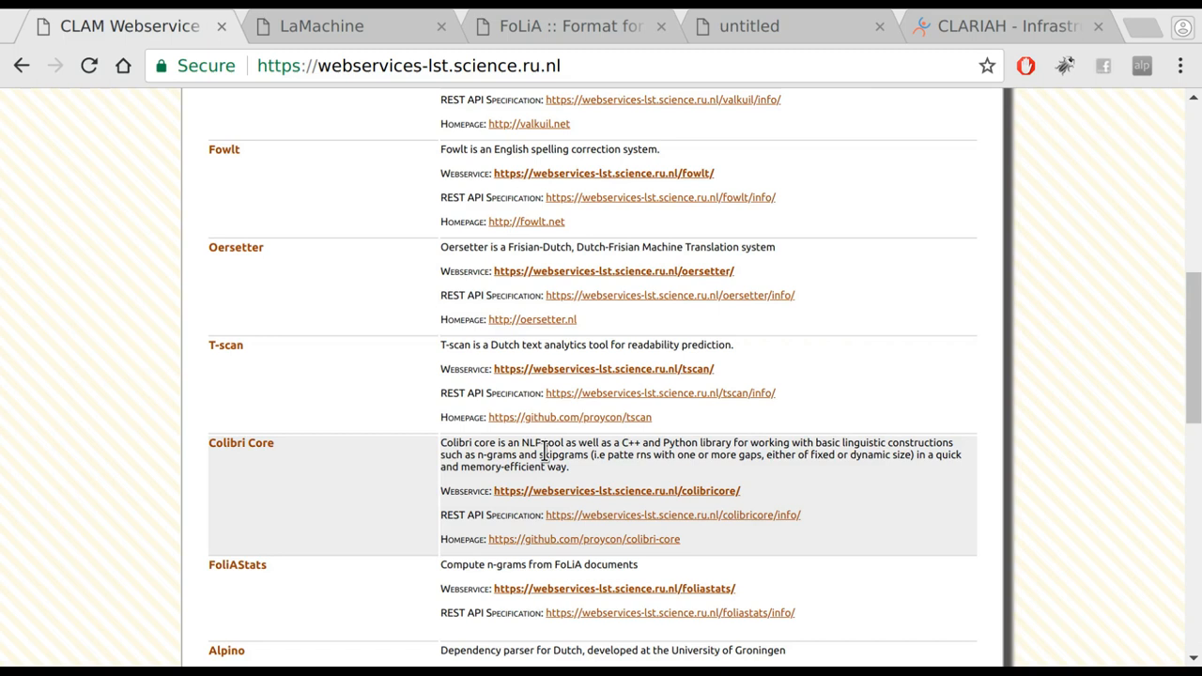
pyautogui.moveTo(653, 457)
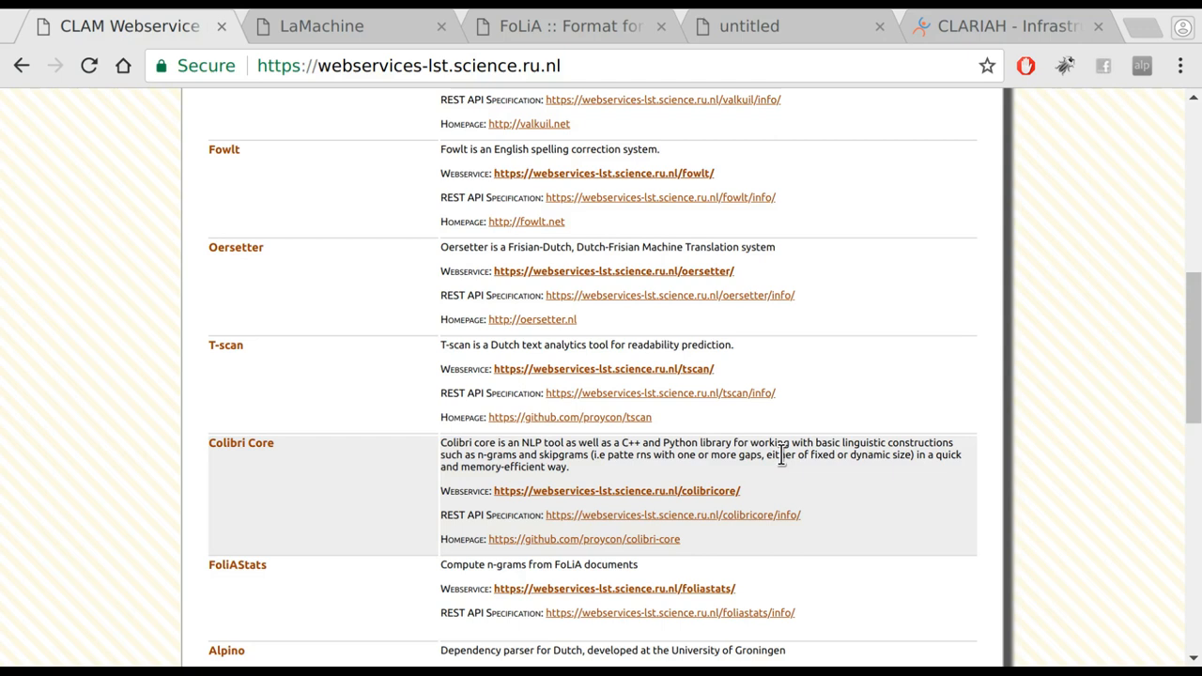
pyautogui.scroll(-3)
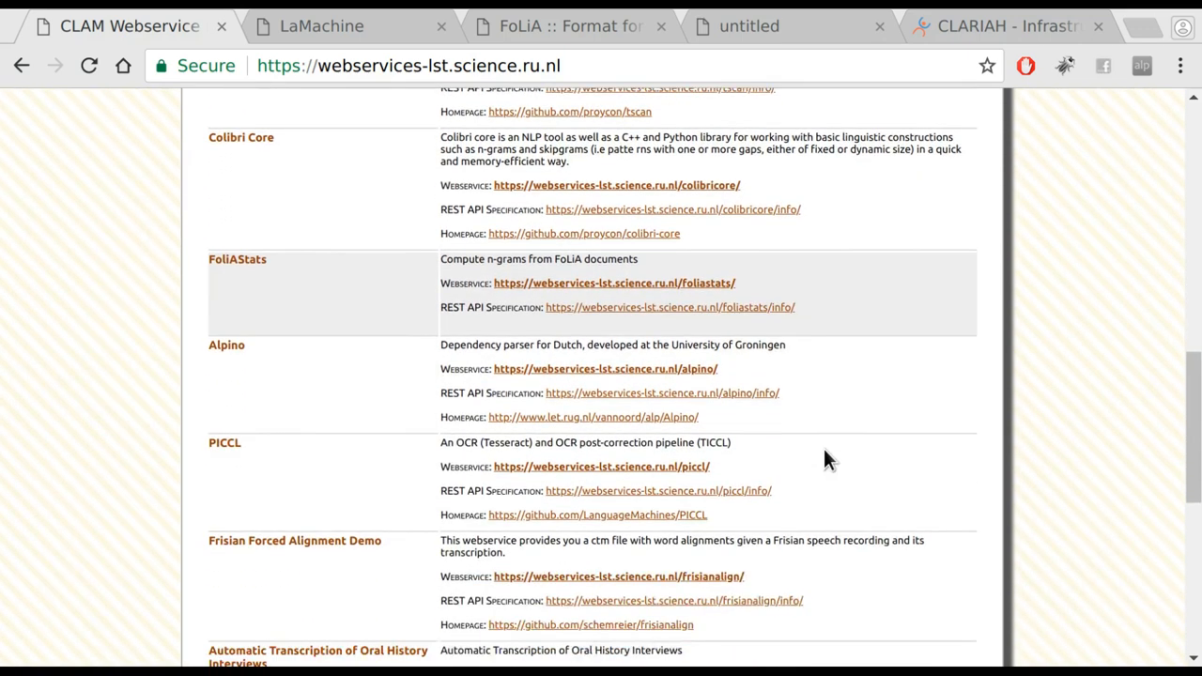
pyautogui.scroll(-3)
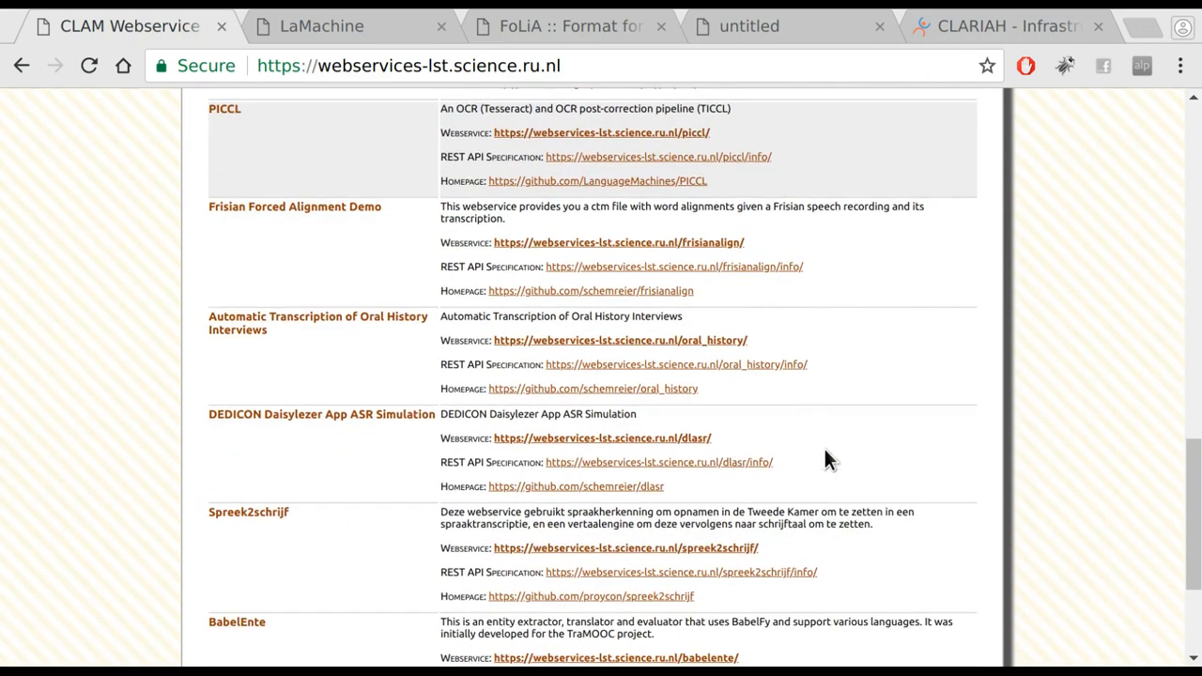
pyautogui.scroll(-3)
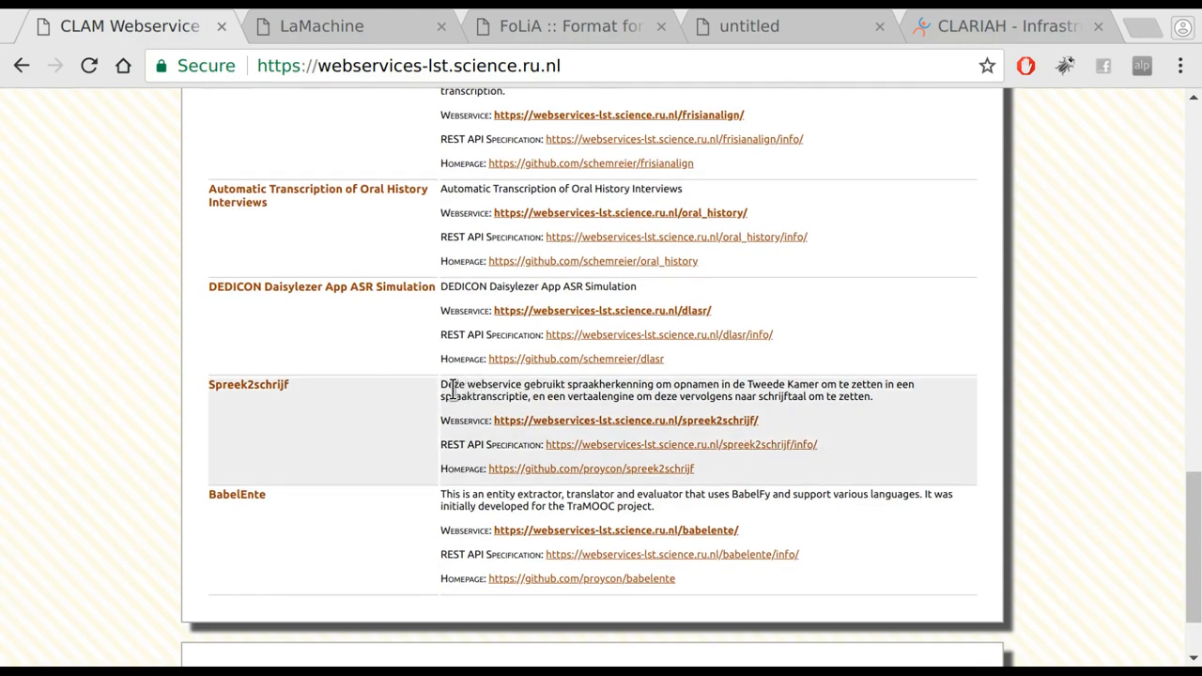
pyautogui.moveTo(248, 383)
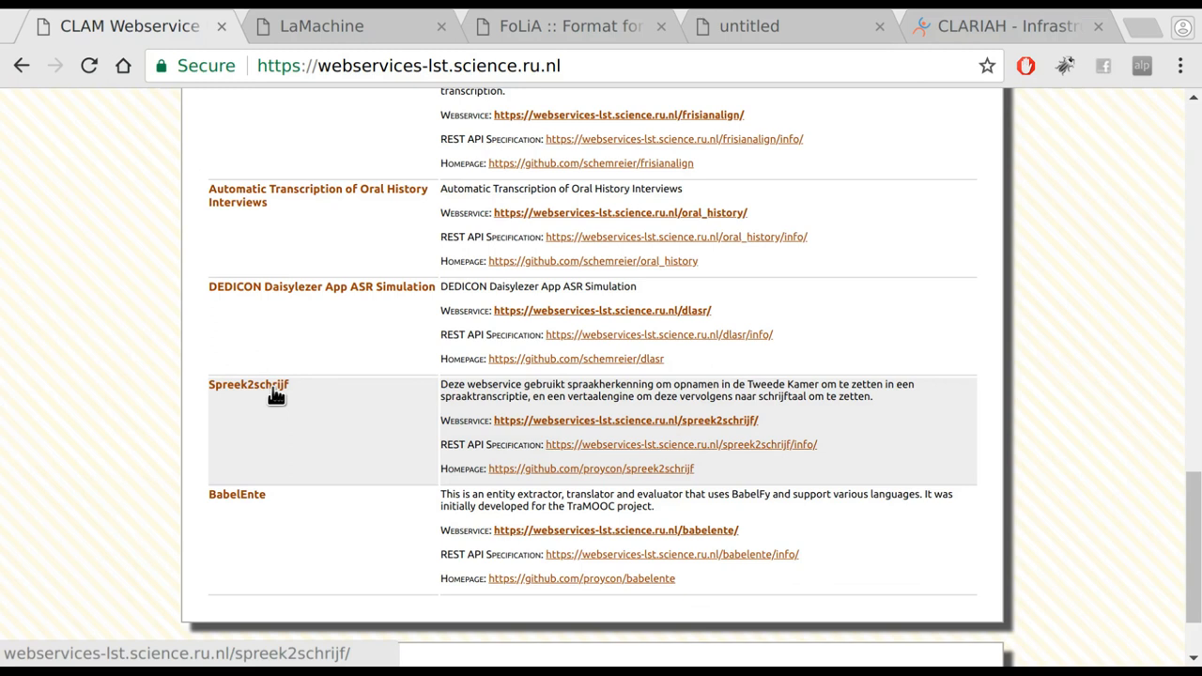
pyautogui.moveTo(430, 214)
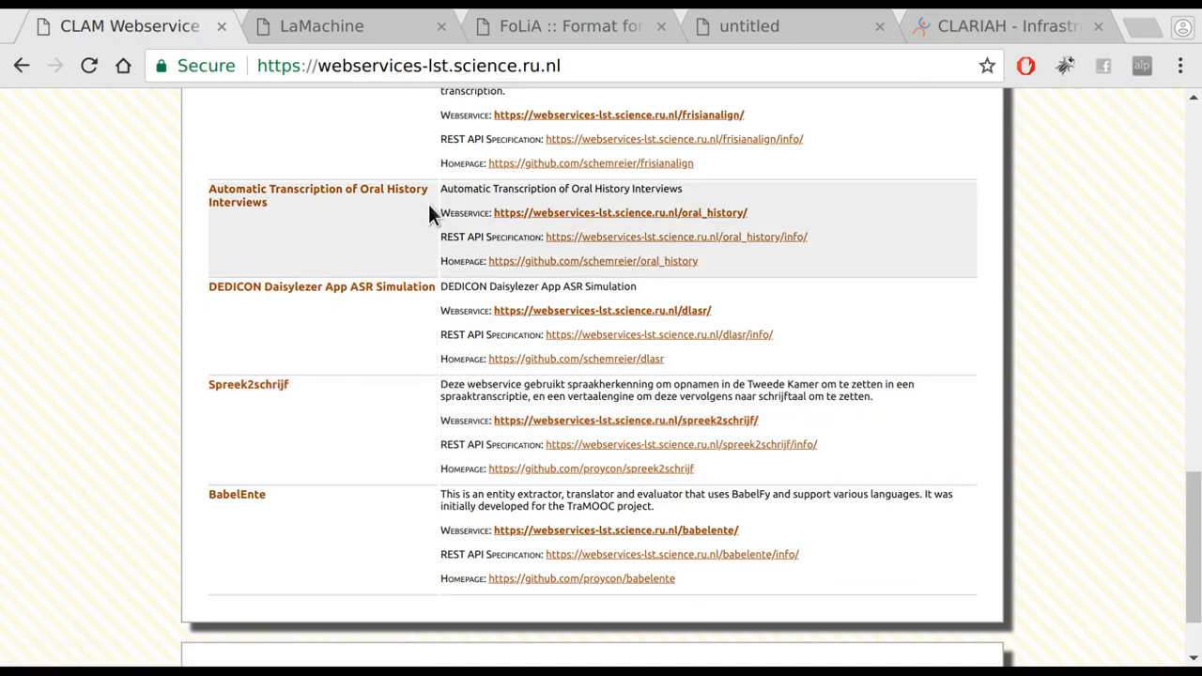
pyautogui.scroll(3)
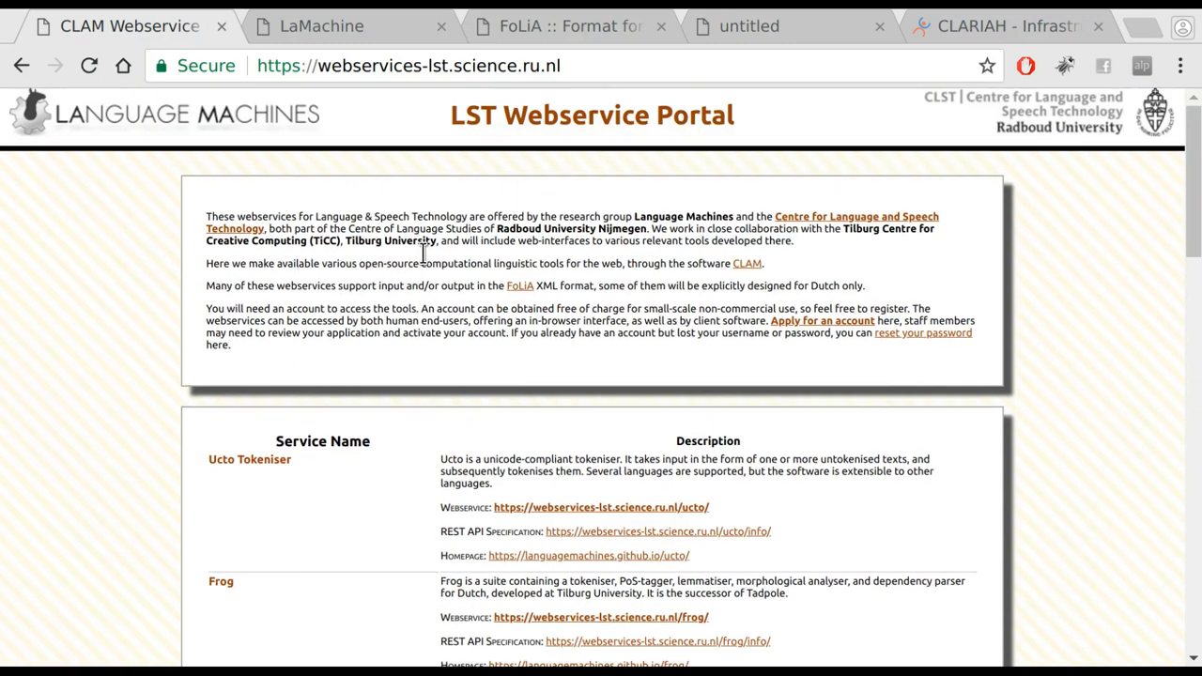
pyautogui.moveTo(669, 267)
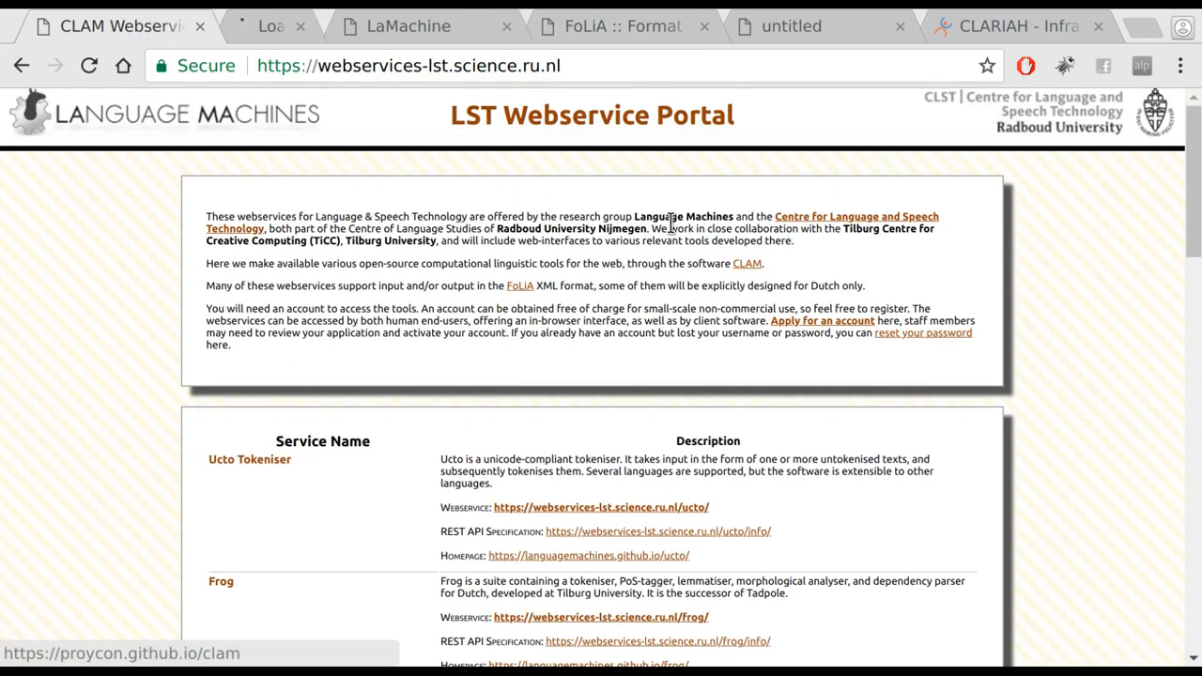
# View the CLAM project website, then go to the Frog webservice from the portal
pyautogui.click(747, 263)
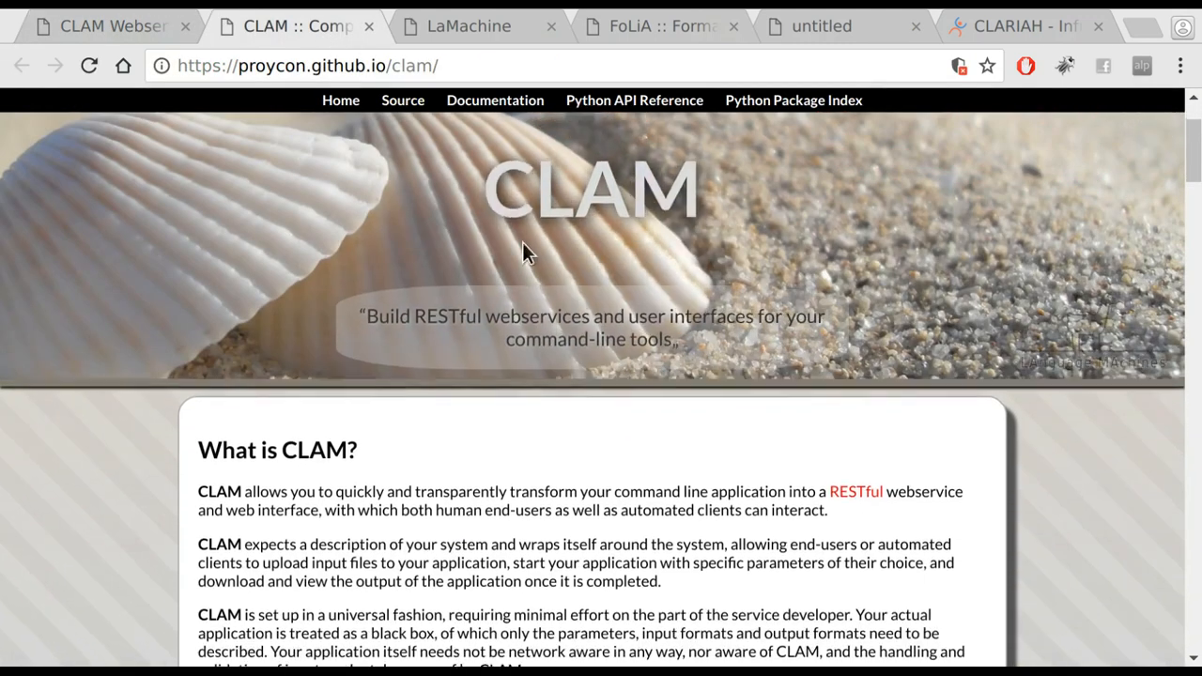
pyautogui.scroll(-3)
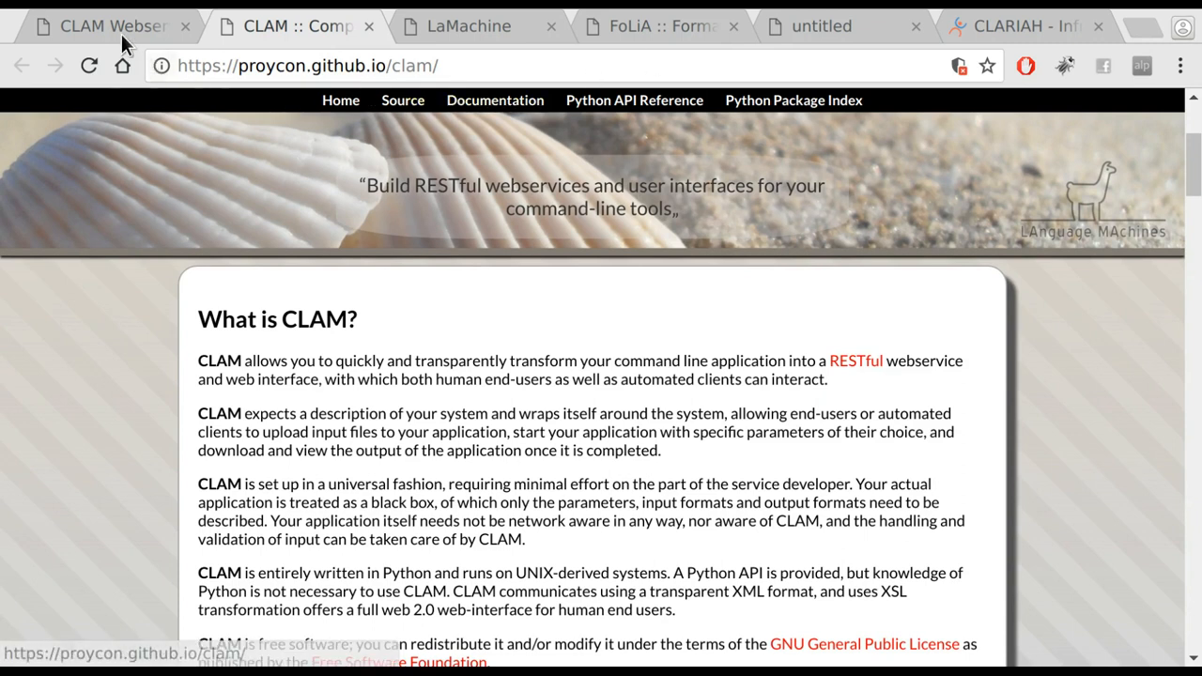
pyautogui.moveTo(113, 26)
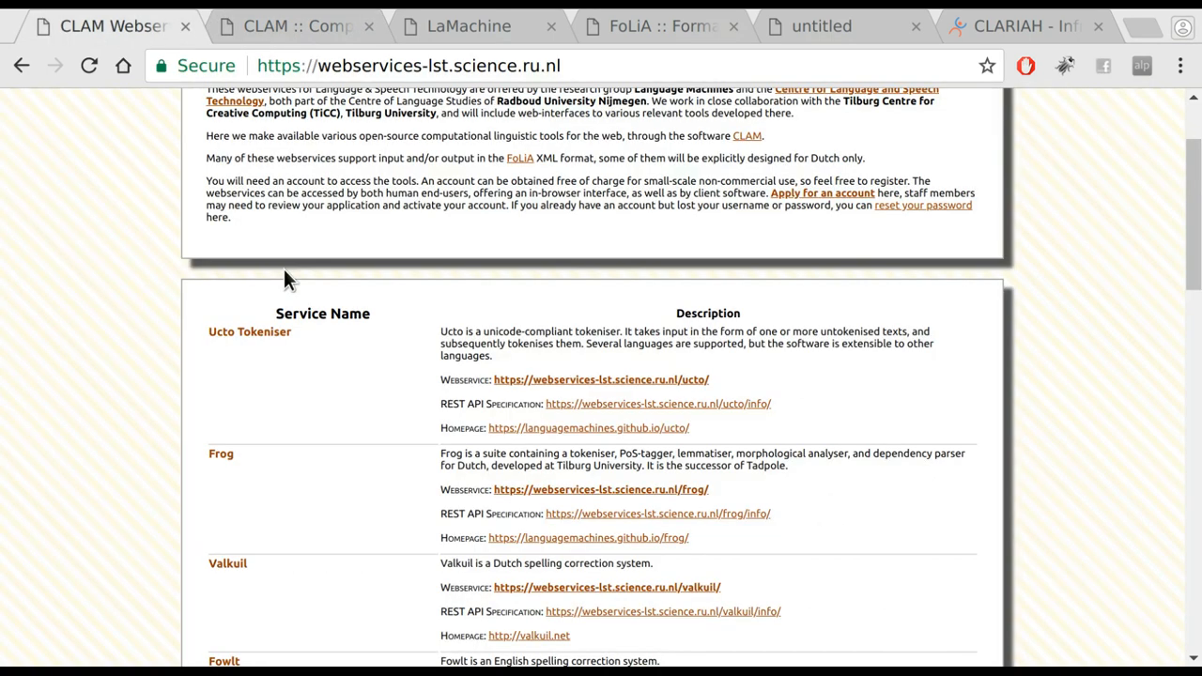
pyautogui.scroll(-3)
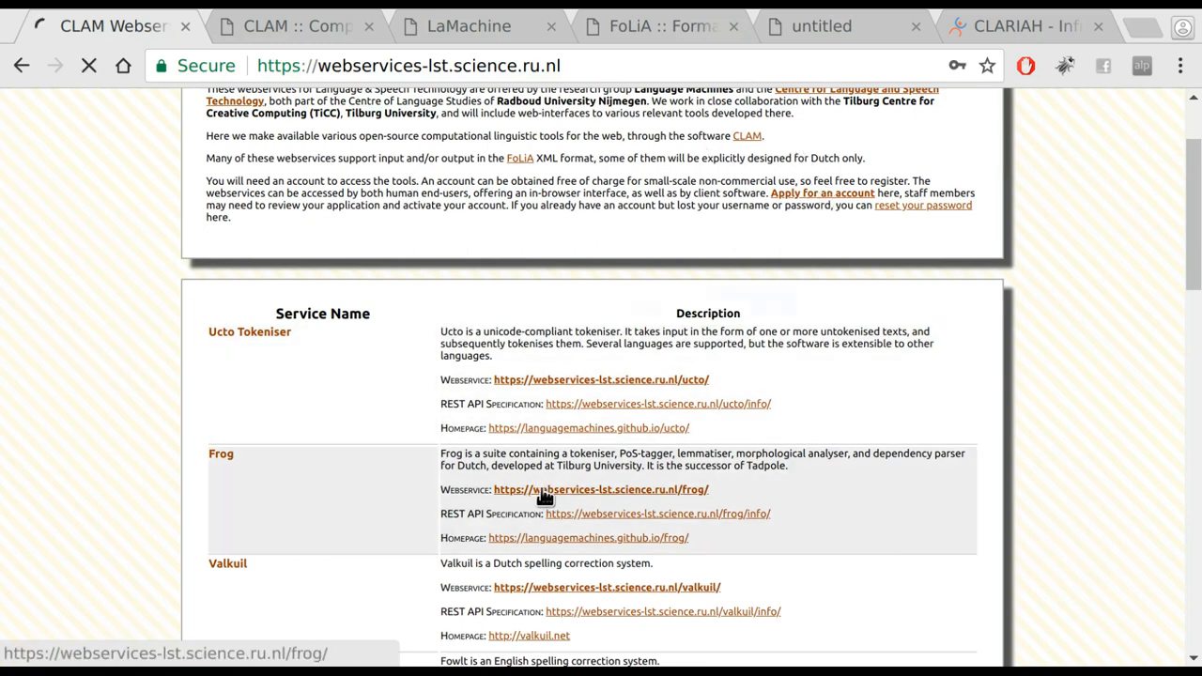
pyautogui.click(601, 488)
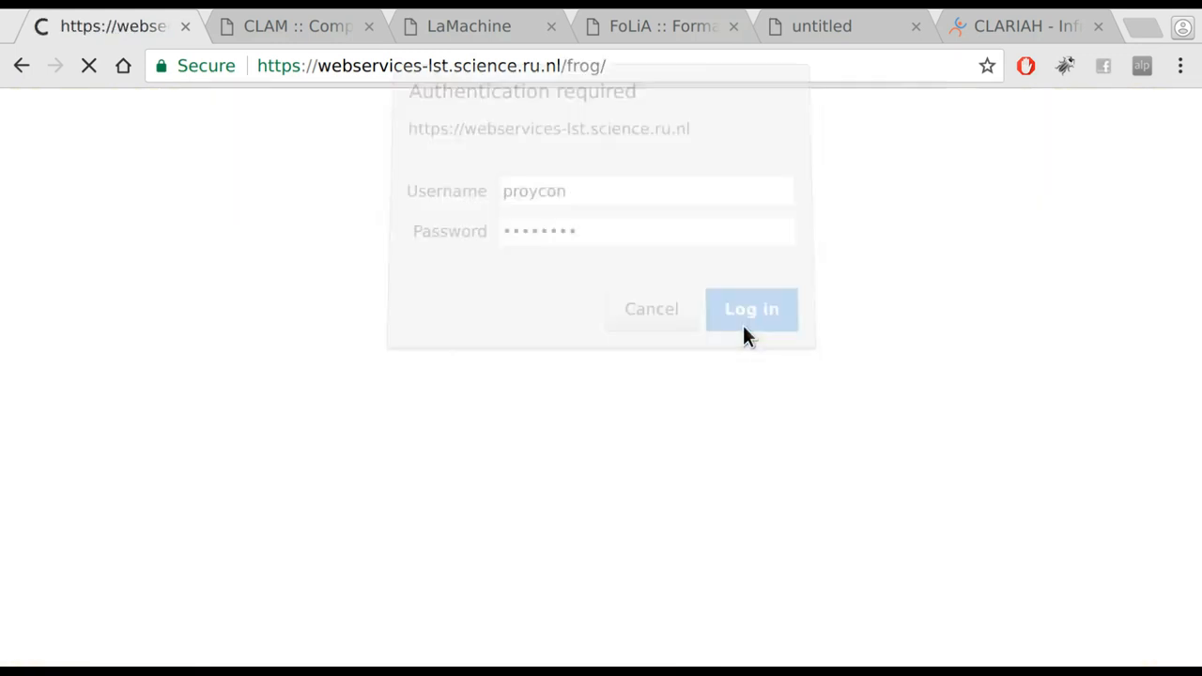
# Log in to the Frog webservice and create a new project named clariahtest
pyautogui.click(751, 308)
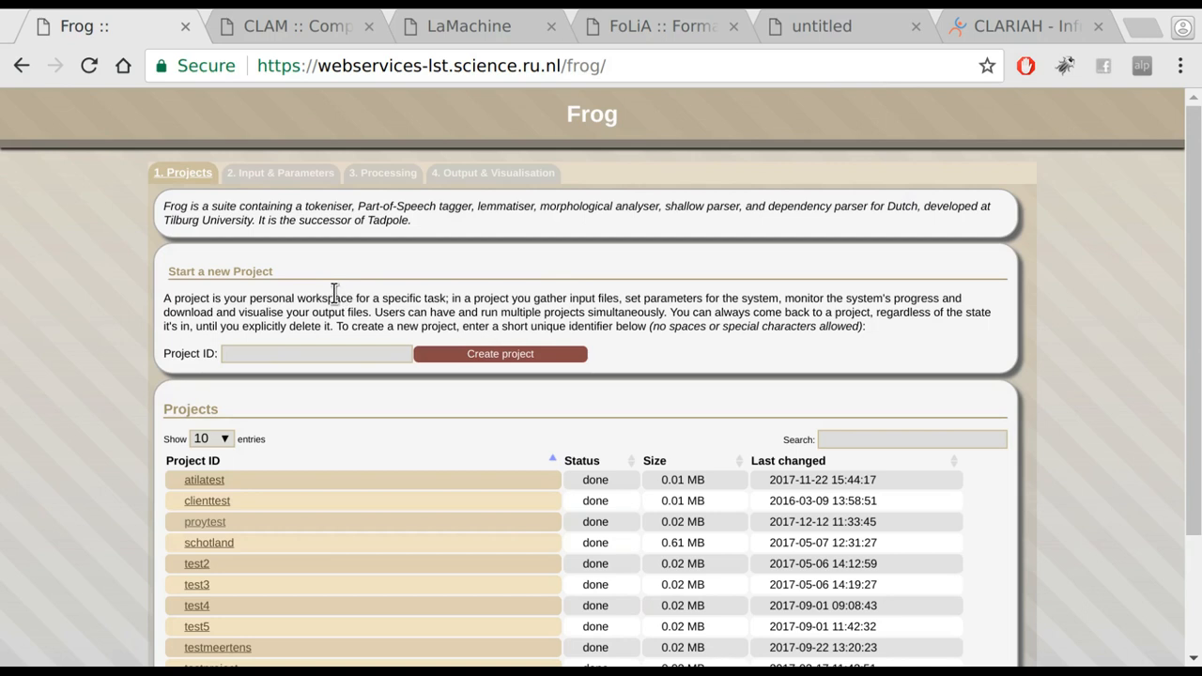
pyautogui.click(315, 353)
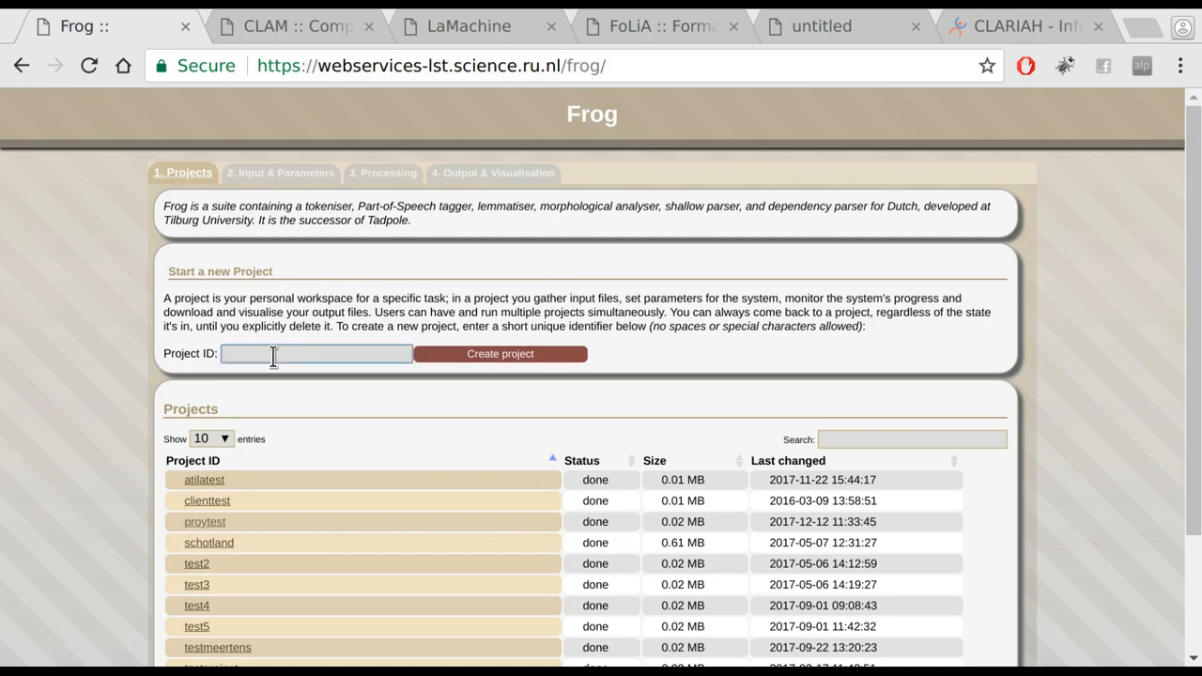
pyautogui.write('clariahtest')
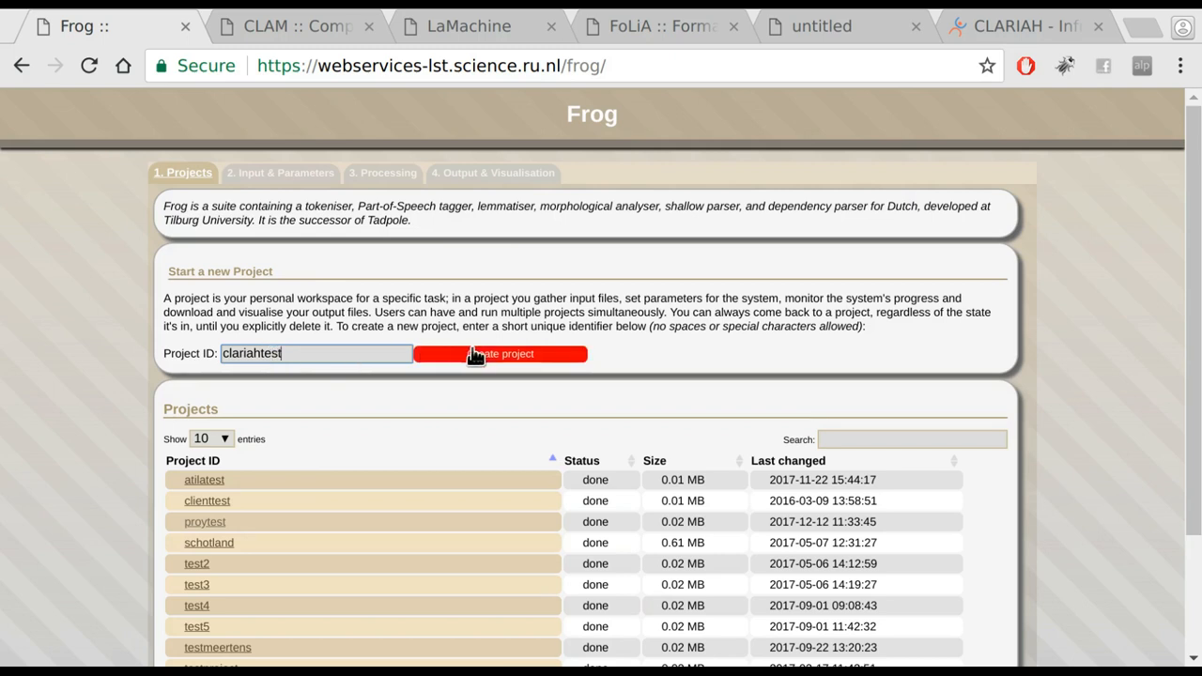
pyautogui.click(500, 354)
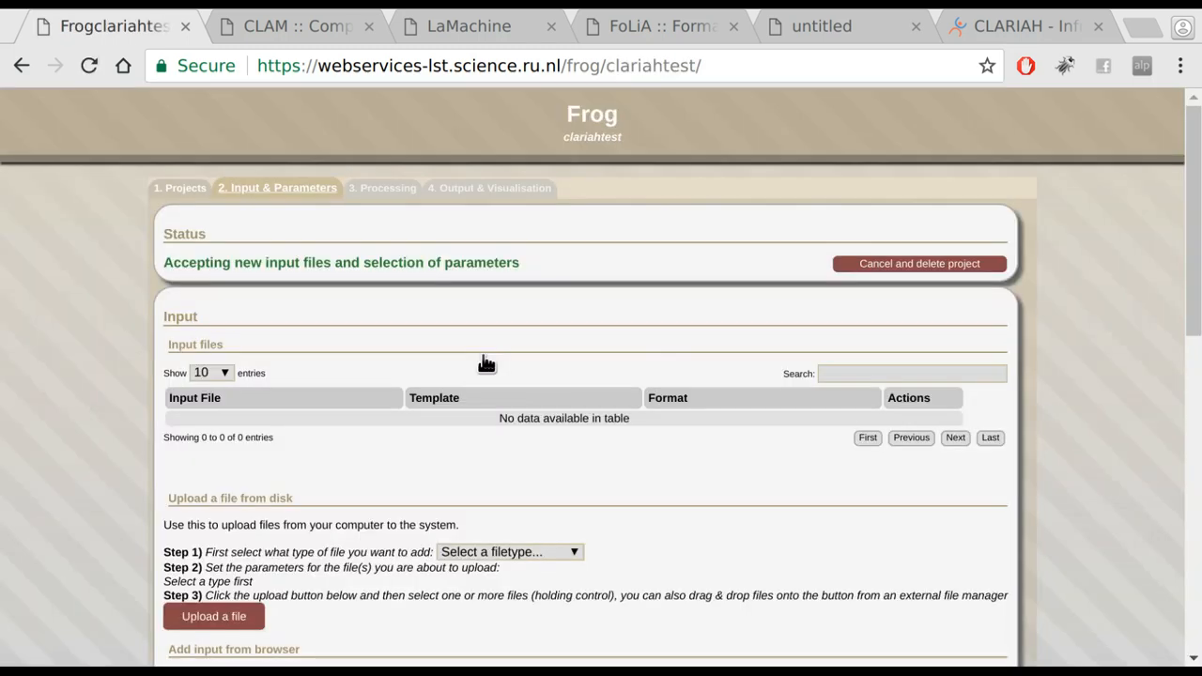
# Enter the Dutch sentence about Amsterdam and Den Haag as the project's input text
pyautogui.scroll(-3)
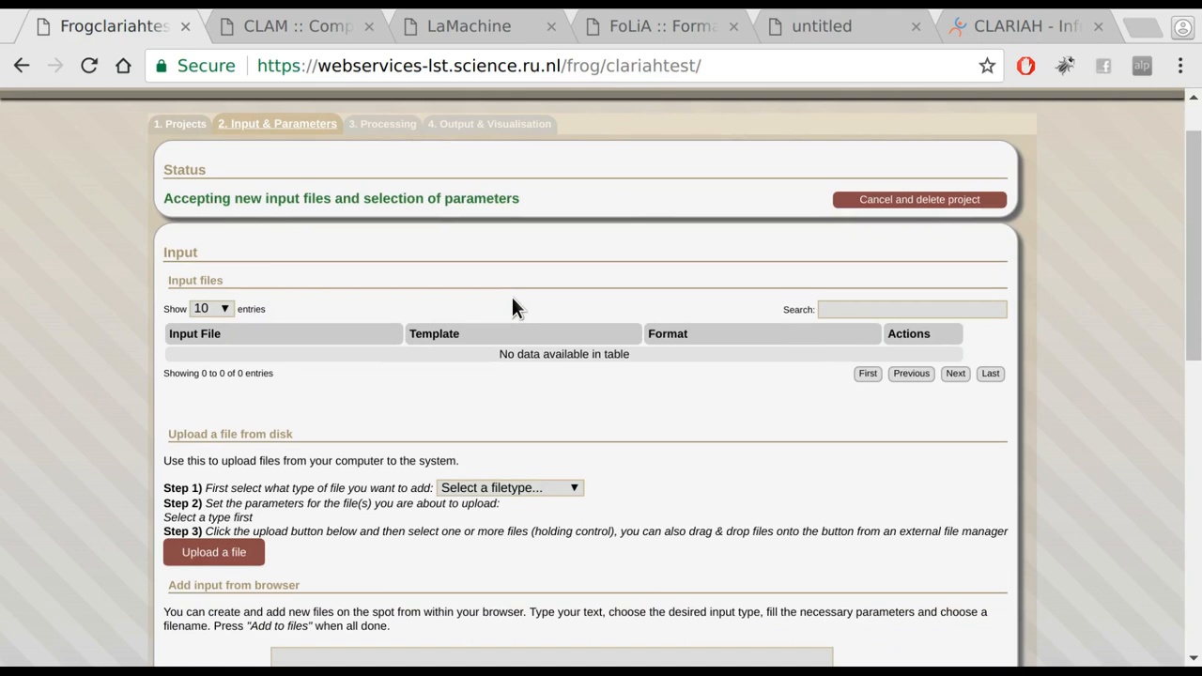
pyautogui.scroll(-3)
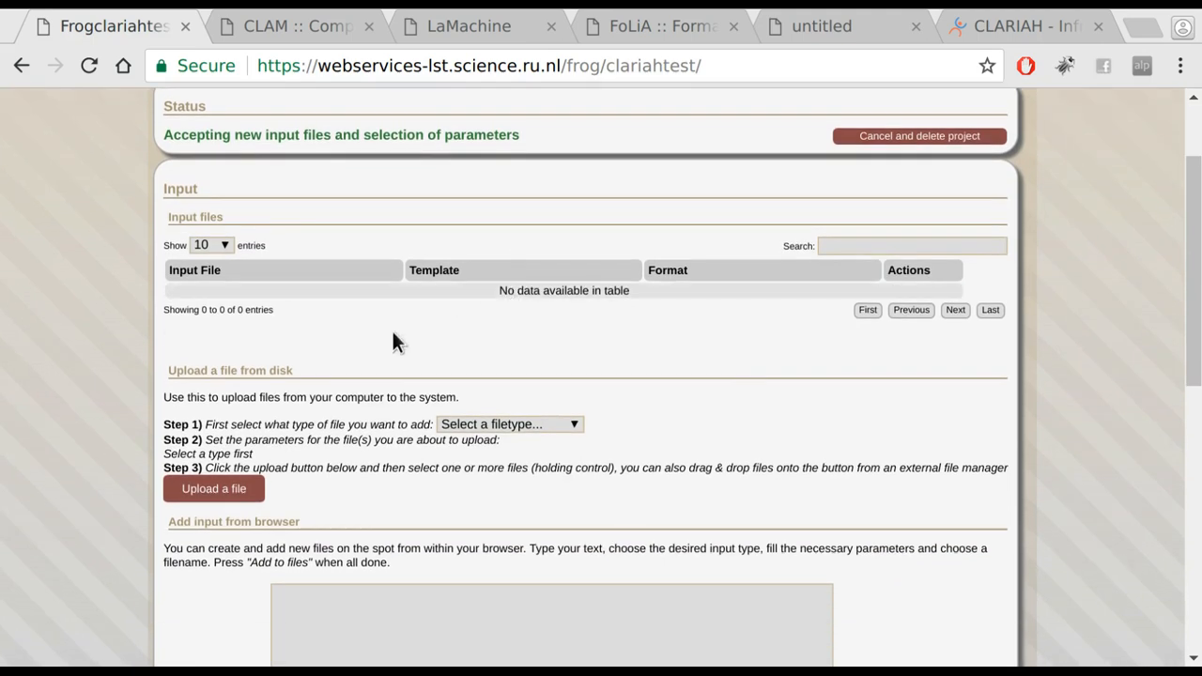
pyautogui.moveTo(524, 398)
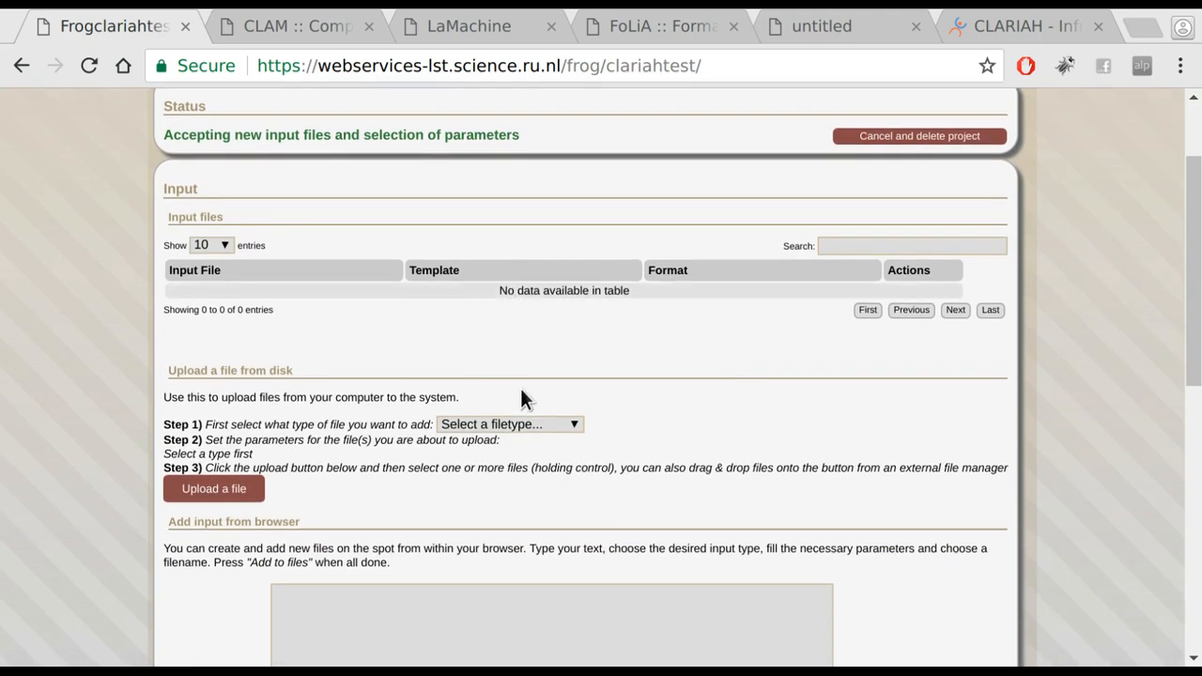
pyautogui.scroll(-3)
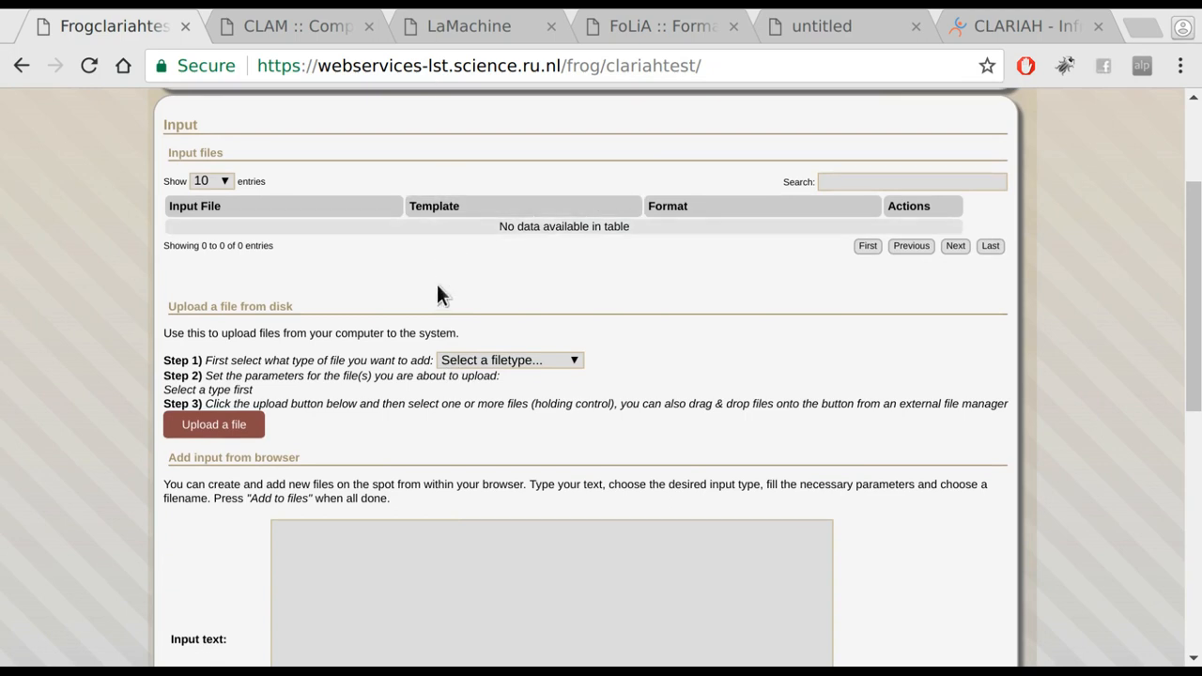
pyautogui.moveTo(436, 351)
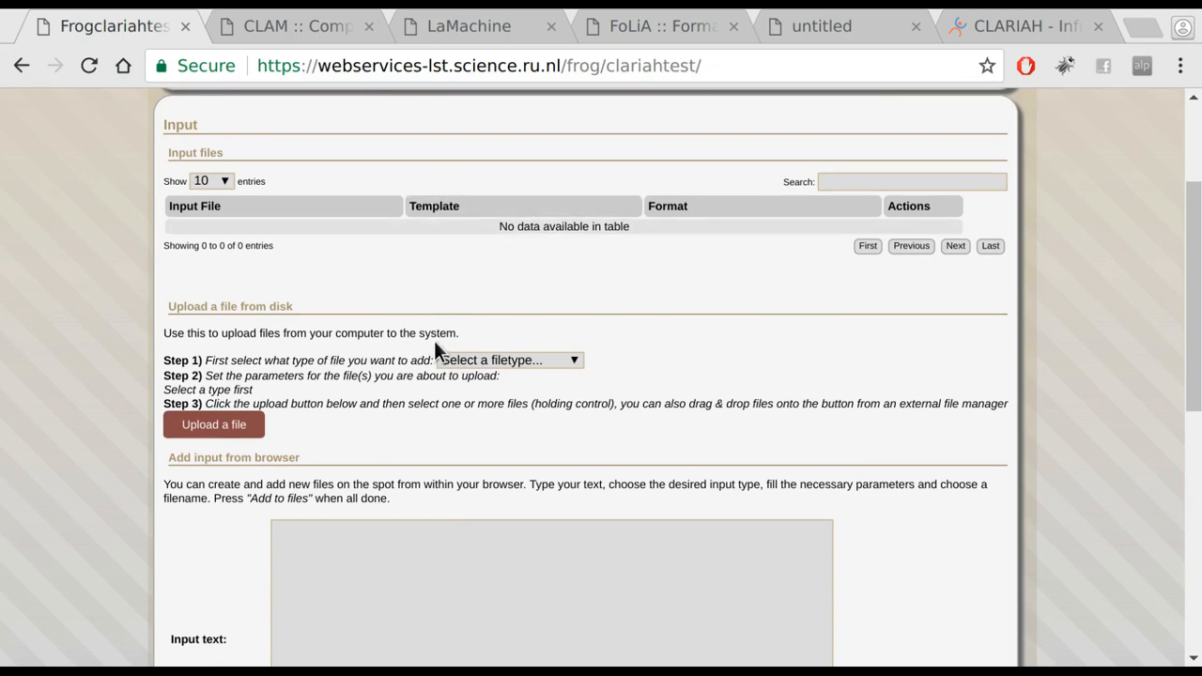
pyautogui.scroll(-3)
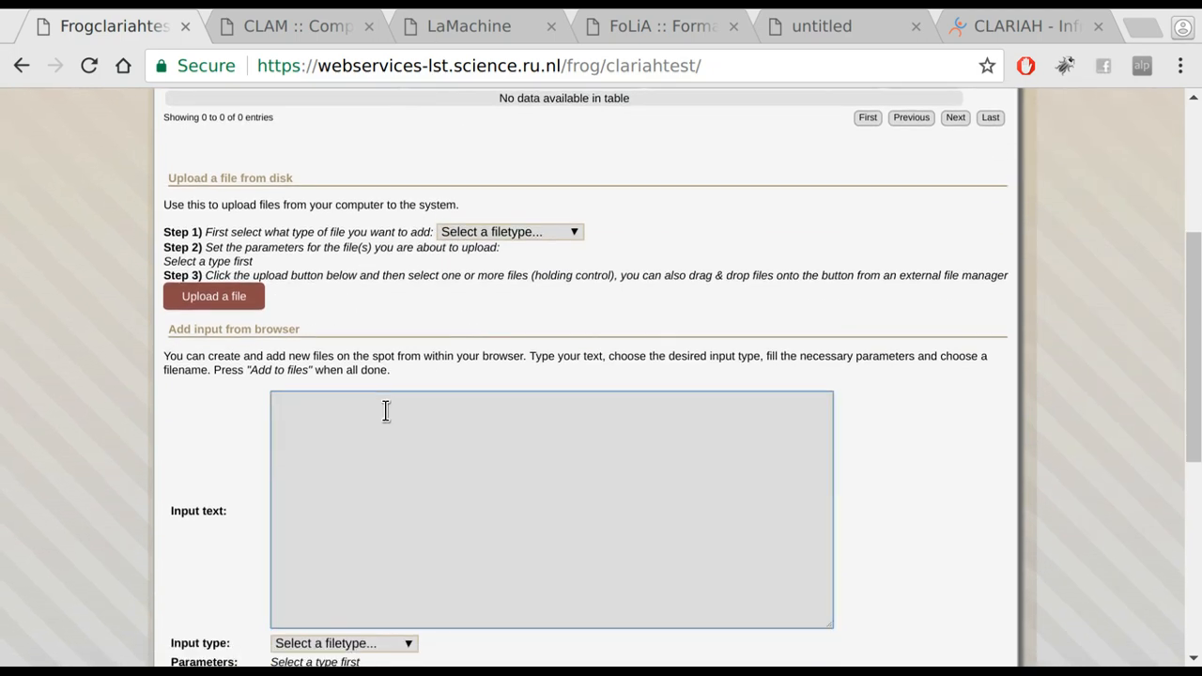
pyautogui.write('De stad Amsterdam is de hoofdstad van Nederlan, maar de regering zit in Den Haag.')
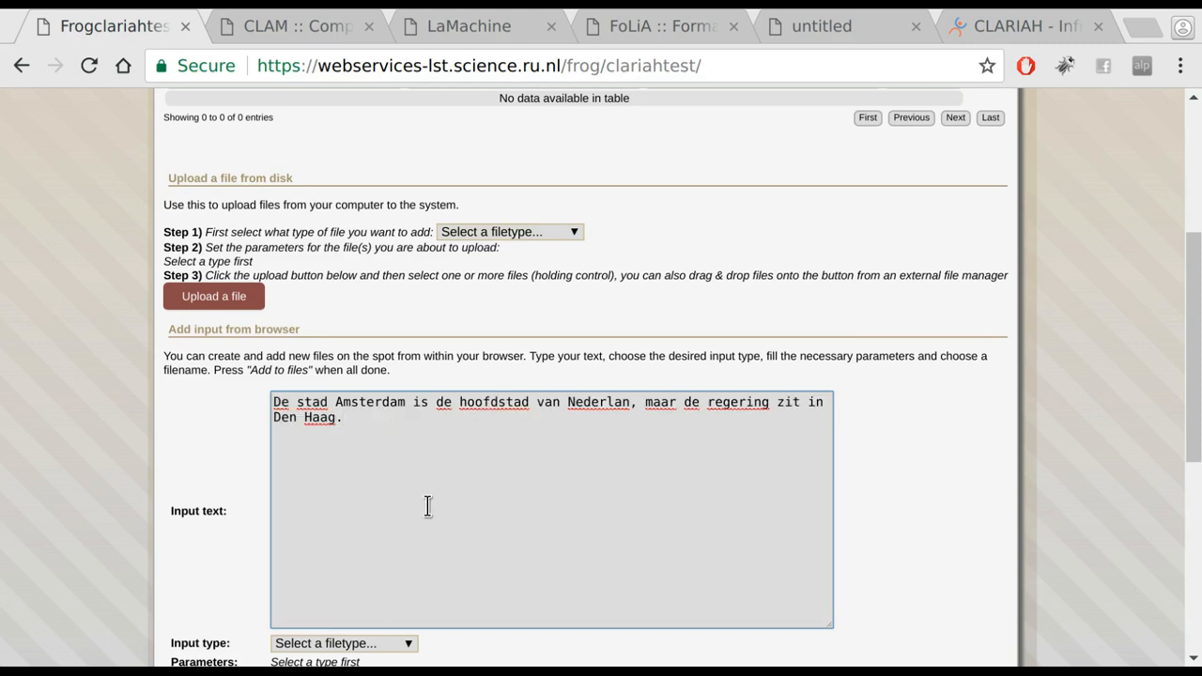
# Add the text as a plain-text document named test to the input files
pyautogui.click(342, 515)
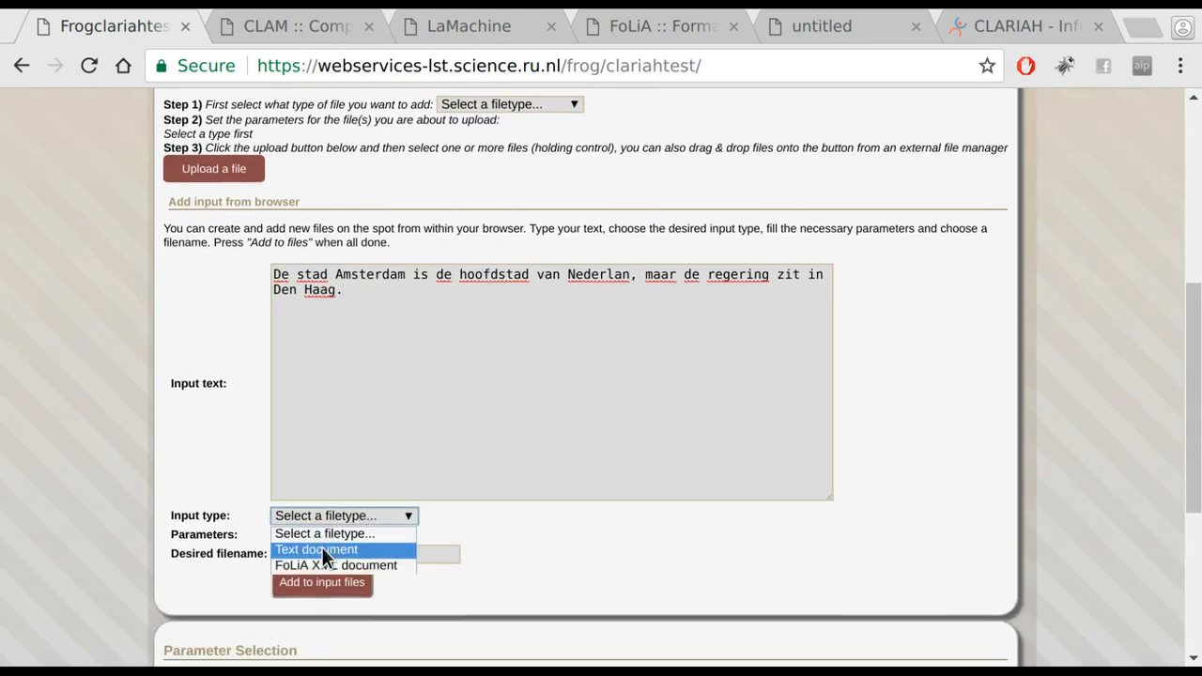
pyautogui.click(316, 549)
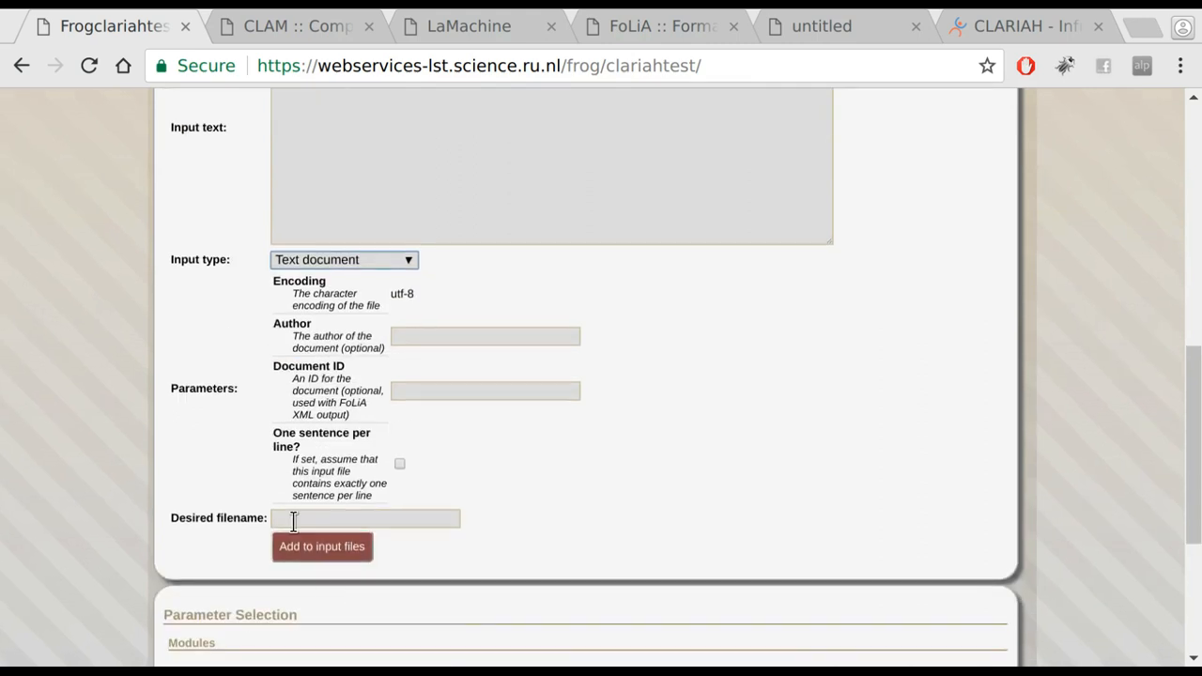
pyautogui.write('test')
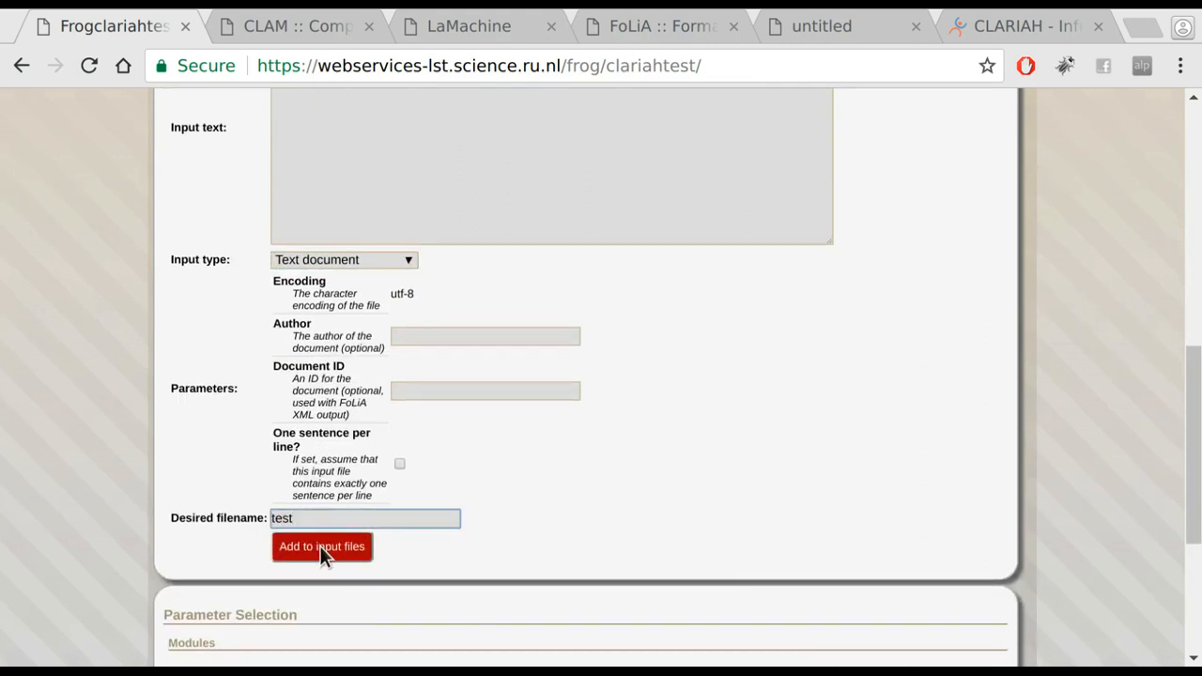
pyautogui.click(321, 545)
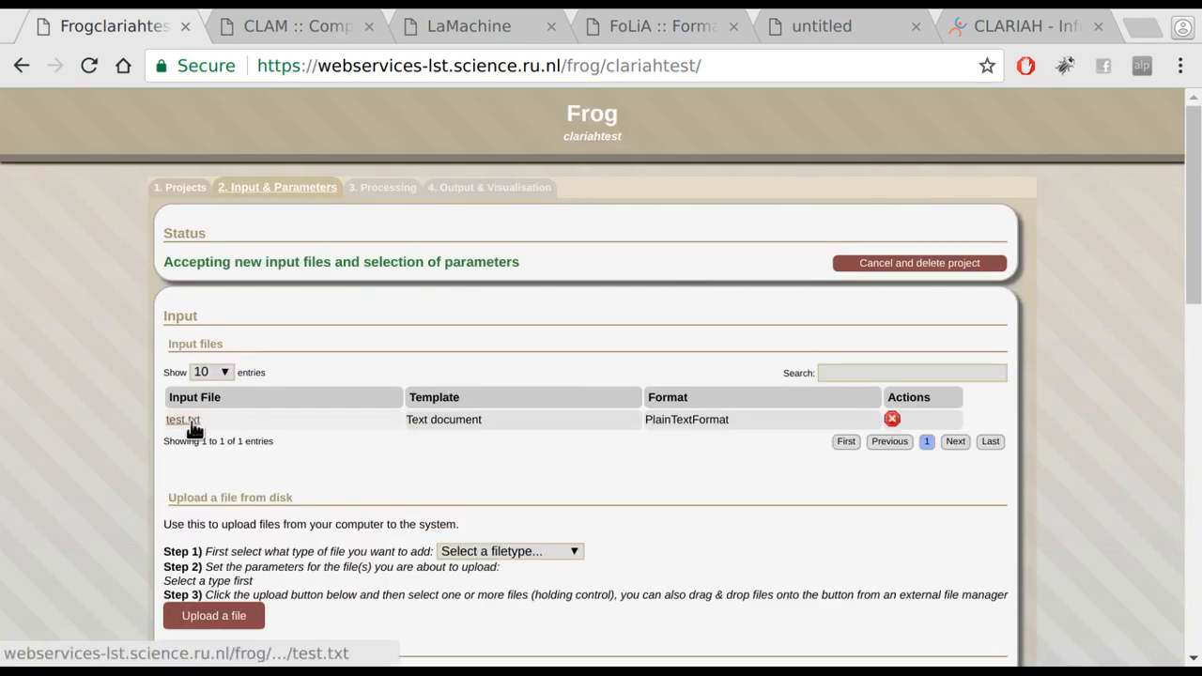
# Start Frog on test.txt with no modules skipped and let the job run to Done
pyautogui.scroll(-3)
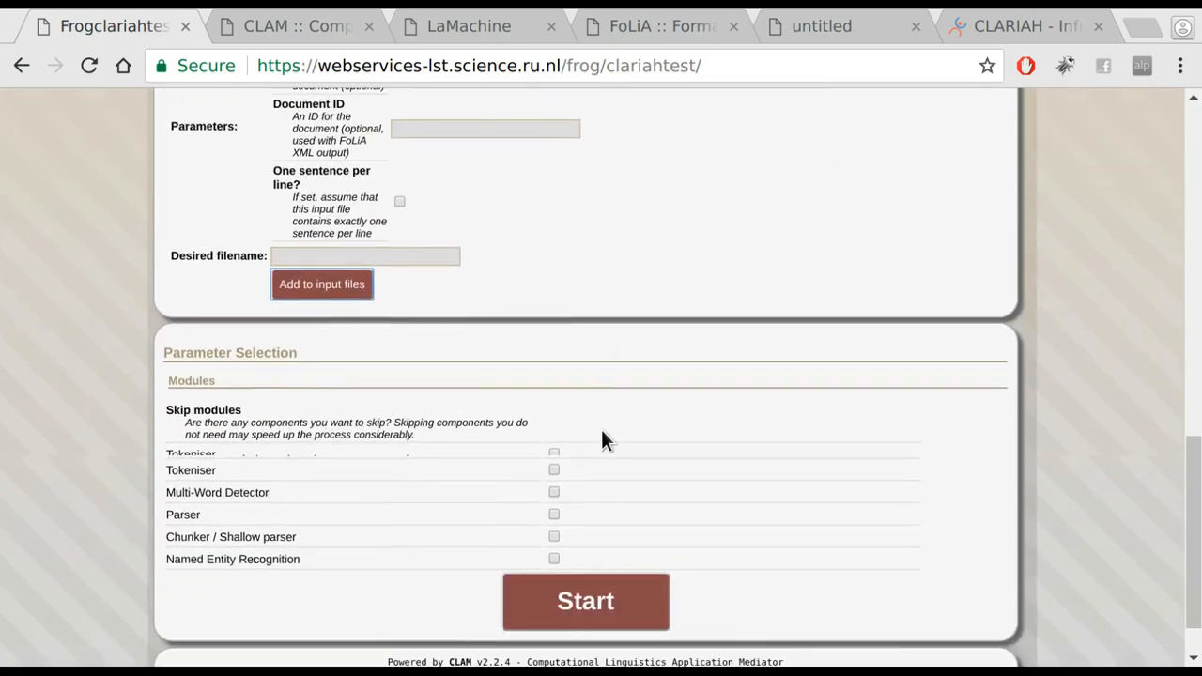
pyautogui.scroll(-3)
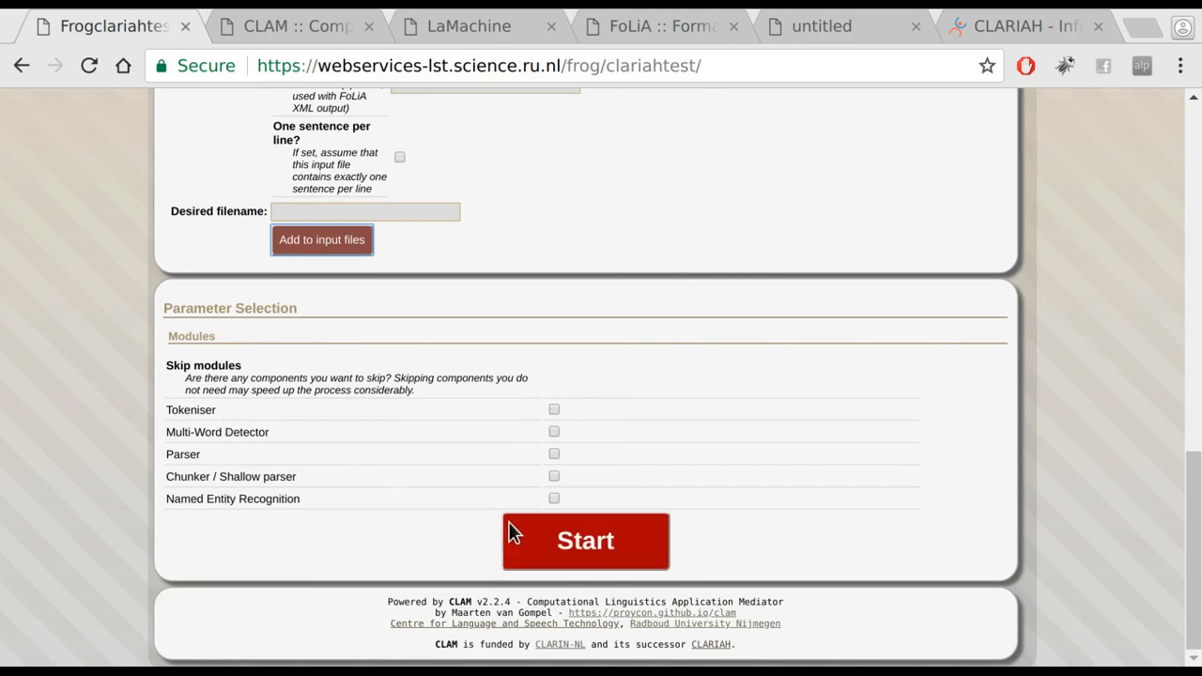
pyautogui.moveTo(541, 541)
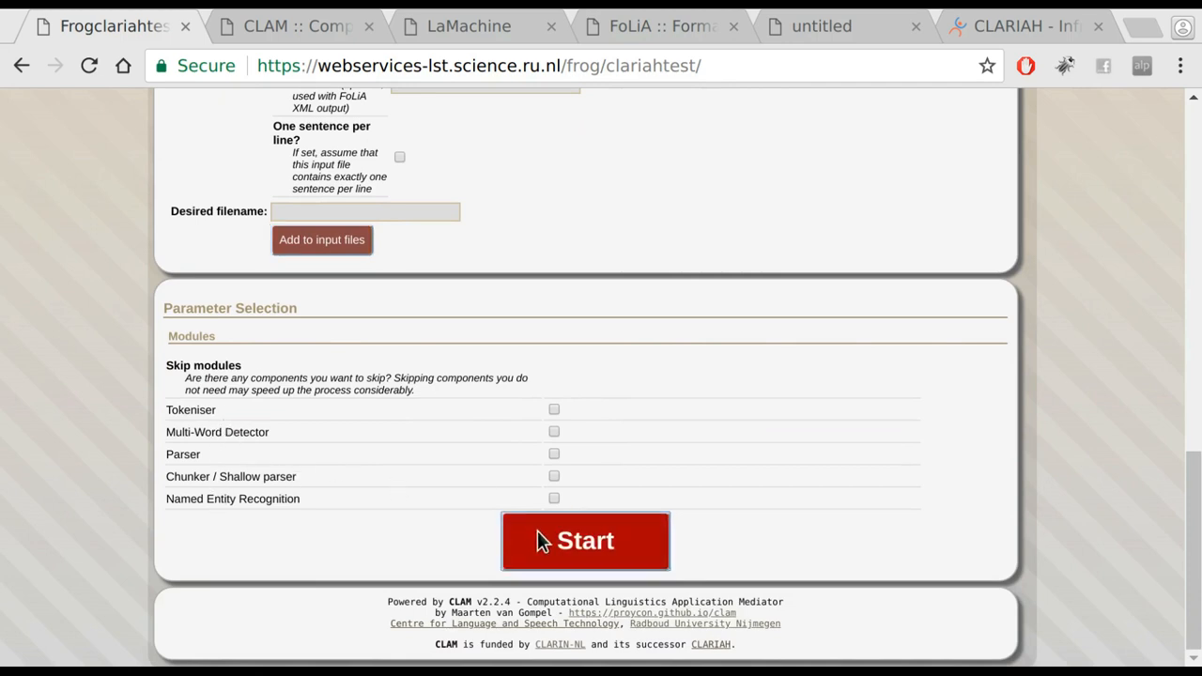
pyautogui.click(586, 541)
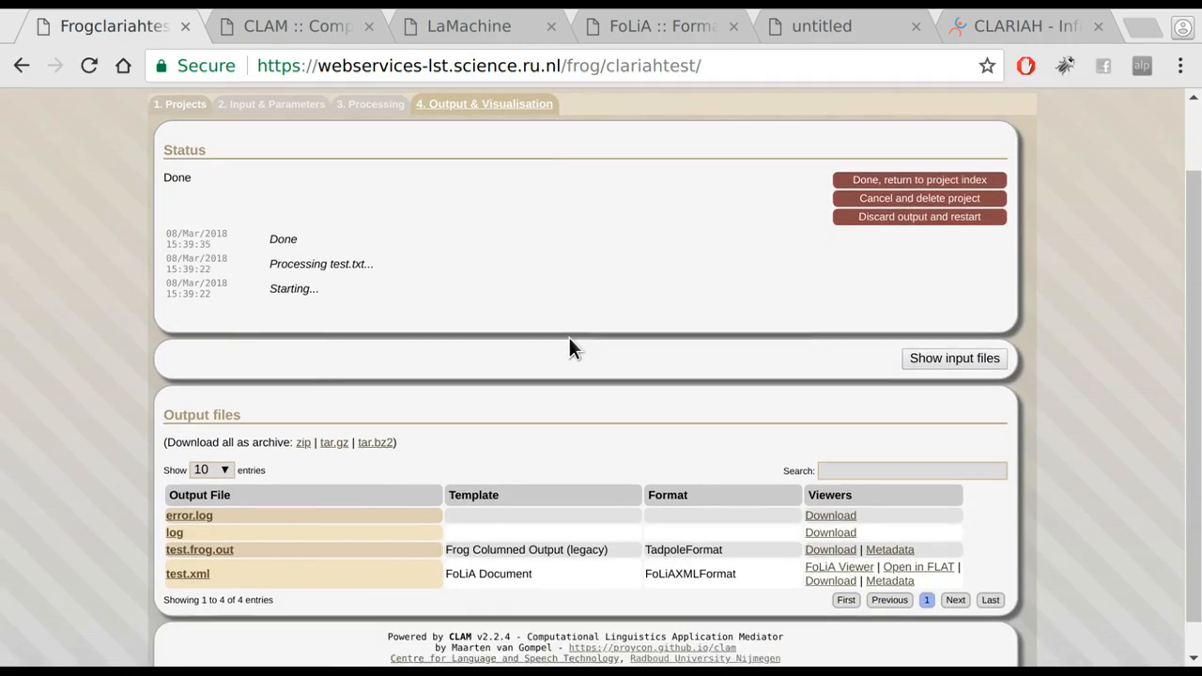
pyautogui.scroll(-3)
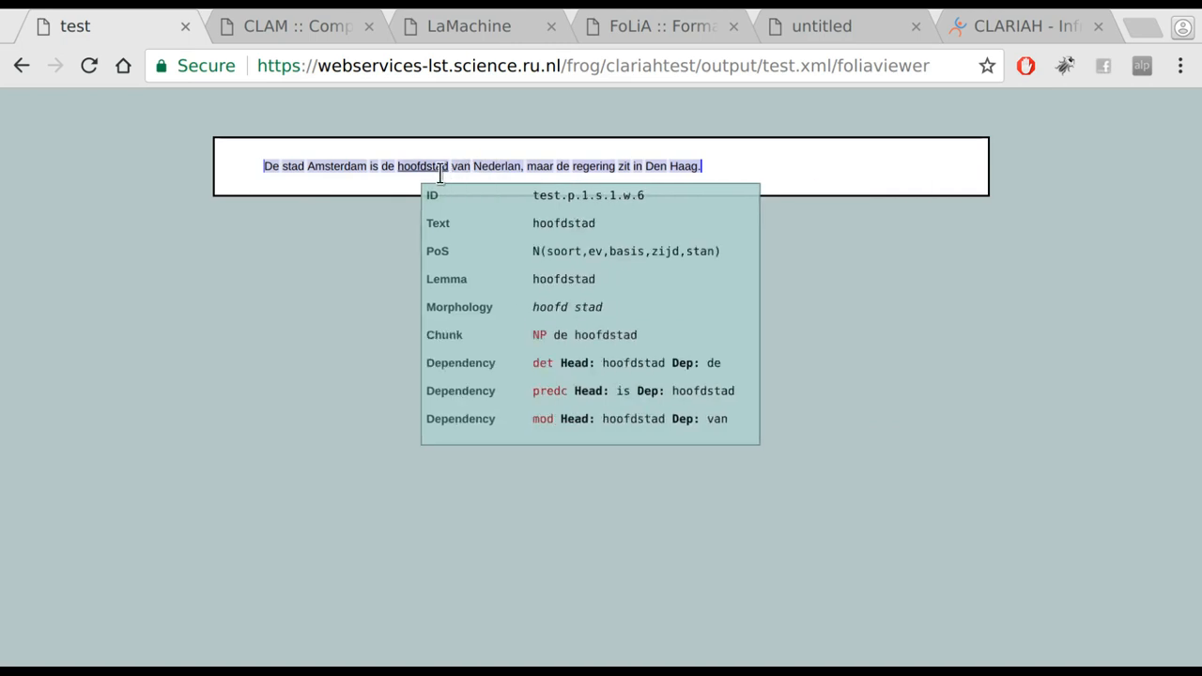
pyautogui.moveTo(536, 184)
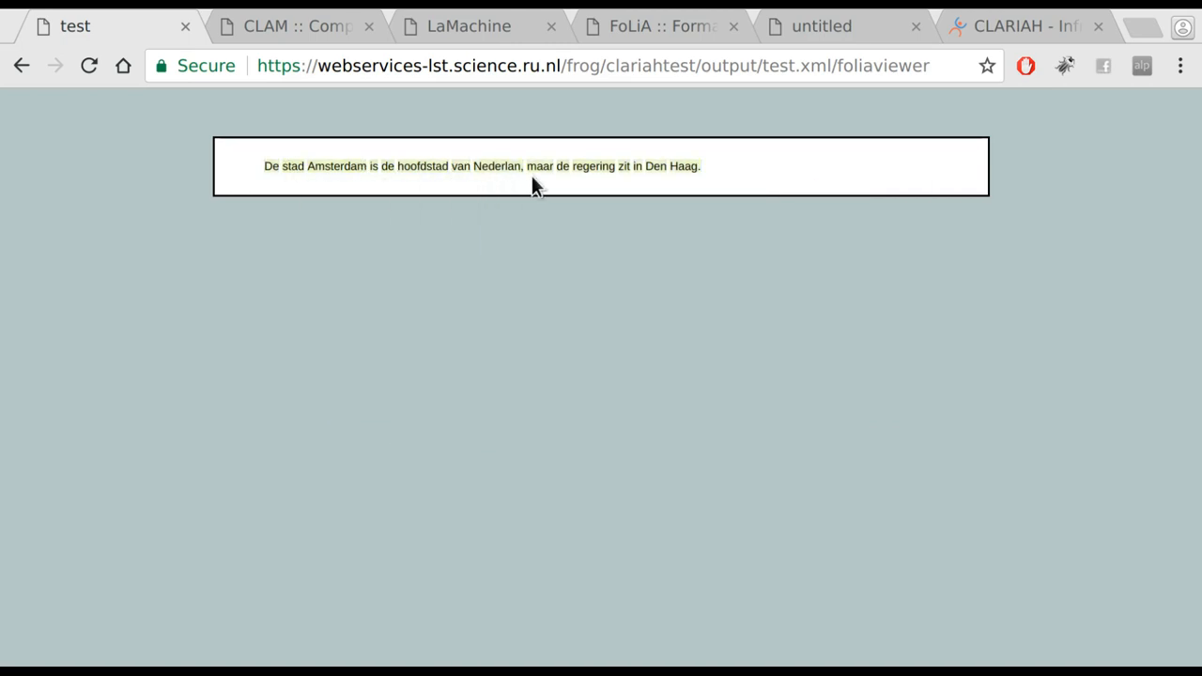
pyautogui.moveTo(22, 64)
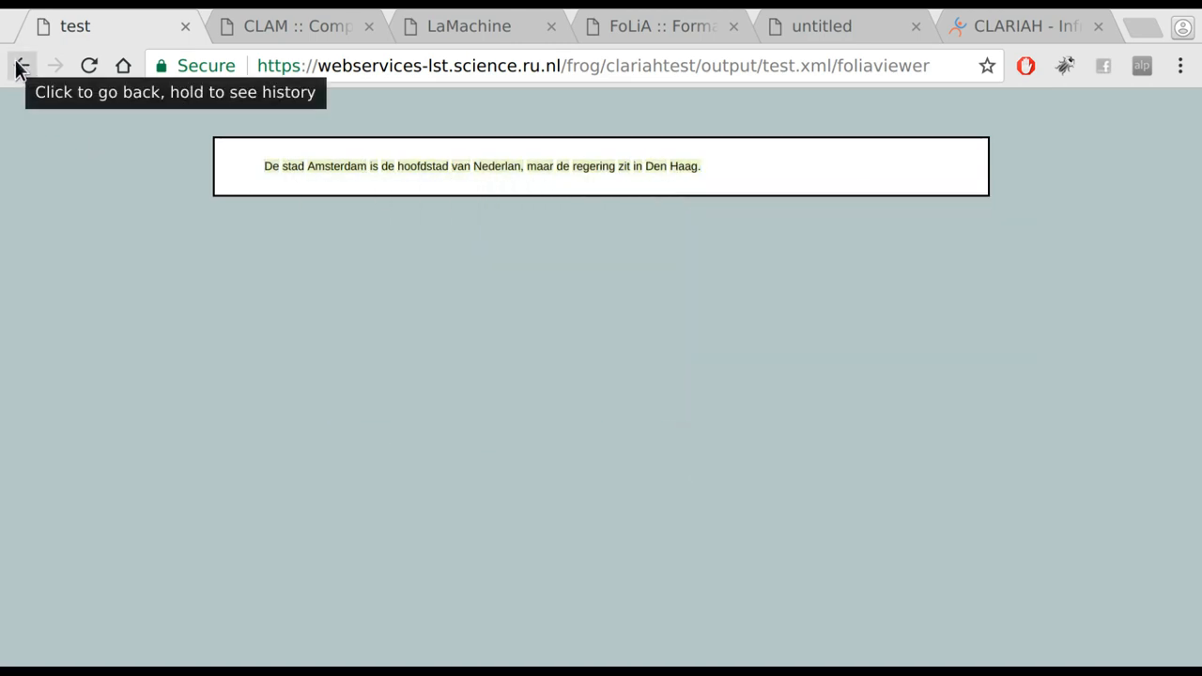
pyautogui.click(23, 64)
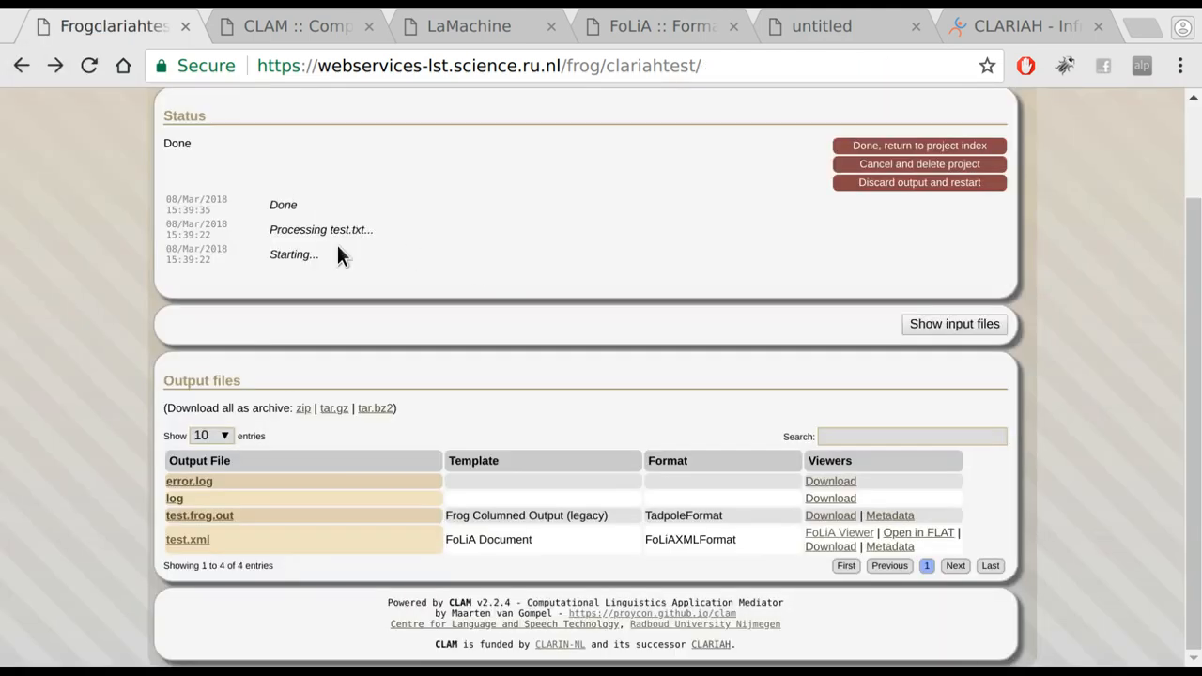
pyautogui.moveTo(591, 393)
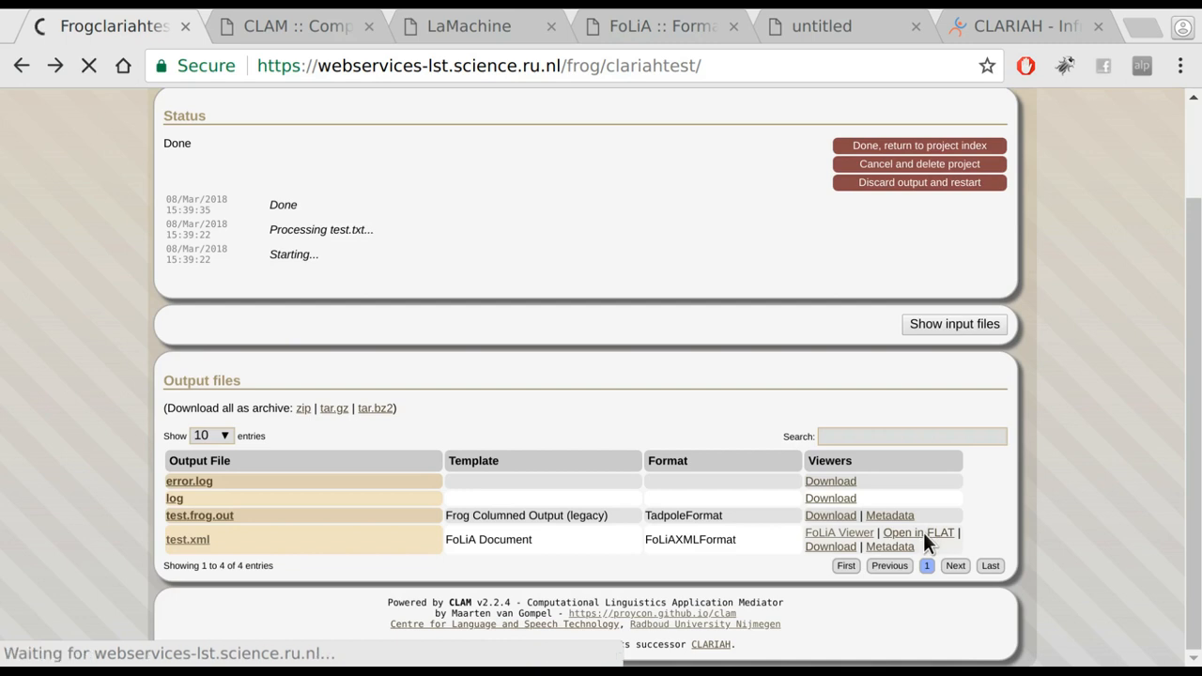
# Open test.xml in FLAT and inspect the annotations of the word De
pyautogui.click(918, 534)
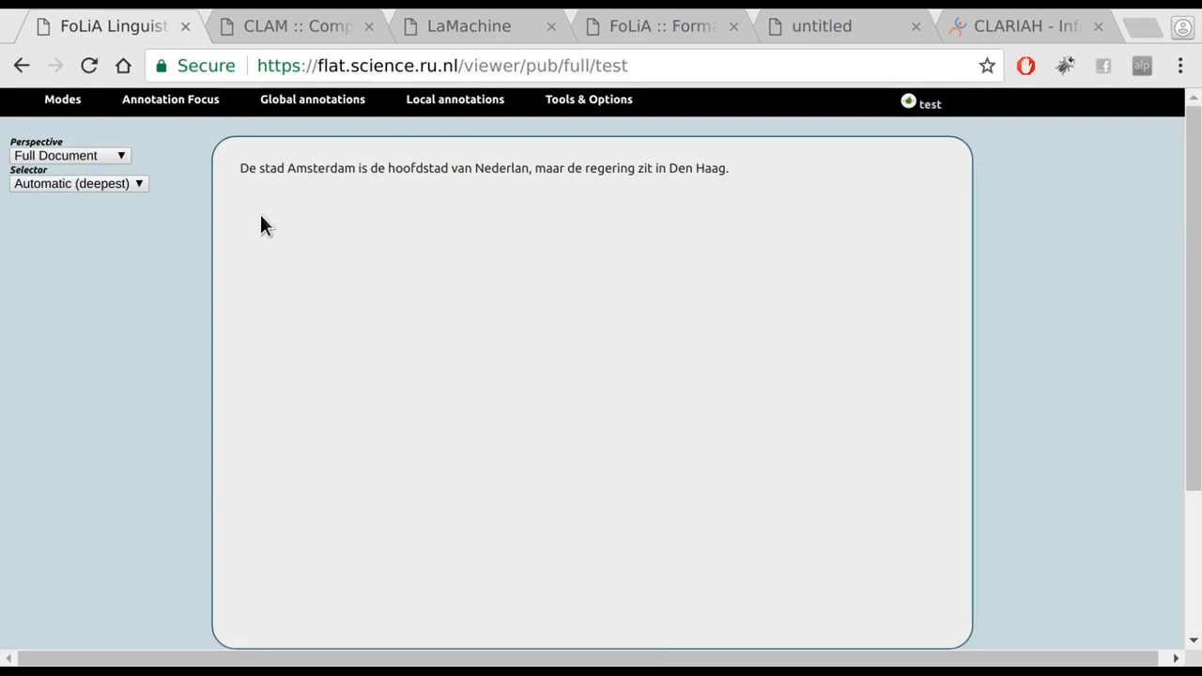
pyautogui.click(246, 169)
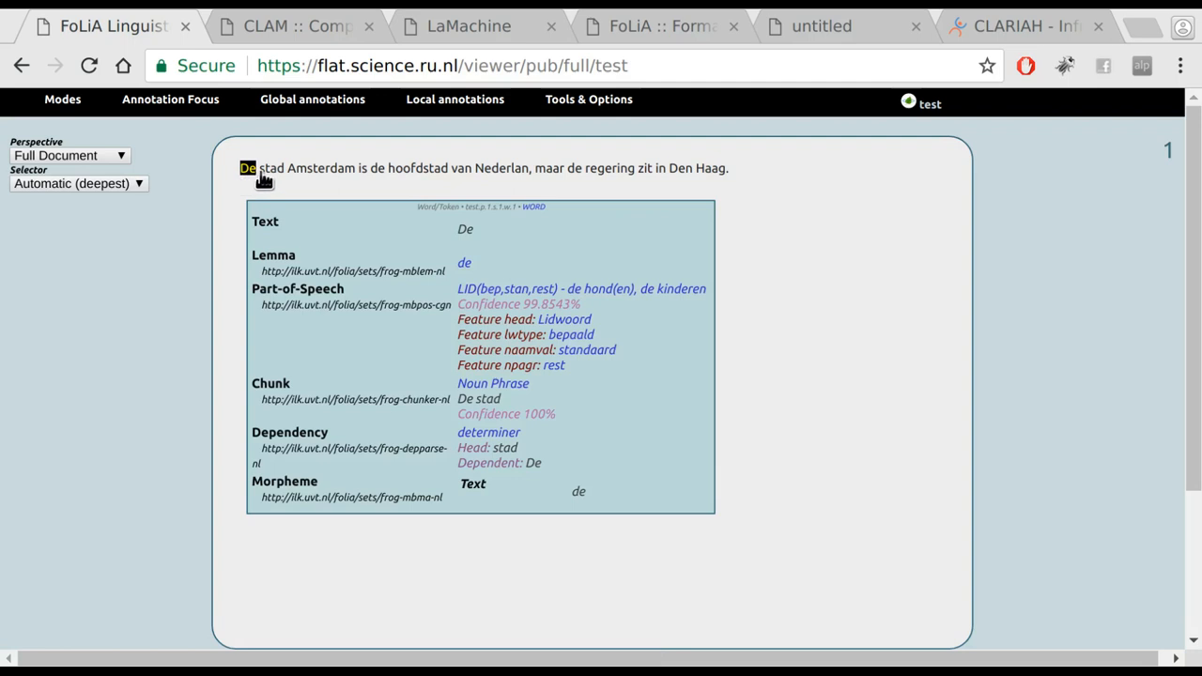
# Inspect the word 'de', then set Annotation Focus to Part-of-Speech to colour words by tag
pyautogui.click(376, 169)
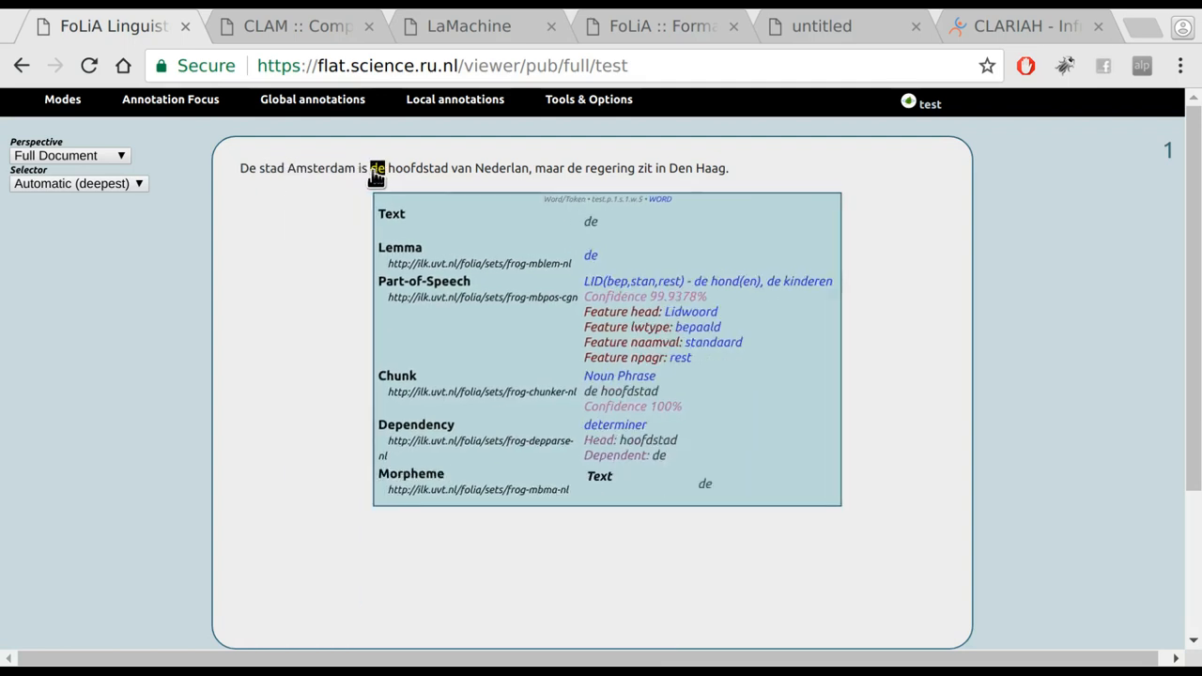
pyautogui.click(549, 169)
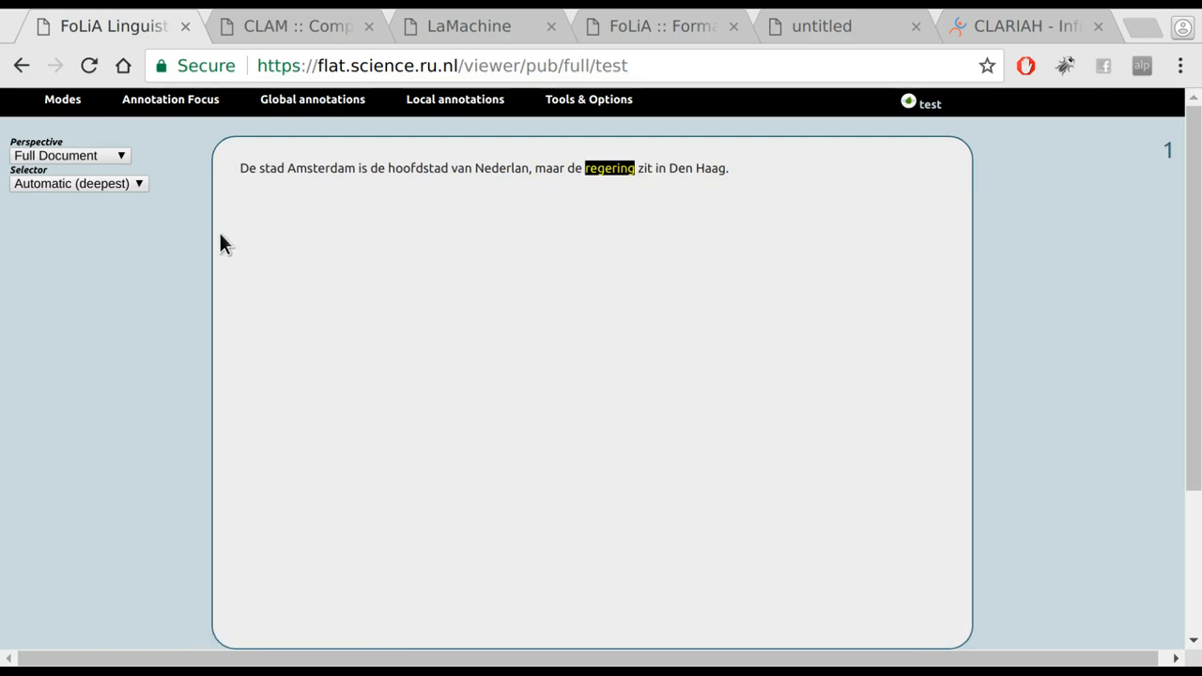
pyautogui.click(170, 98)
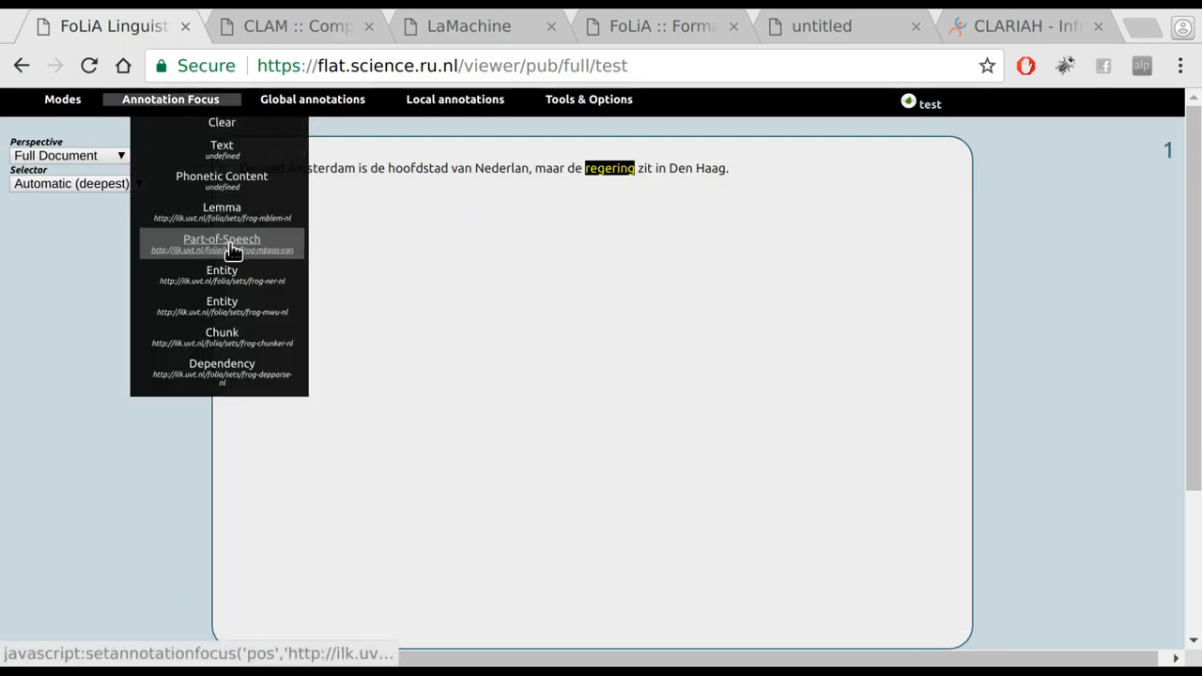
pyautogui.click(221, 239)
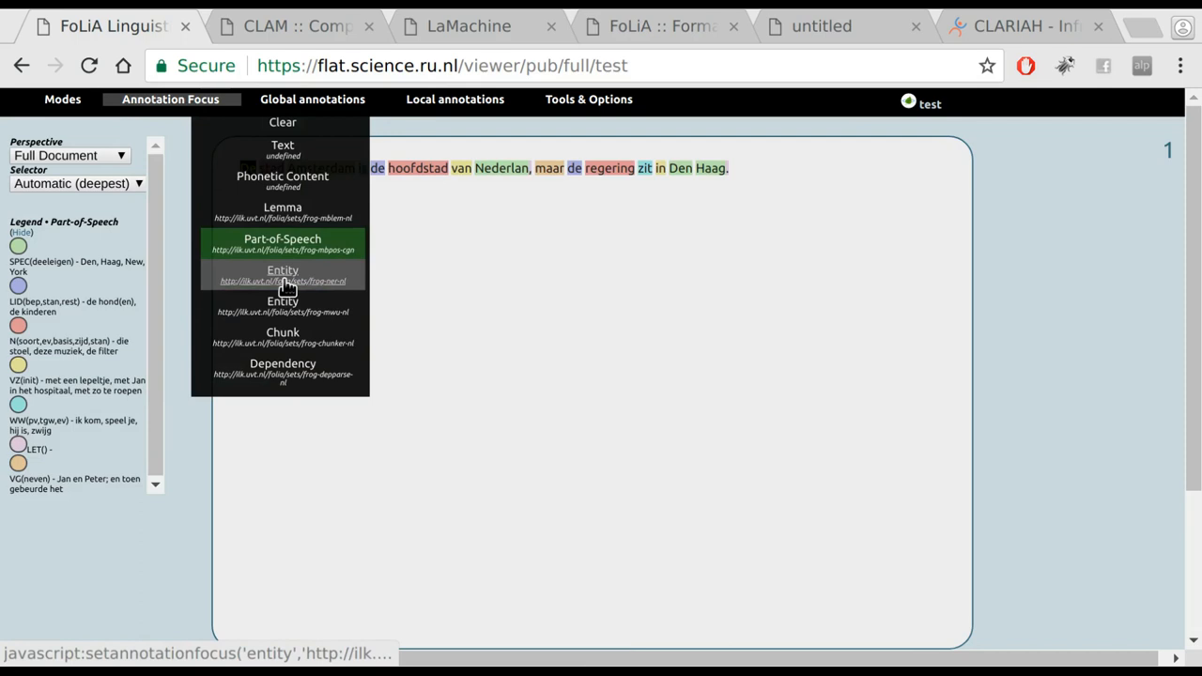
# Switch the focus to Entity and inspect Den Haag and regering as highlighted Location entities
pyautogui.click(282, 276)
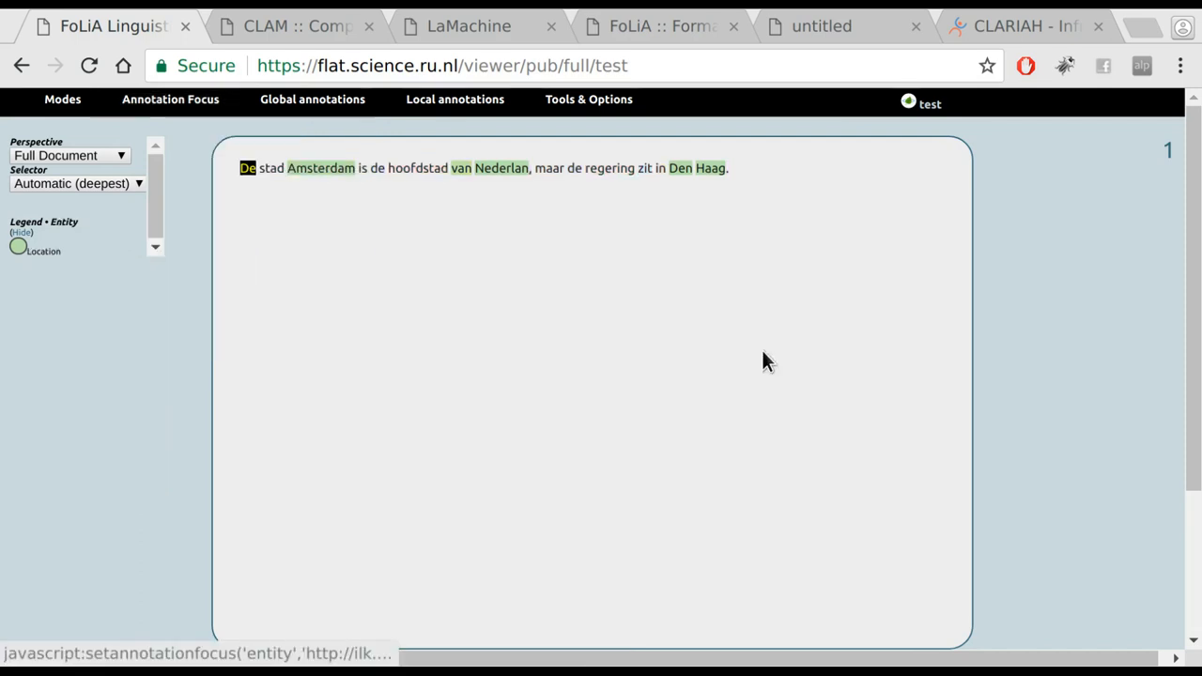
pyautogui.click(680, 169)
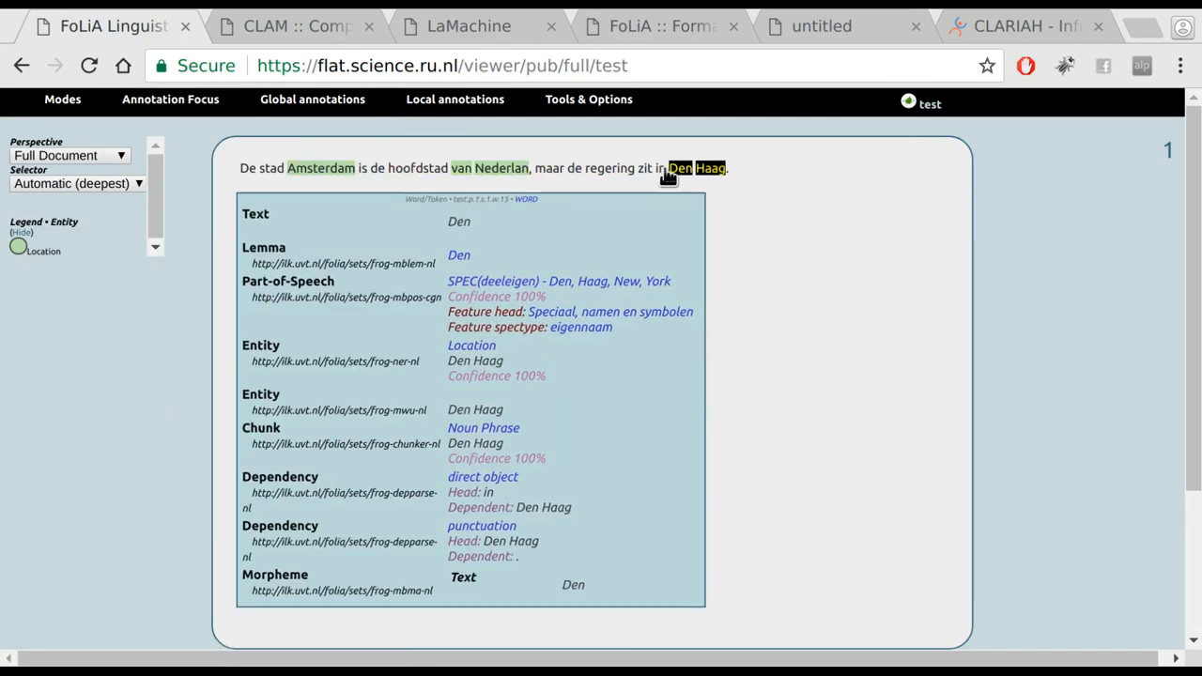
pyautogui.click(608, 169)
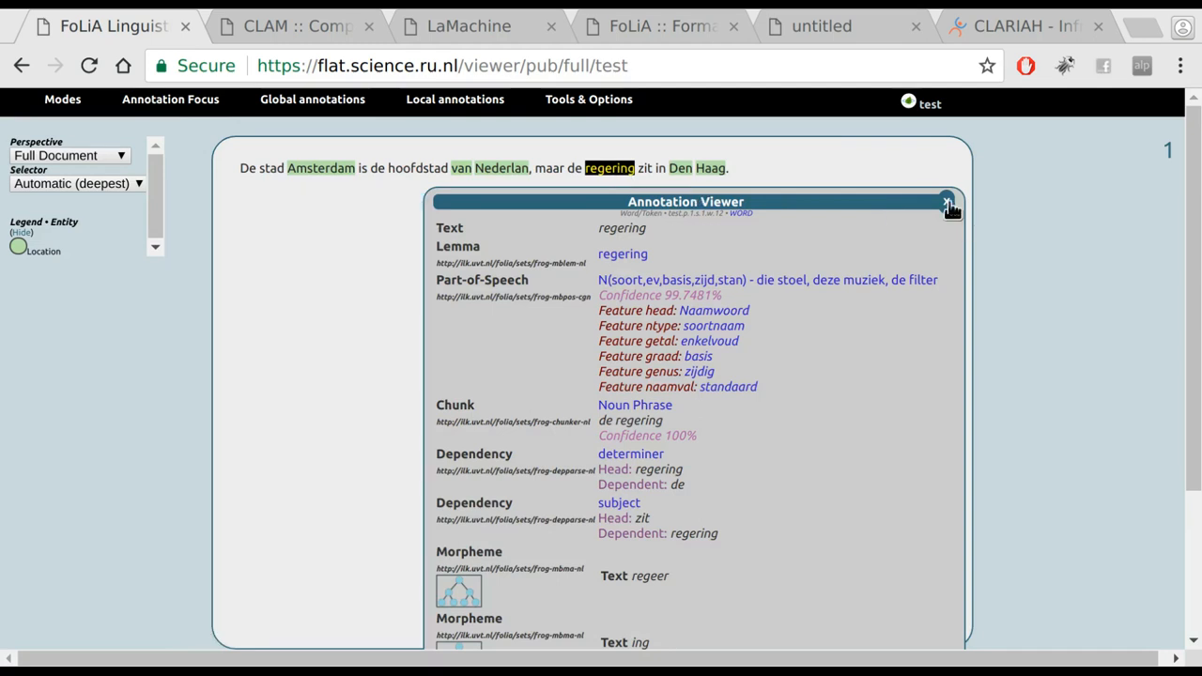
pyautogui.click(62, 97)
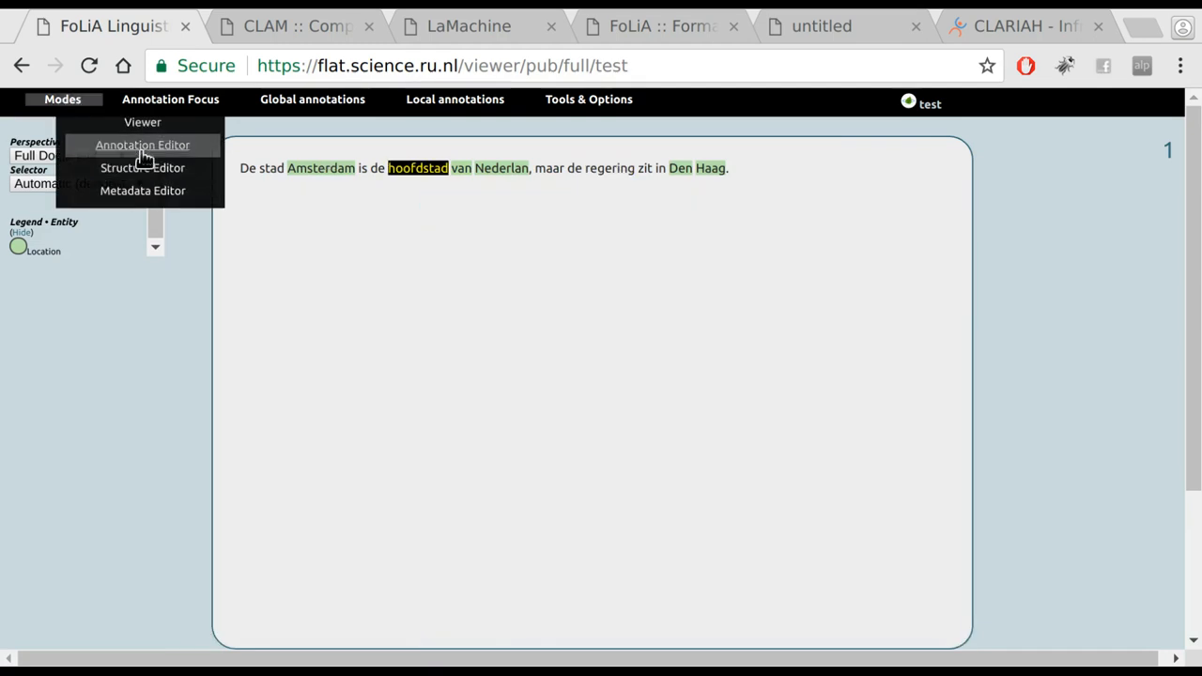
# In Annotation Editor mode review the editable annotations of 'regering', then return to the plain viewer
pyautogui.click(142, 145)
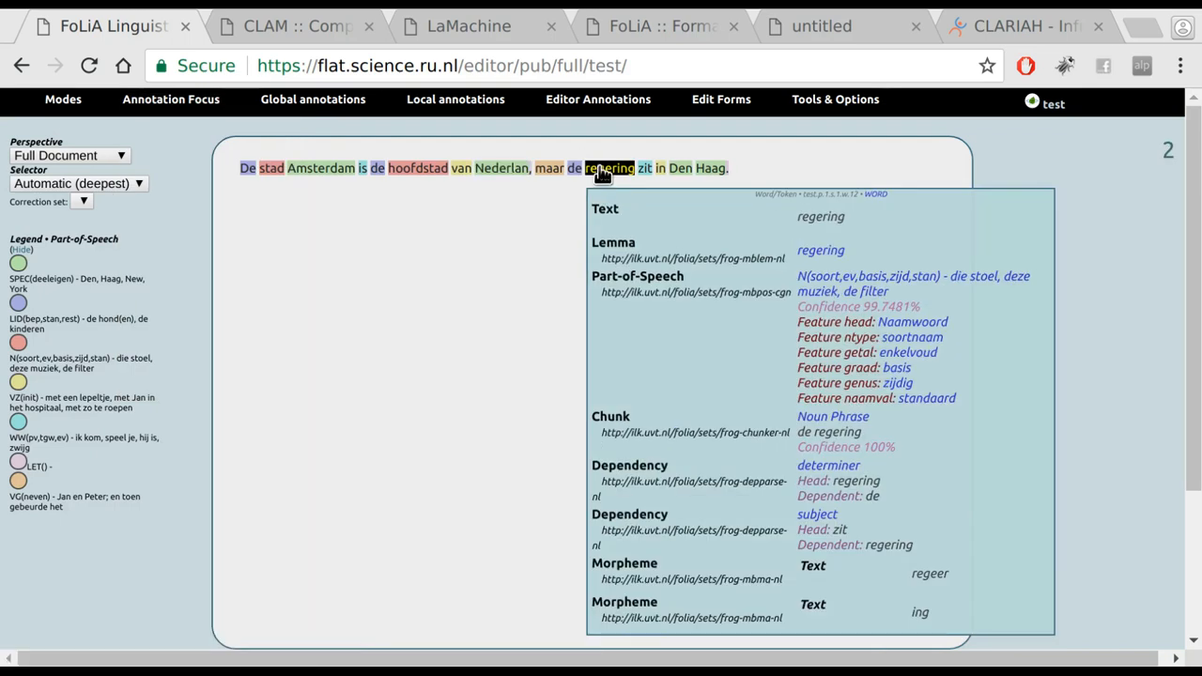
pyautogui.click(608, 169)
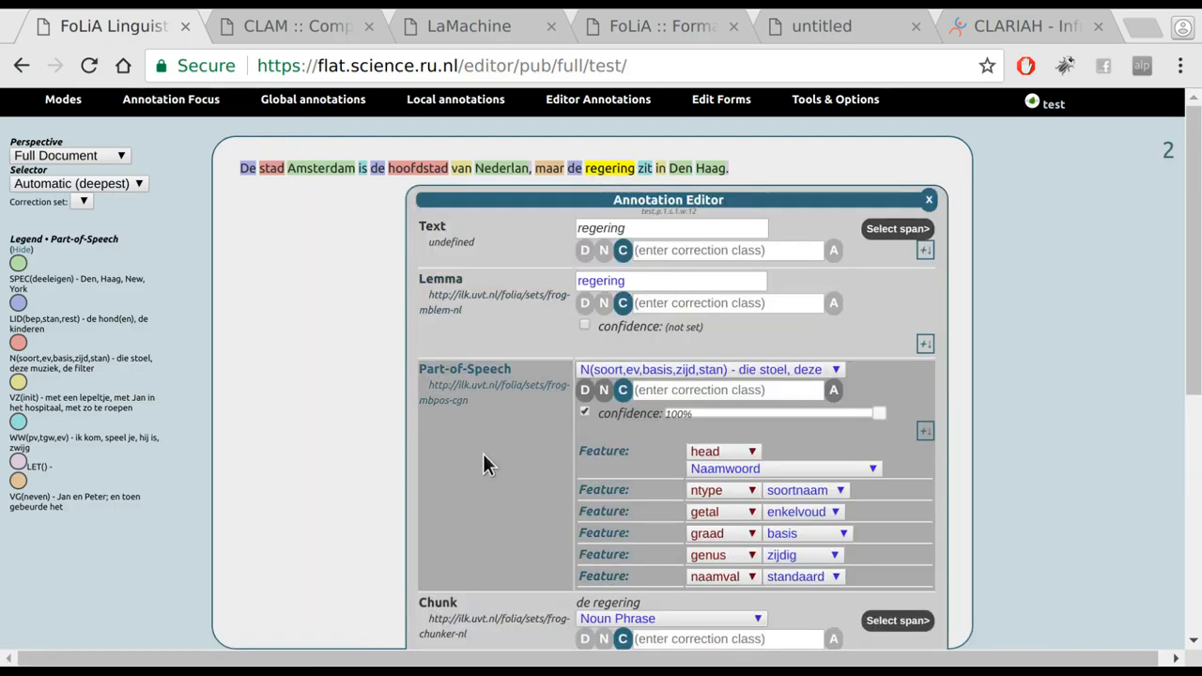
pyautogui.scroll(-3)
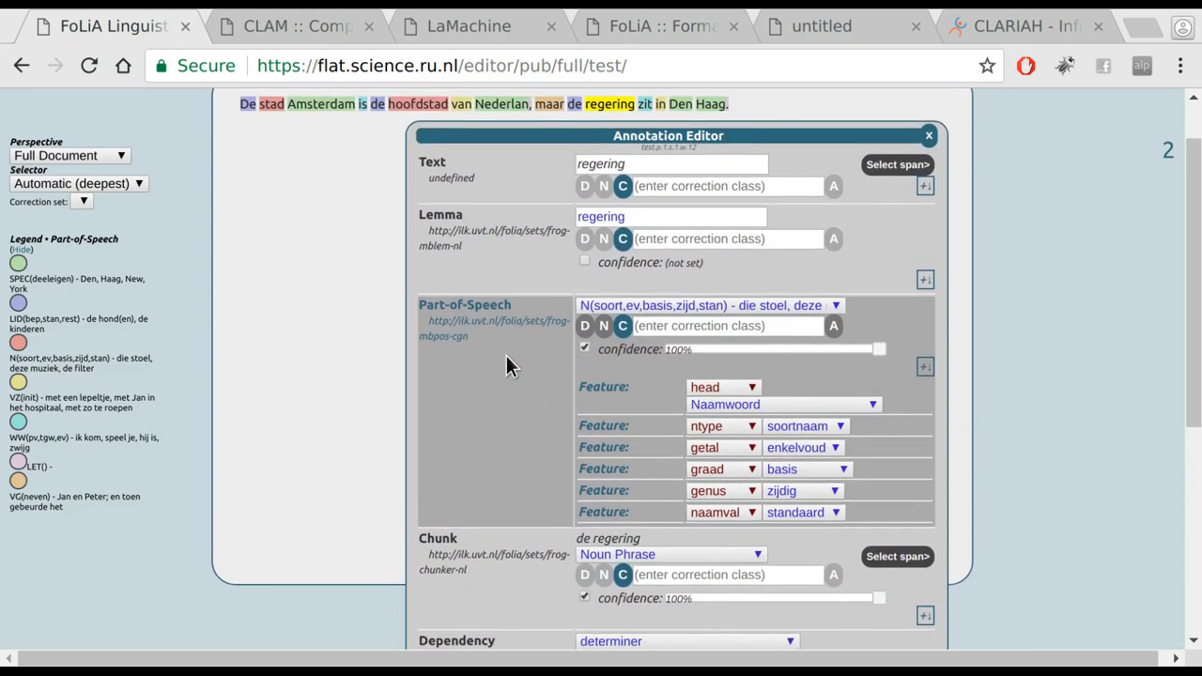
pyautogui.click(927, 135)
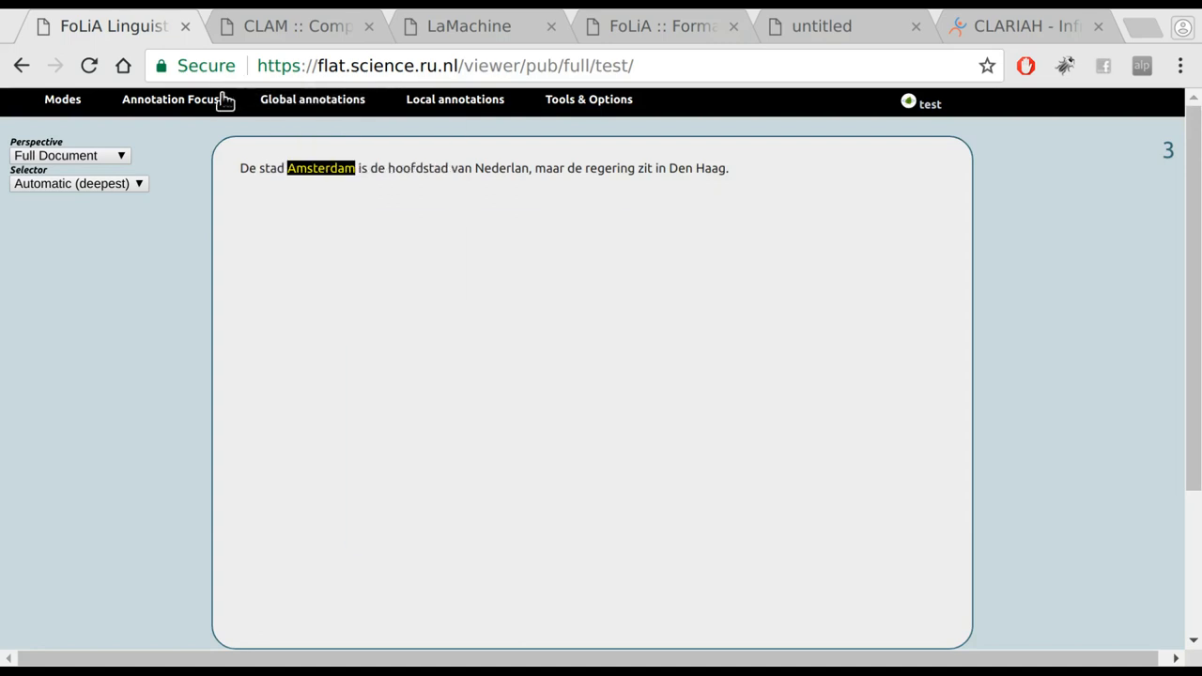
# Show Lemma and Part-of-Speech as global inline layers above every word
pyautogui.click(312, 97)
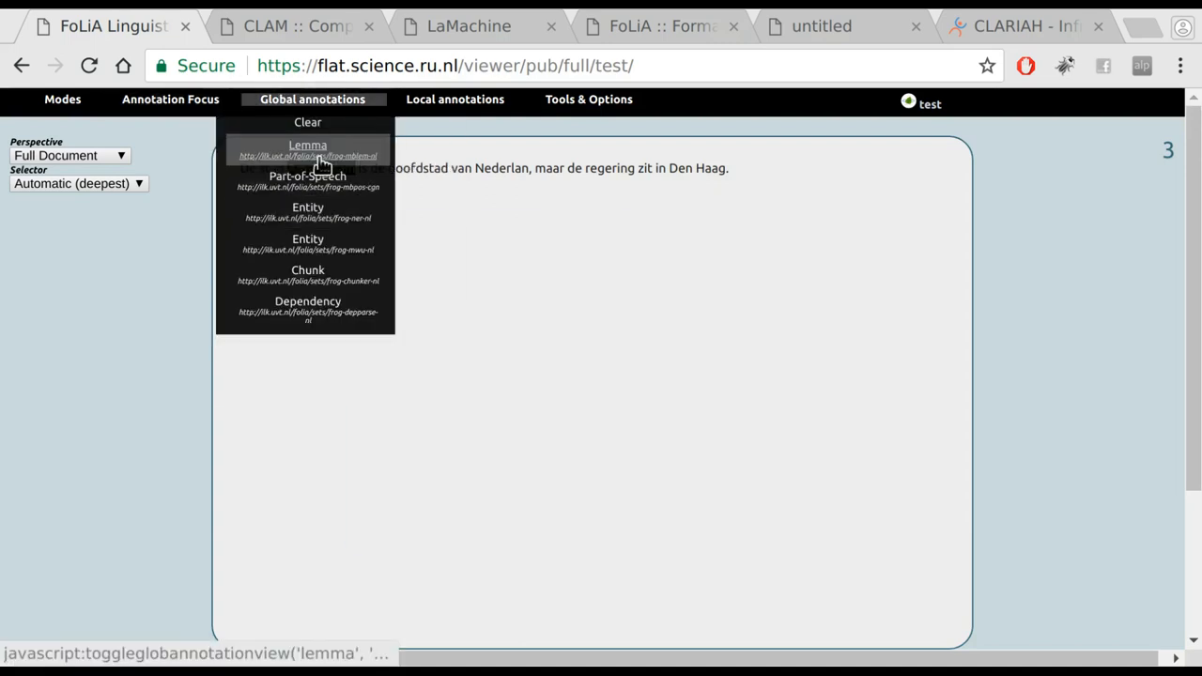
pyautogui.click(308, 148)
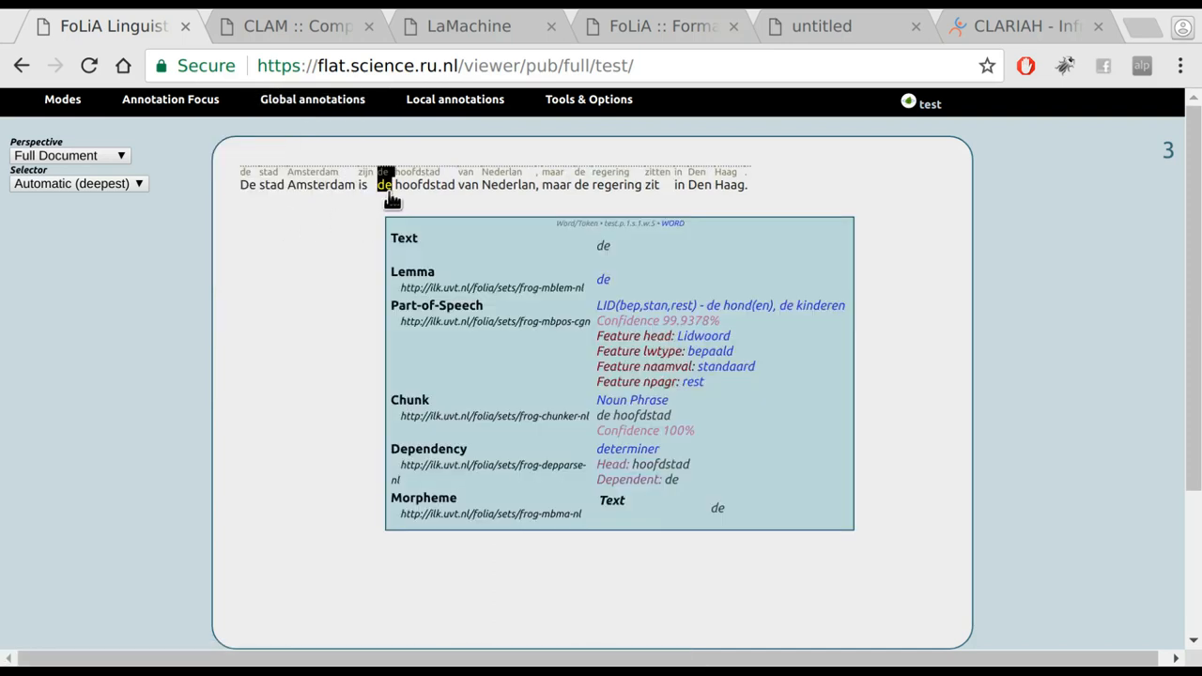
pyautogui.click(424, 184)
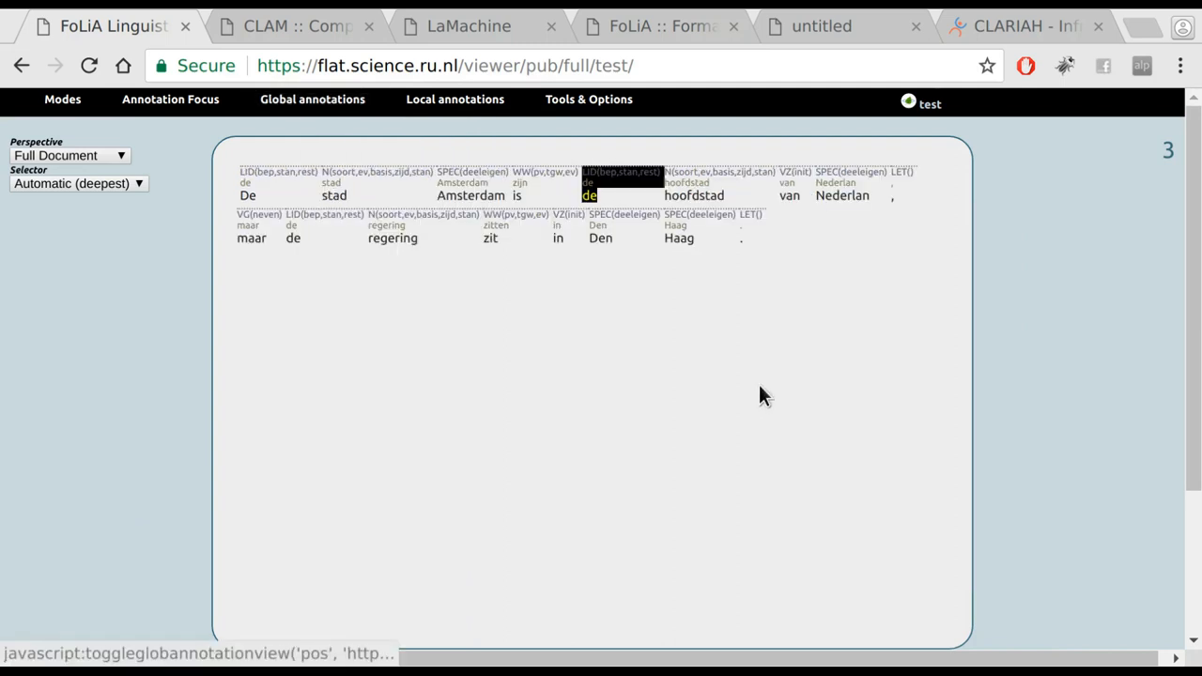
# Add the Chunk layer inline, inspect 'hoofdstad', and look at the Local annotations list
pyautogui.click(312, 98)
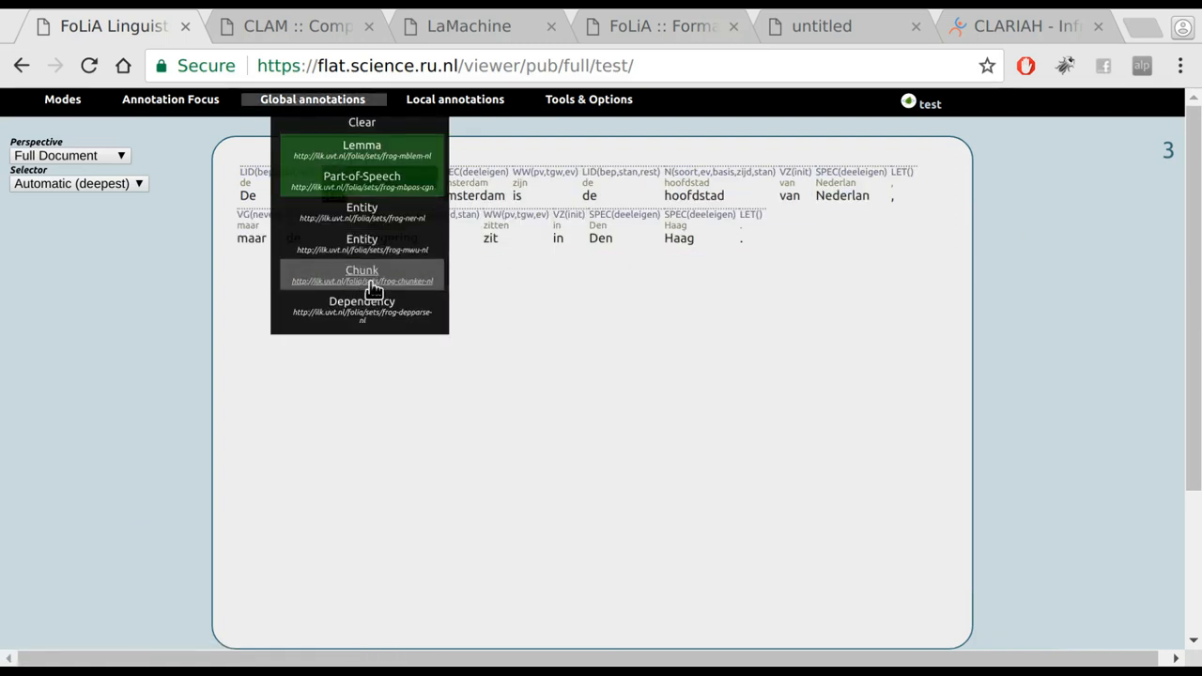
pyautogui.click(777, 306)
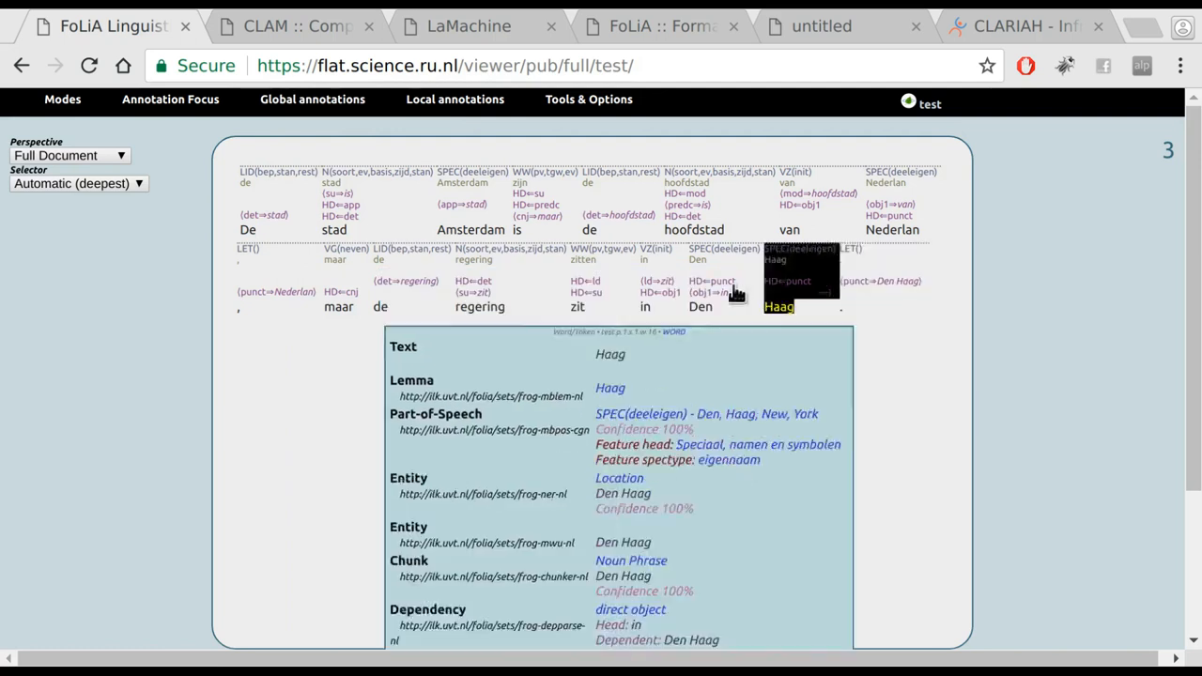
pyautogui.click(695, 229)
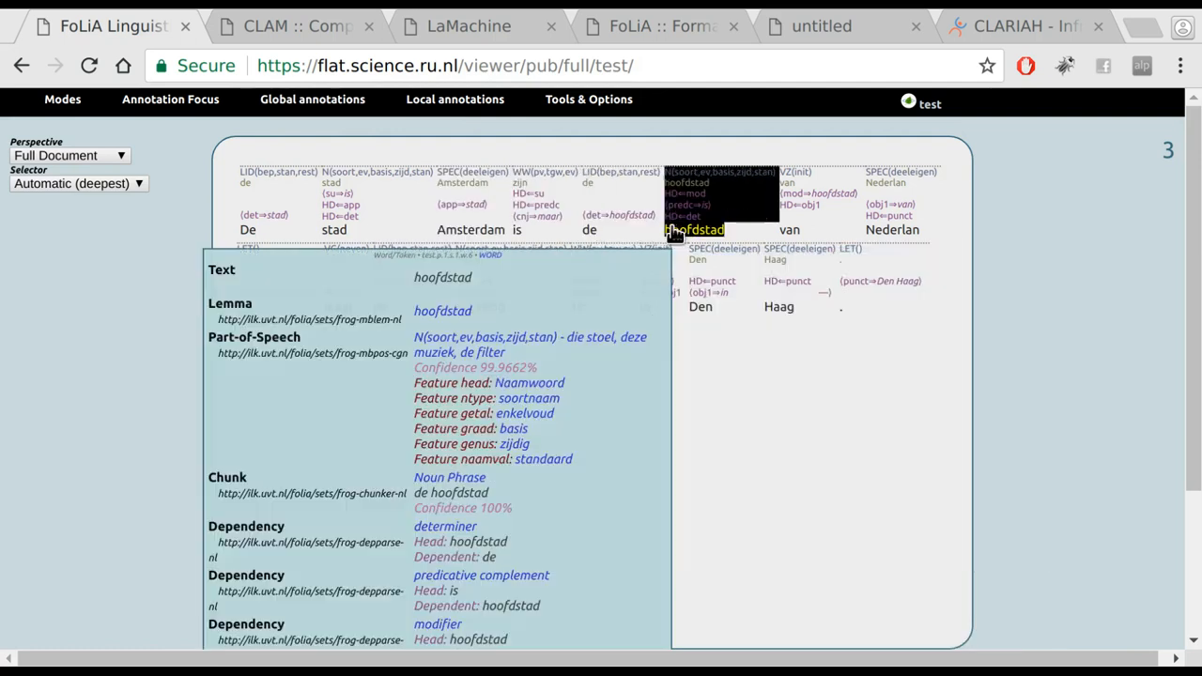
pyautogui.click(454, 97)
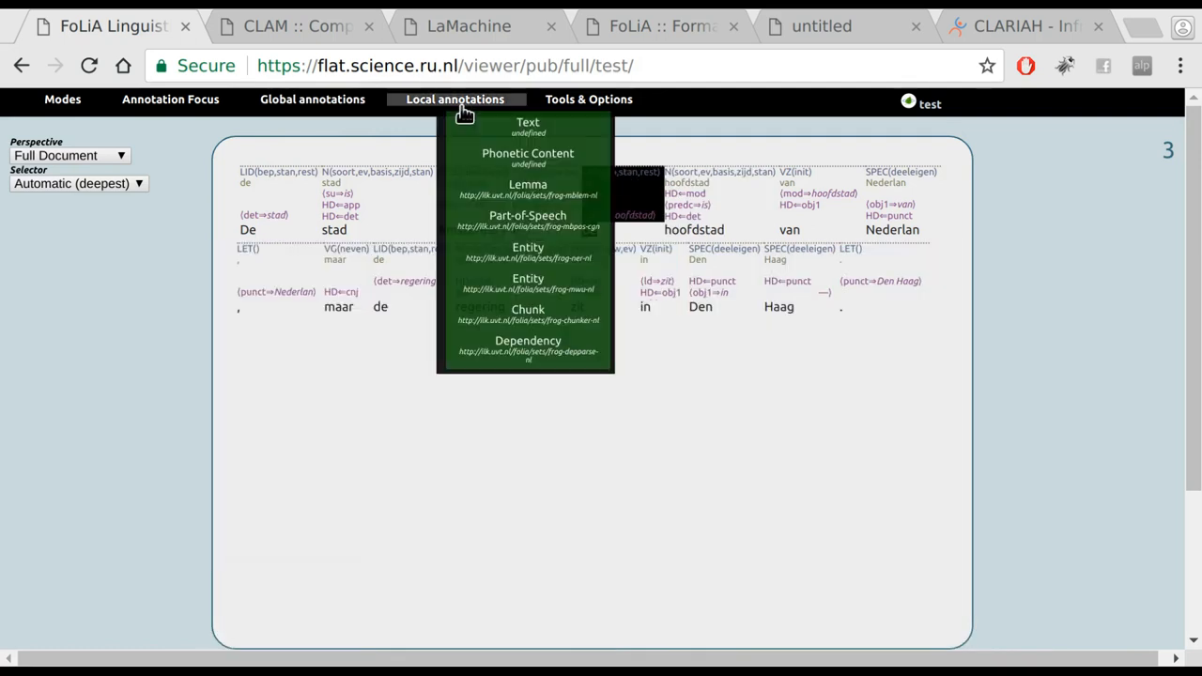
pyautogui.click(454, 97)
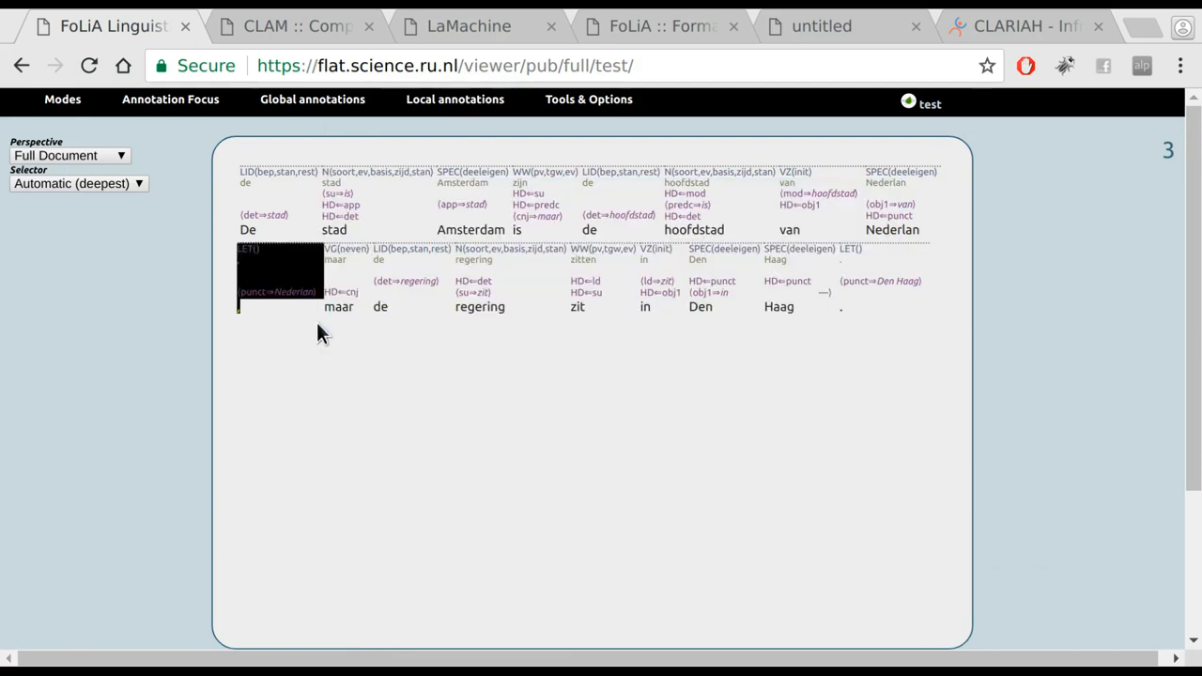